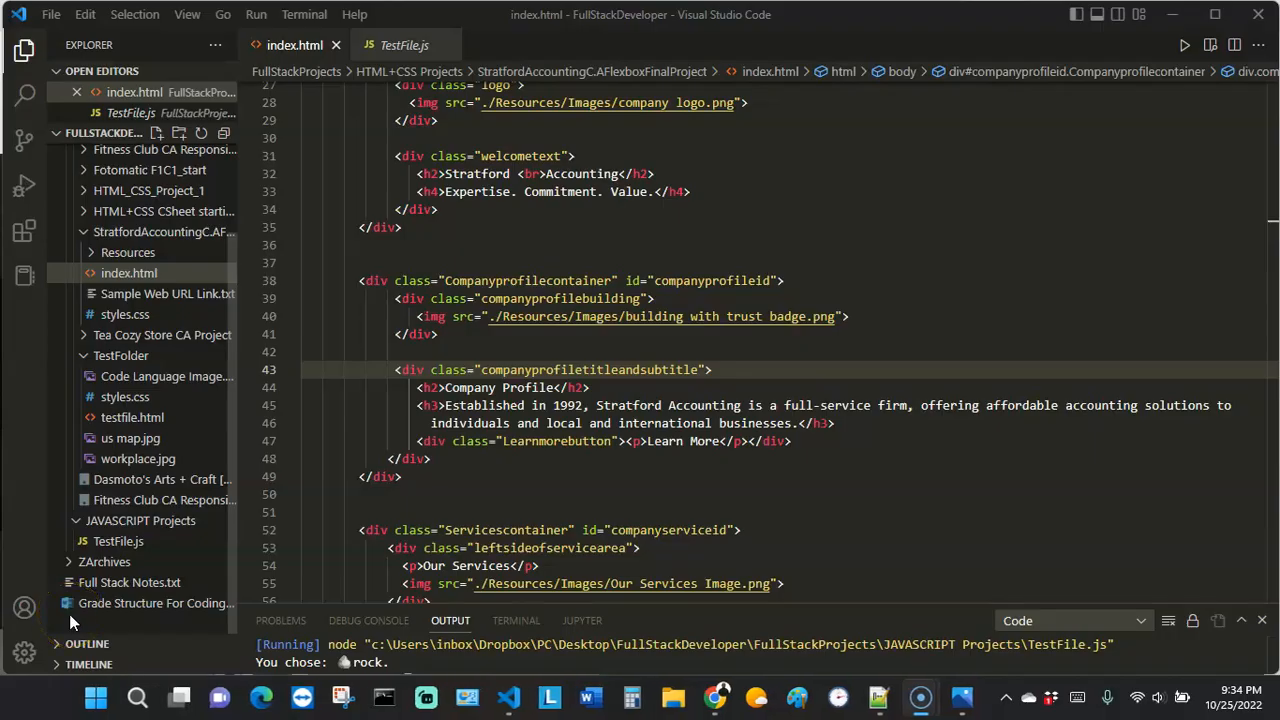
Step: Bring up the live Stratford Accounting site in Chrome and scroll to the Company Profile section
click(479, 477)
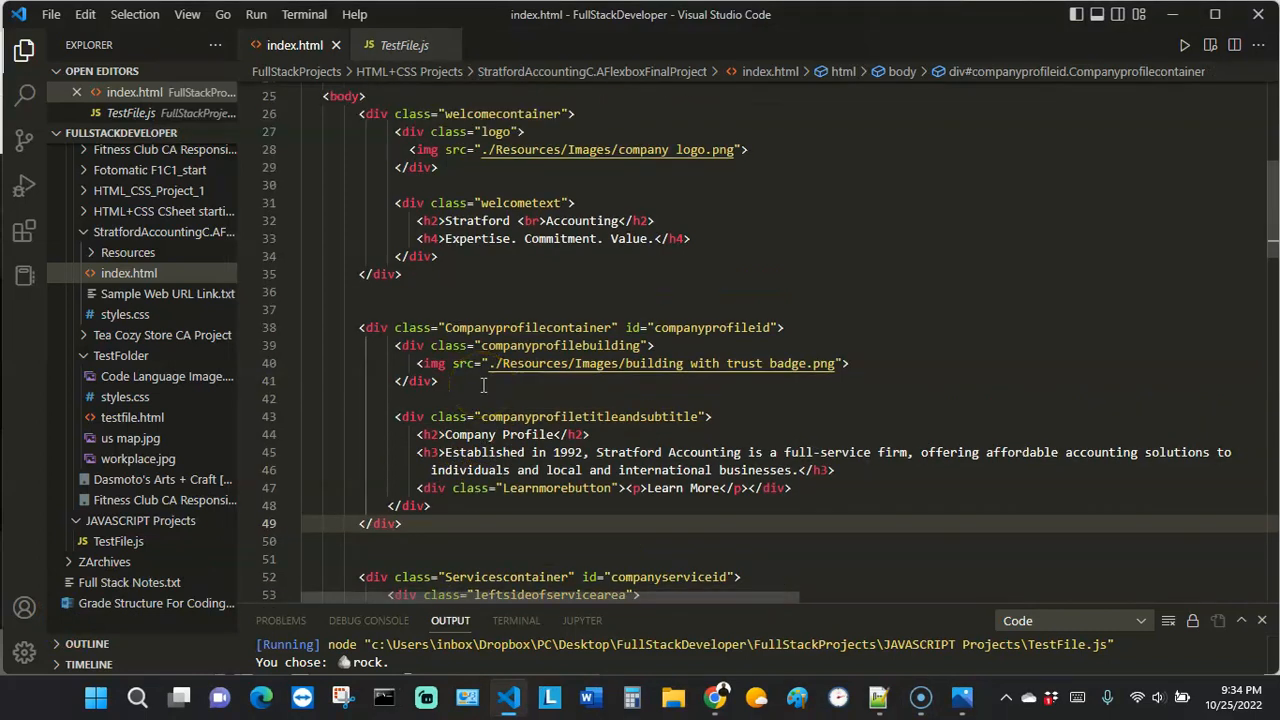
scroll(down, 3)
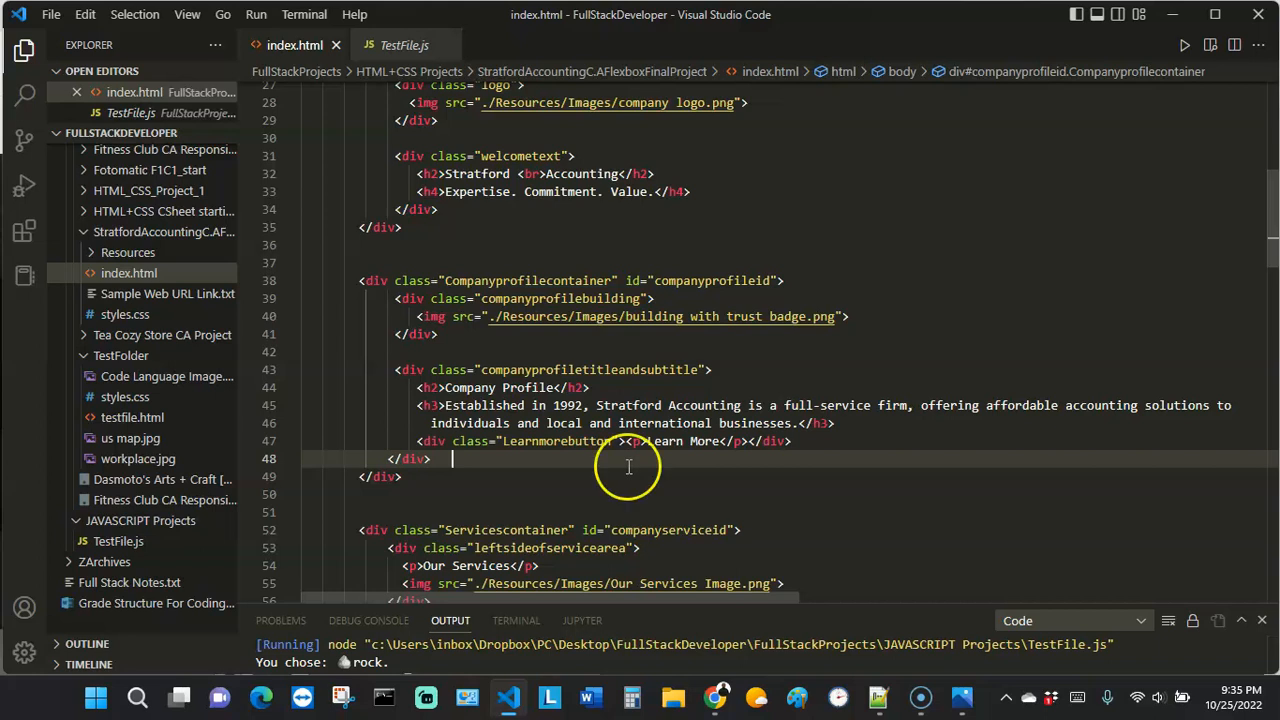
click(403, 476)
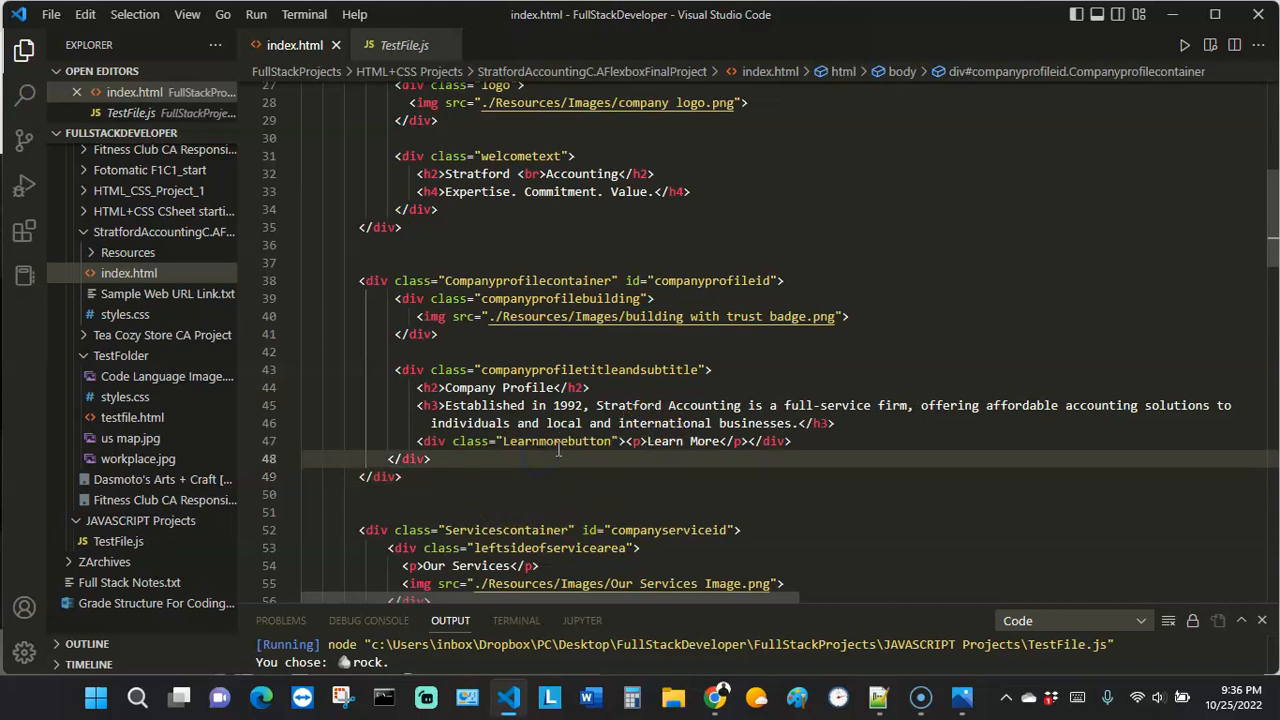
mouse_move(797, 432)
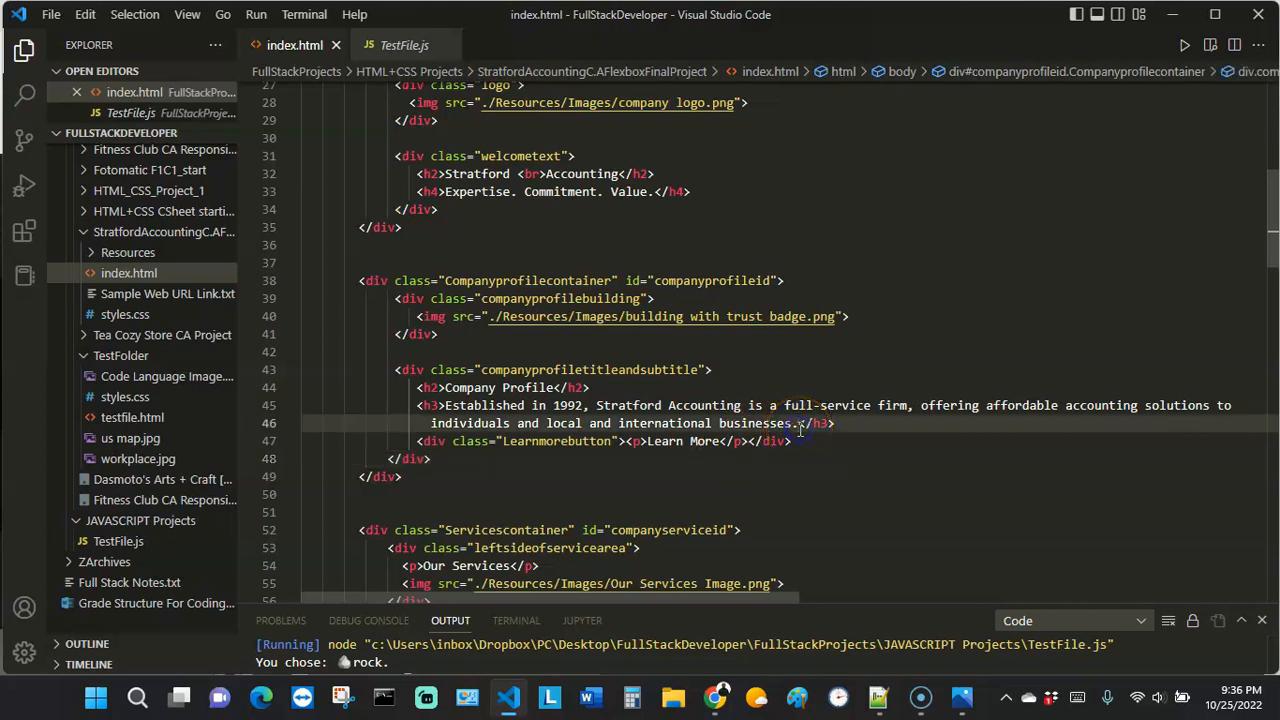
mouse_move(675, 487)
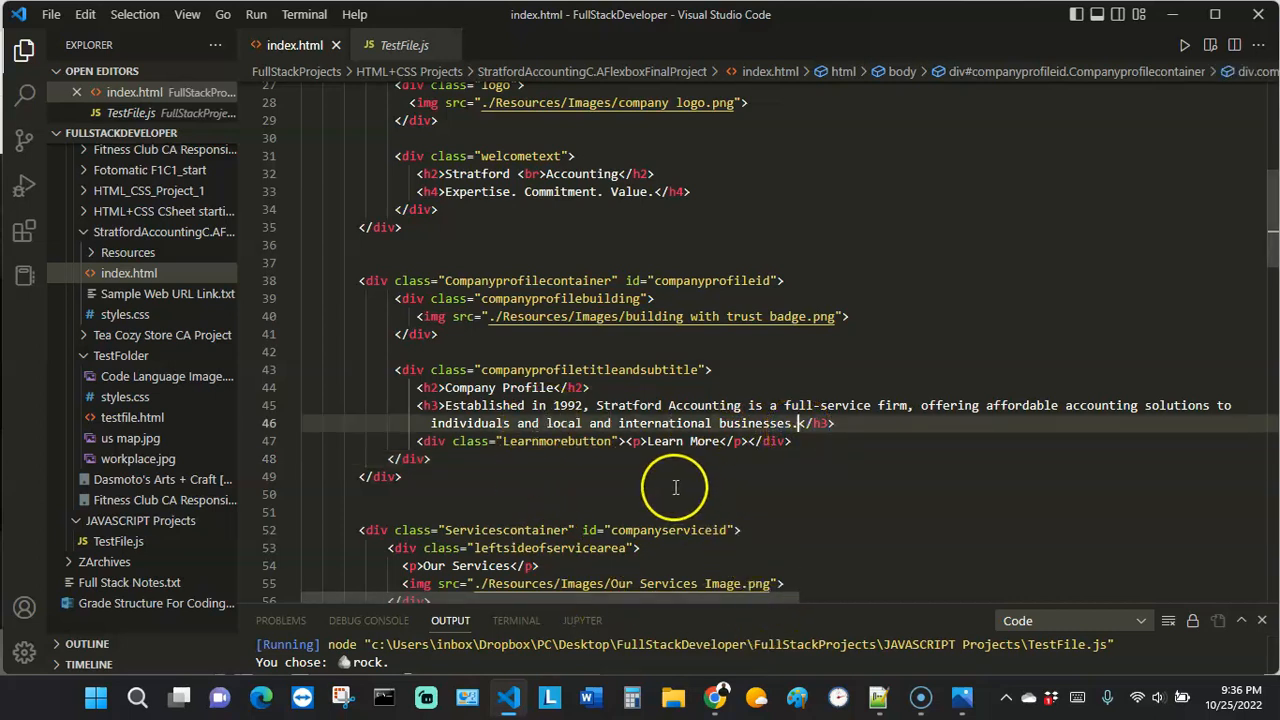
mouse_move(716, 695)
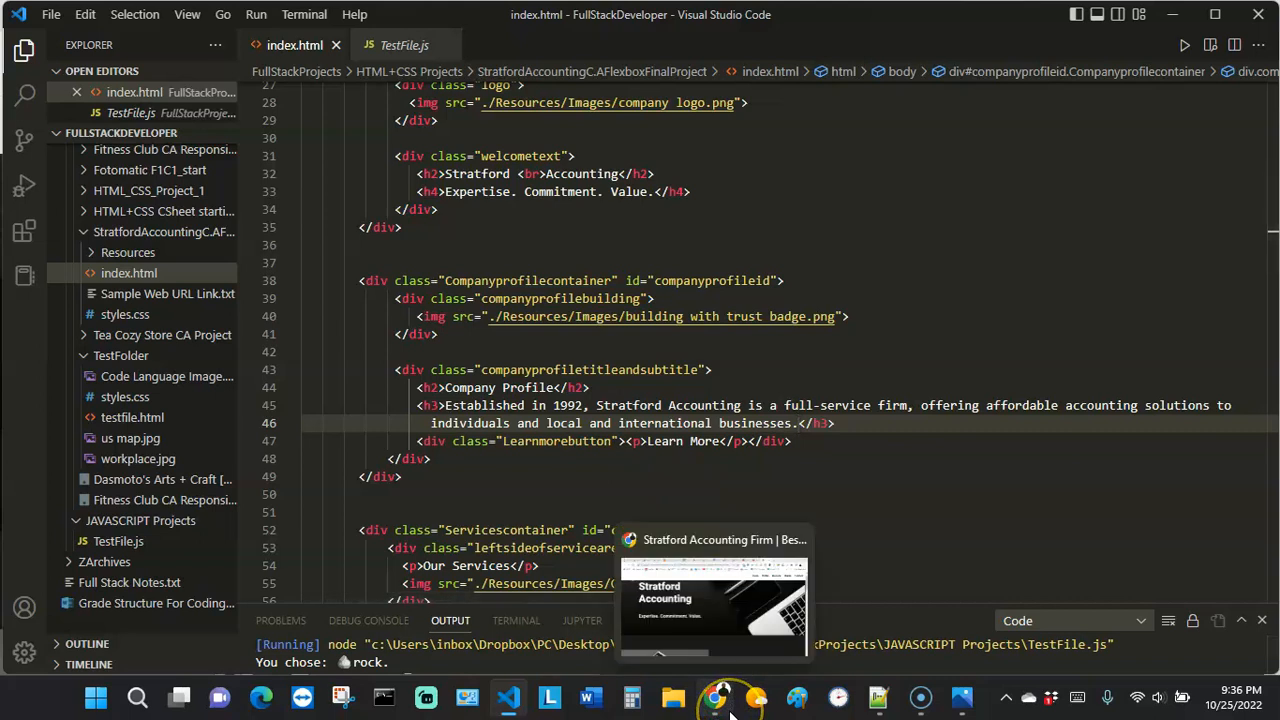
click(714, 697)
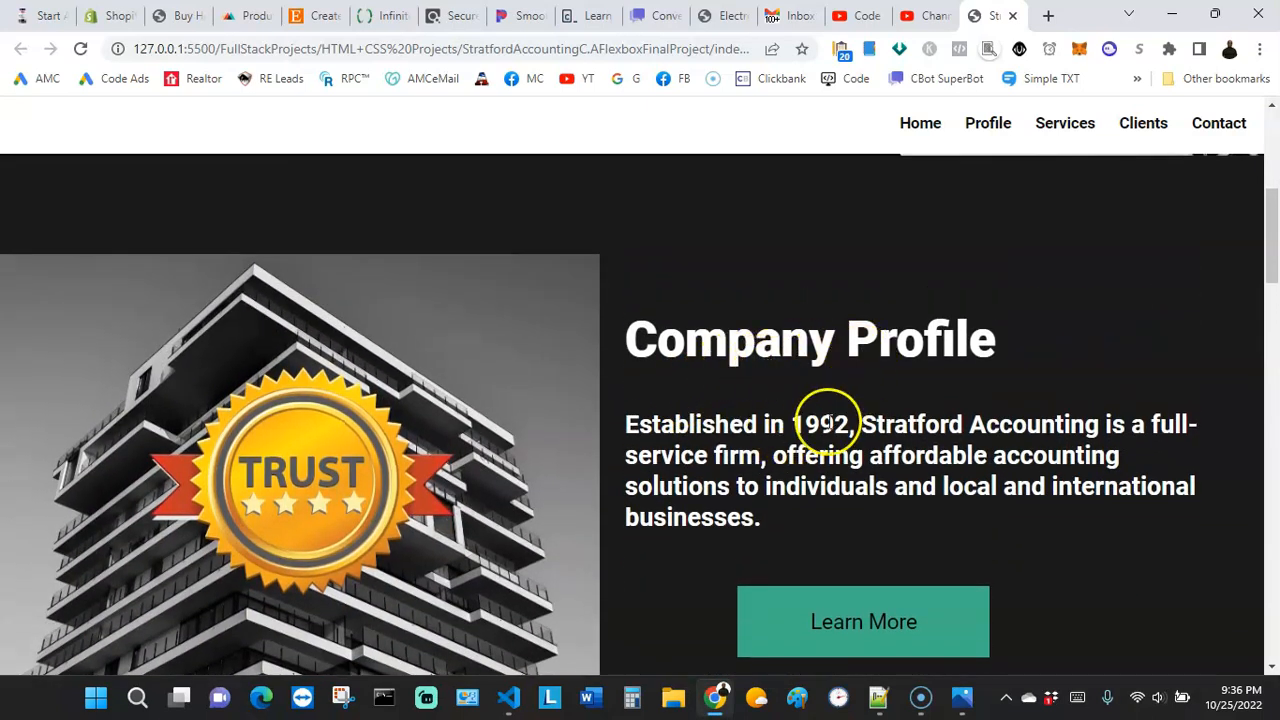
scroll(down, 3)
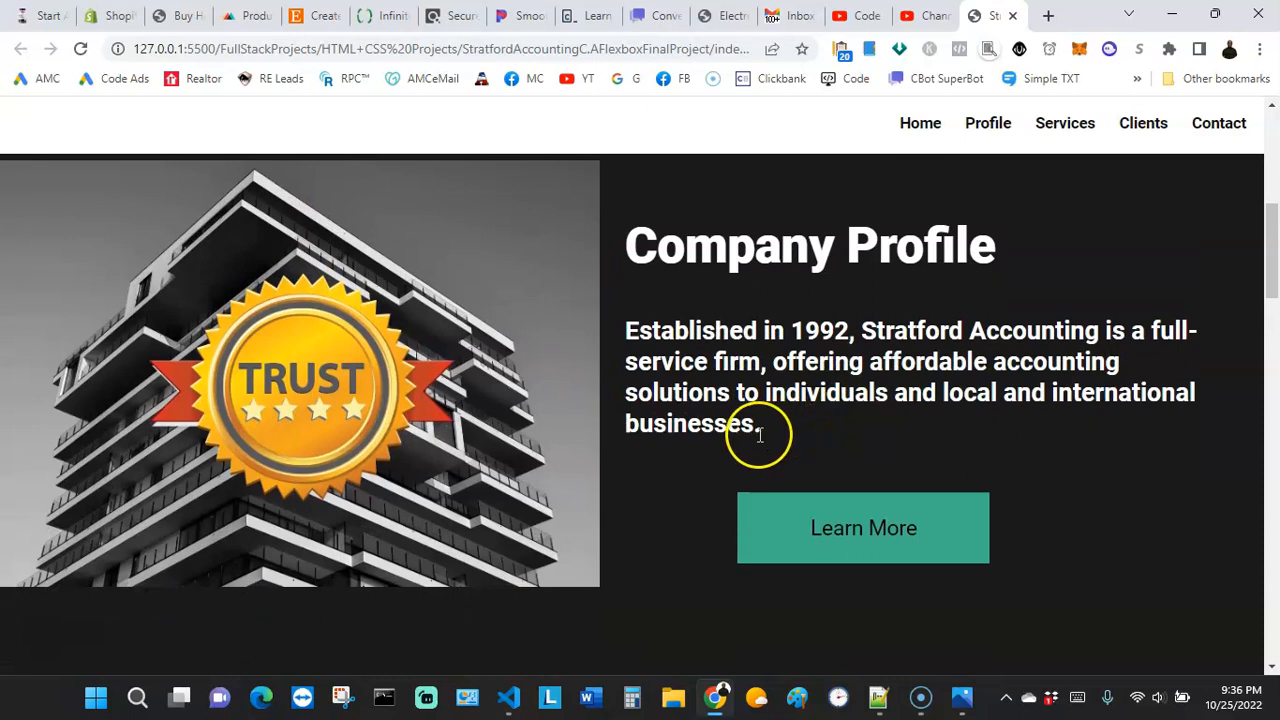
mouse_move(785, 425)
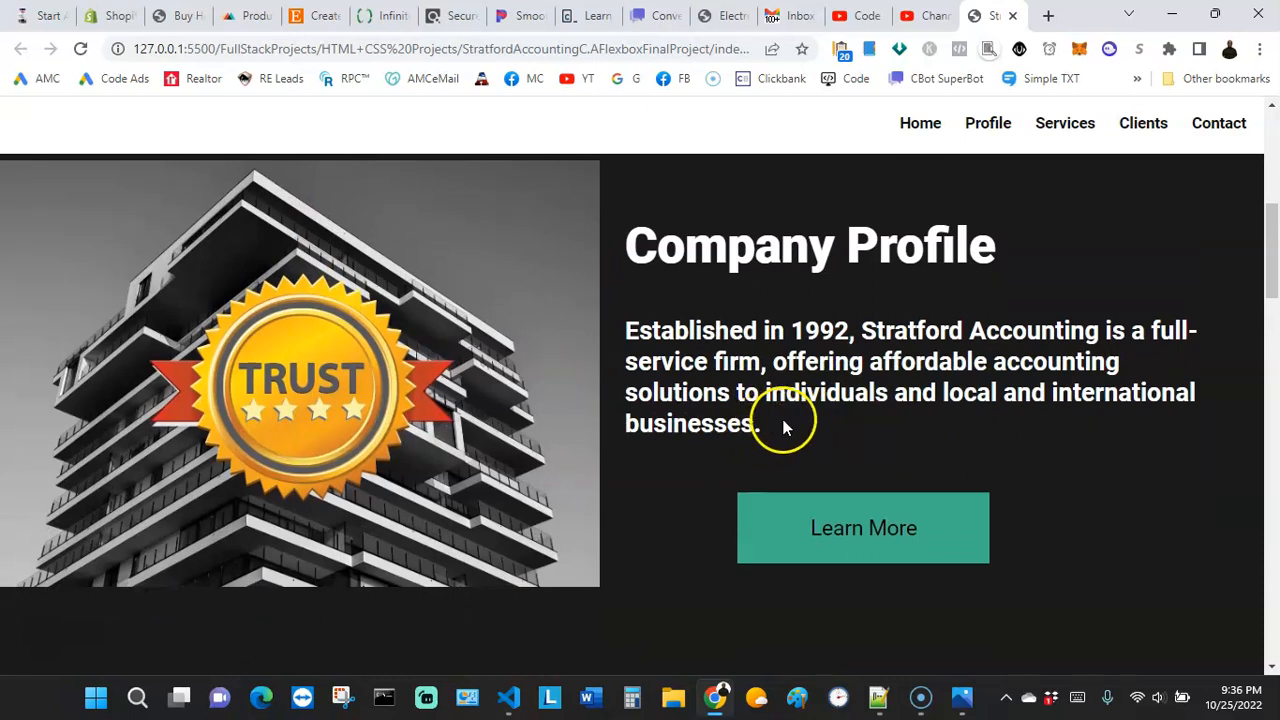
mouse_move(875, 438)
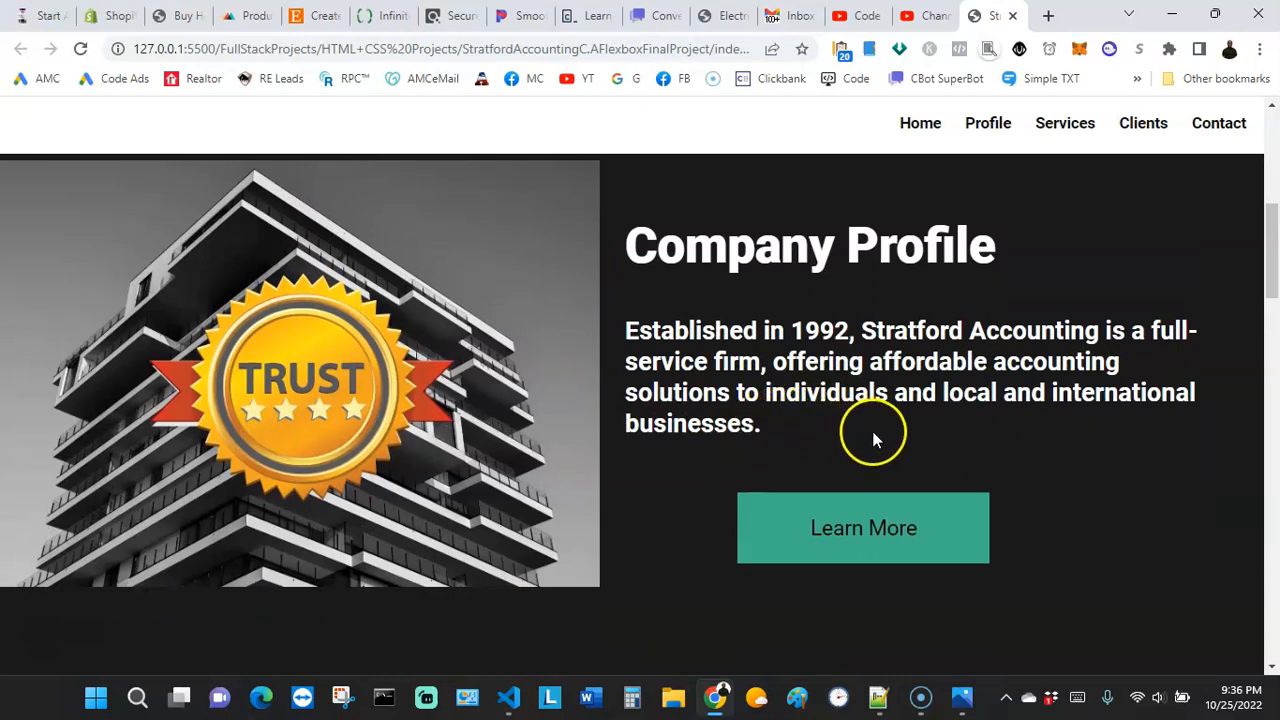
mouse_move(810, 430)
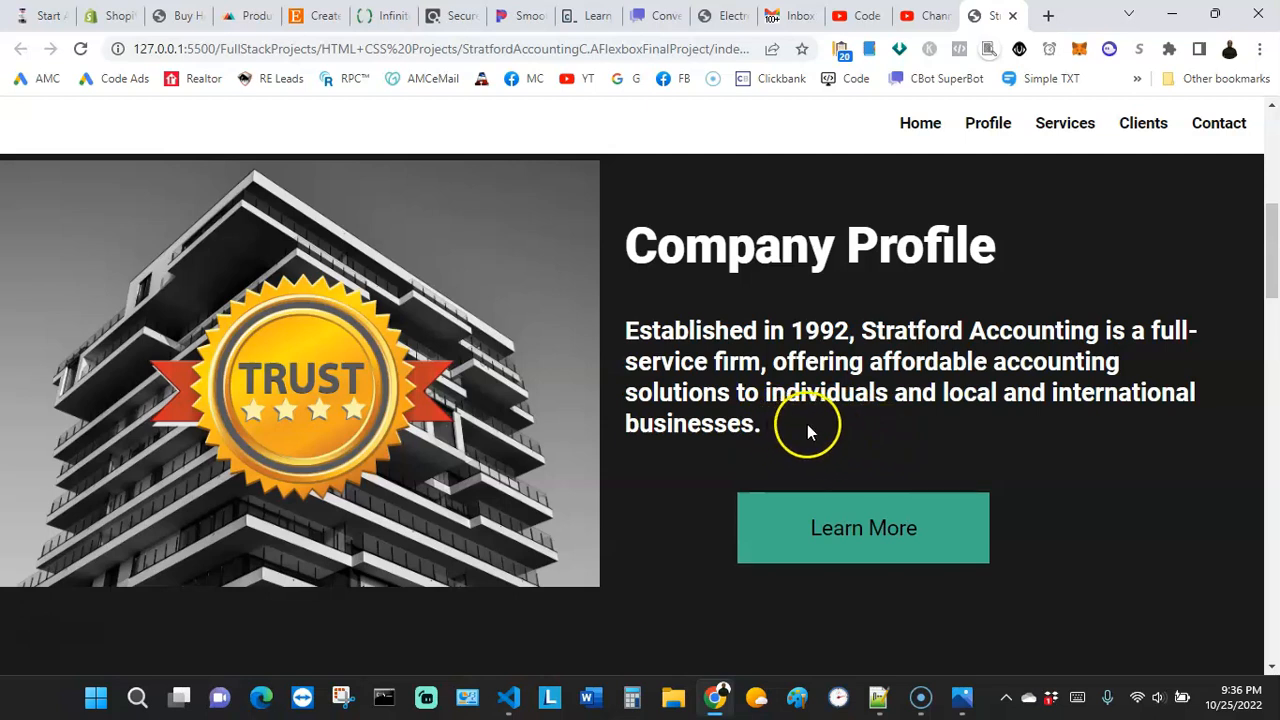
mouse_move(723, 355)
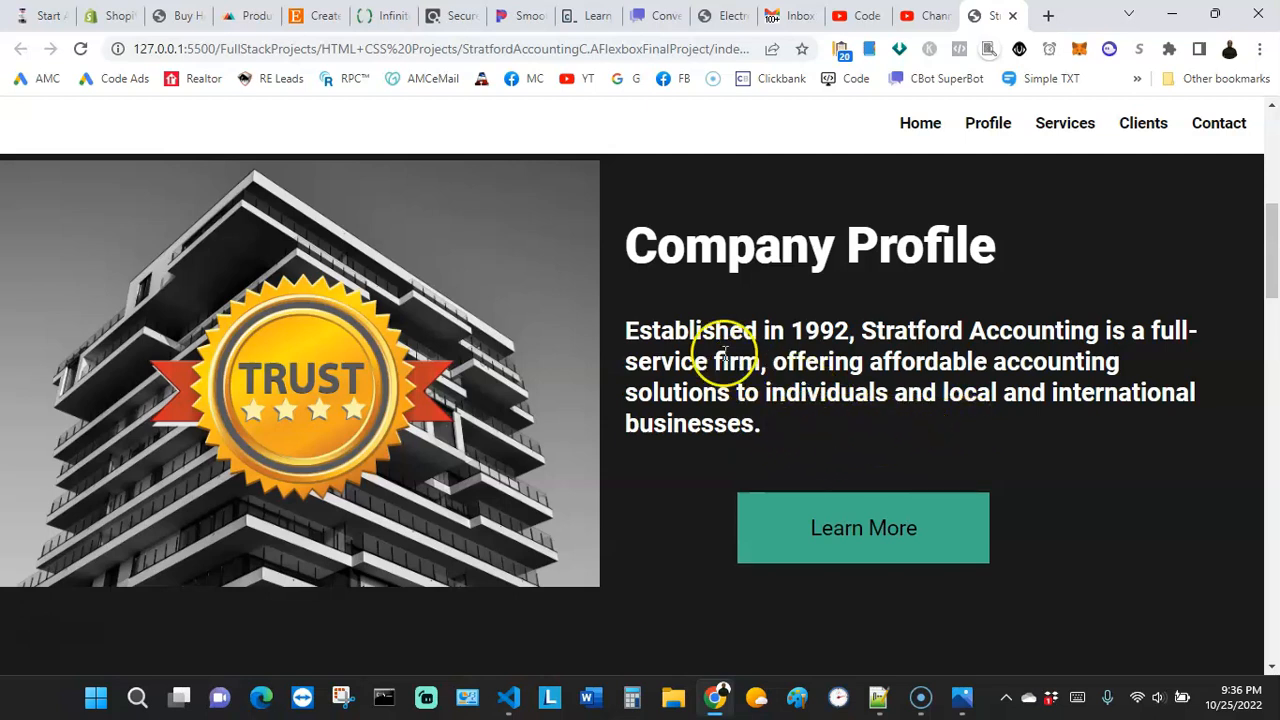
mouse_move(818, 387)
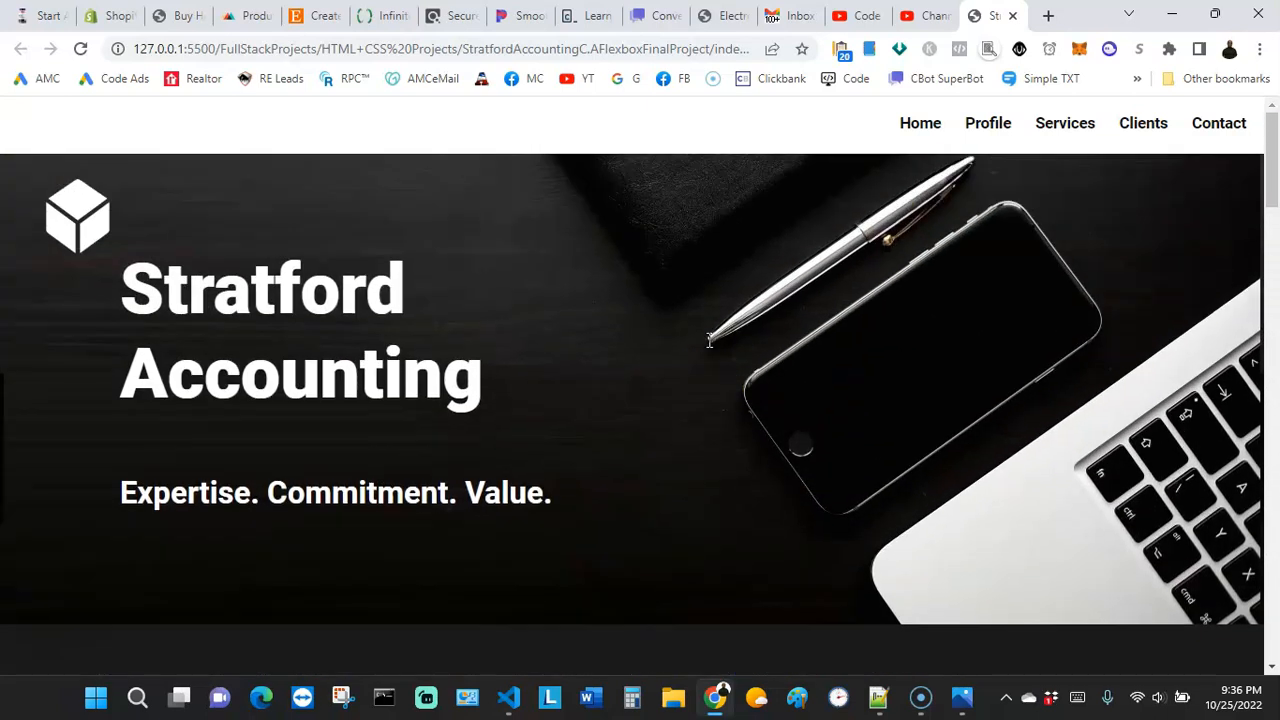
scroll(down, 3)
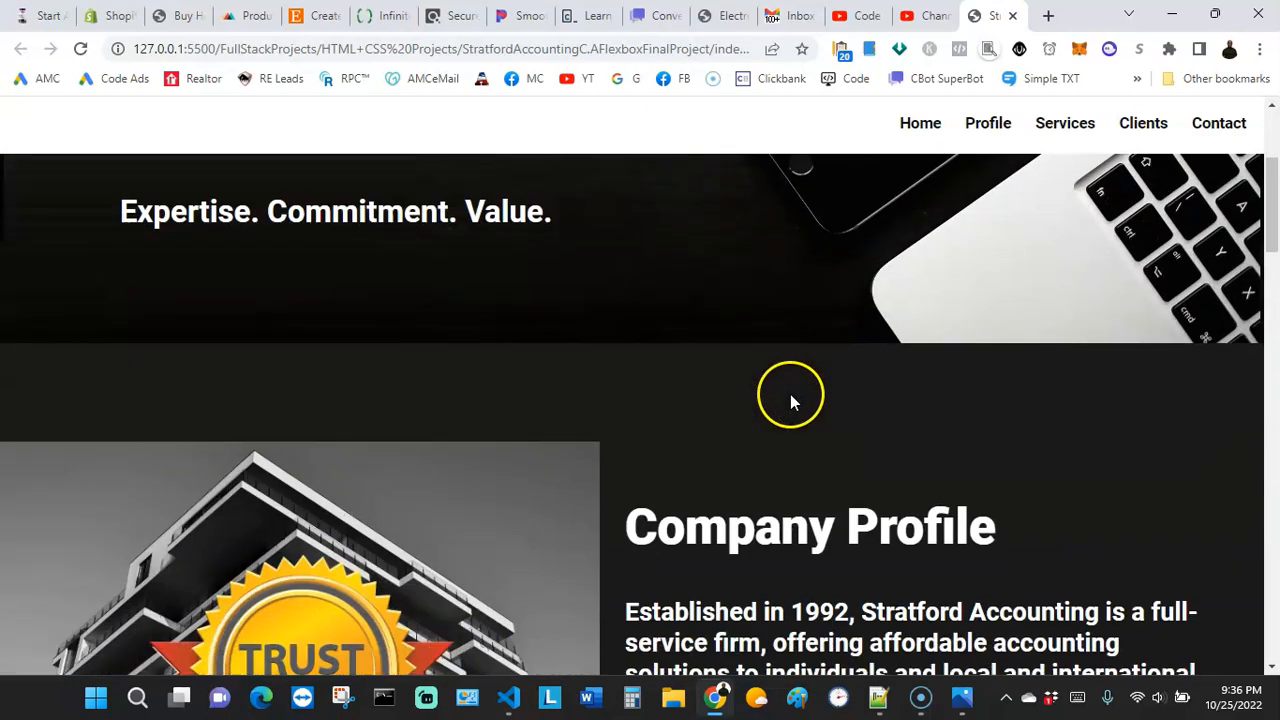
scroll(down, 3)
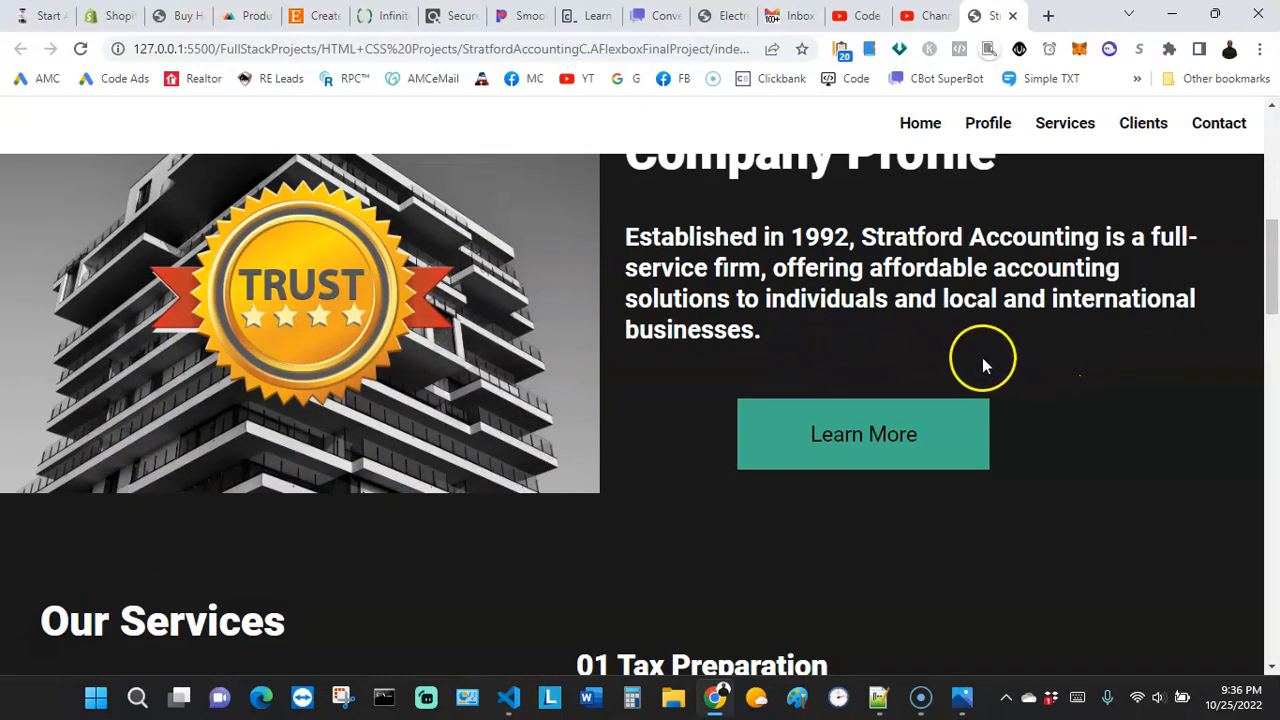
mouse_move(760, 364)
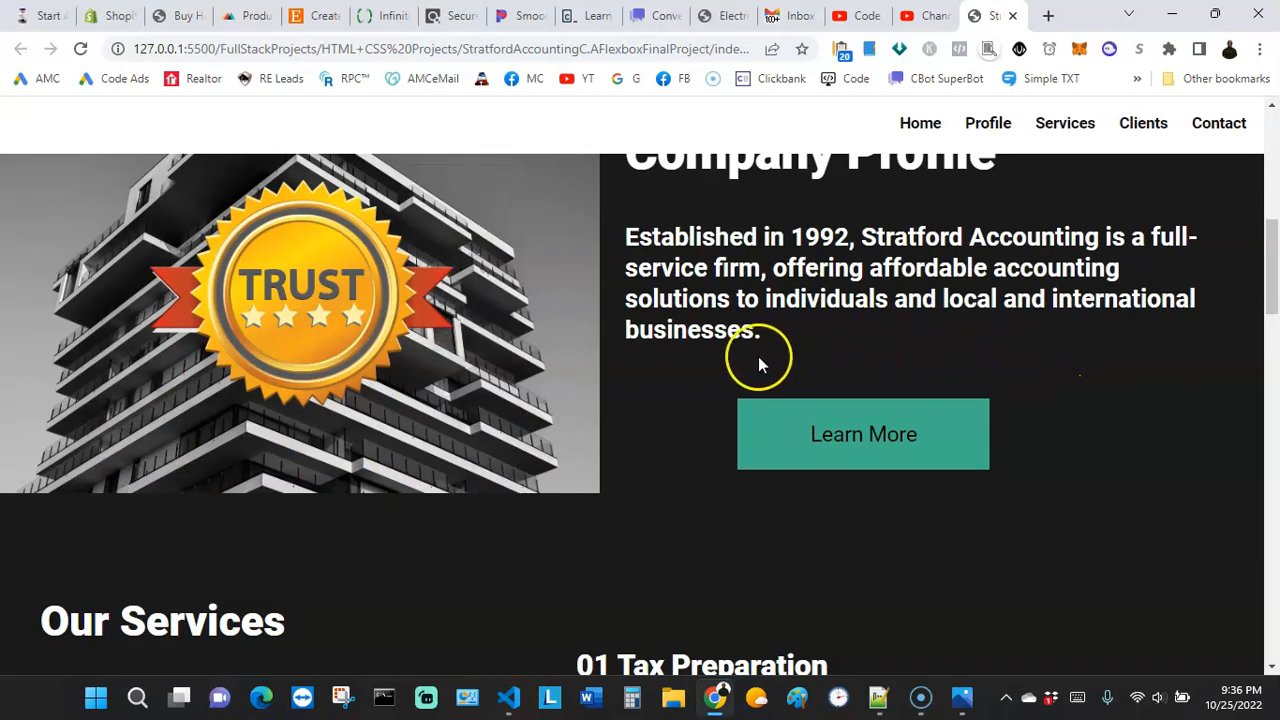
mouse_move(708, 362)
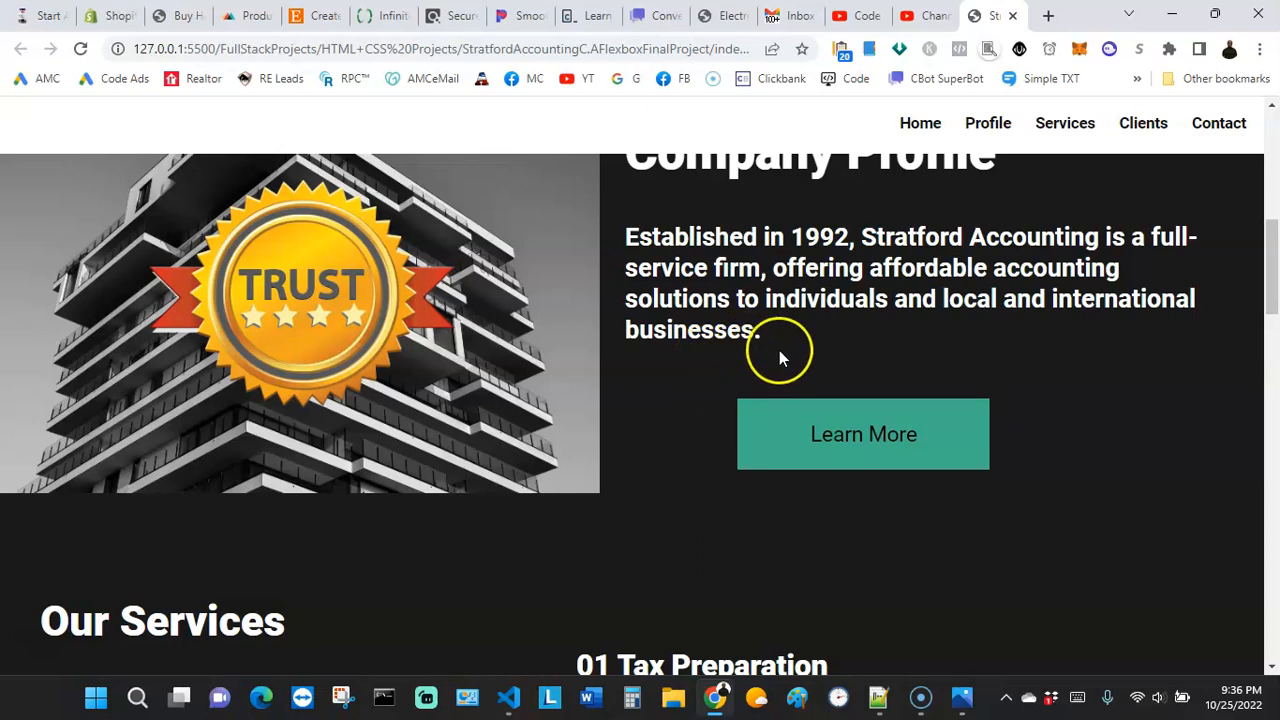
mouse_move(773, 340)
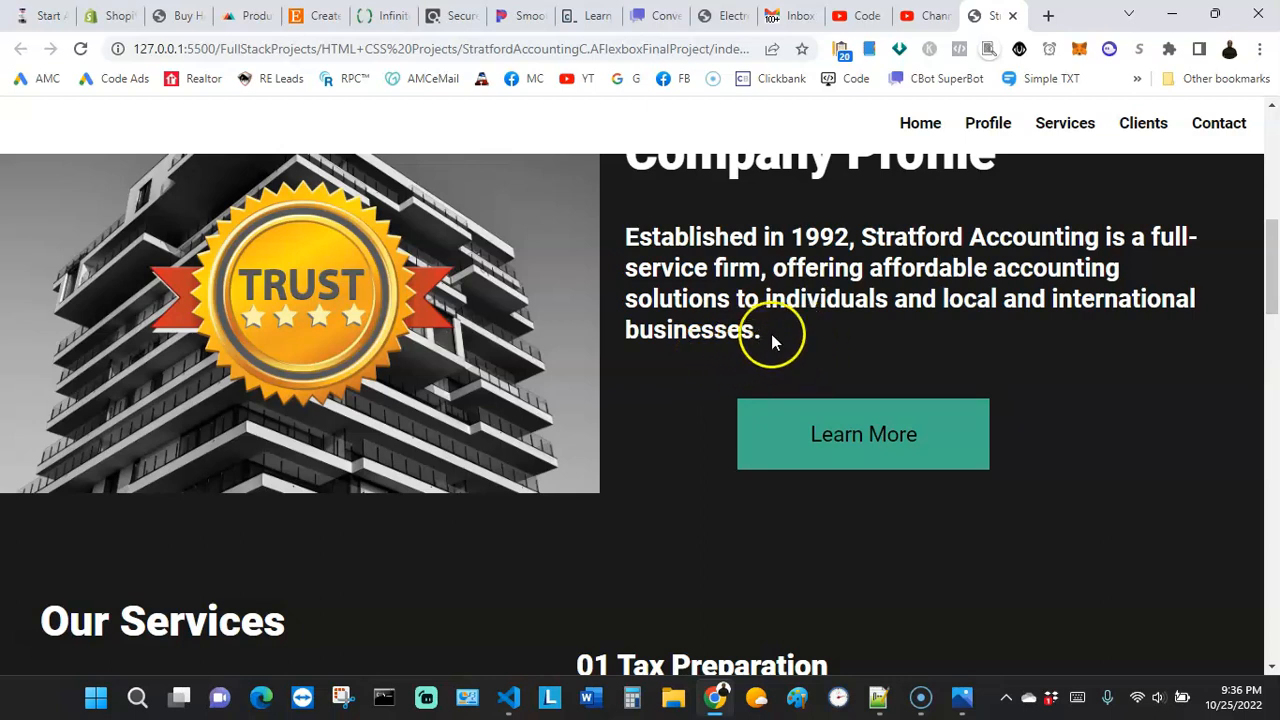
mouse_move(788, 363)
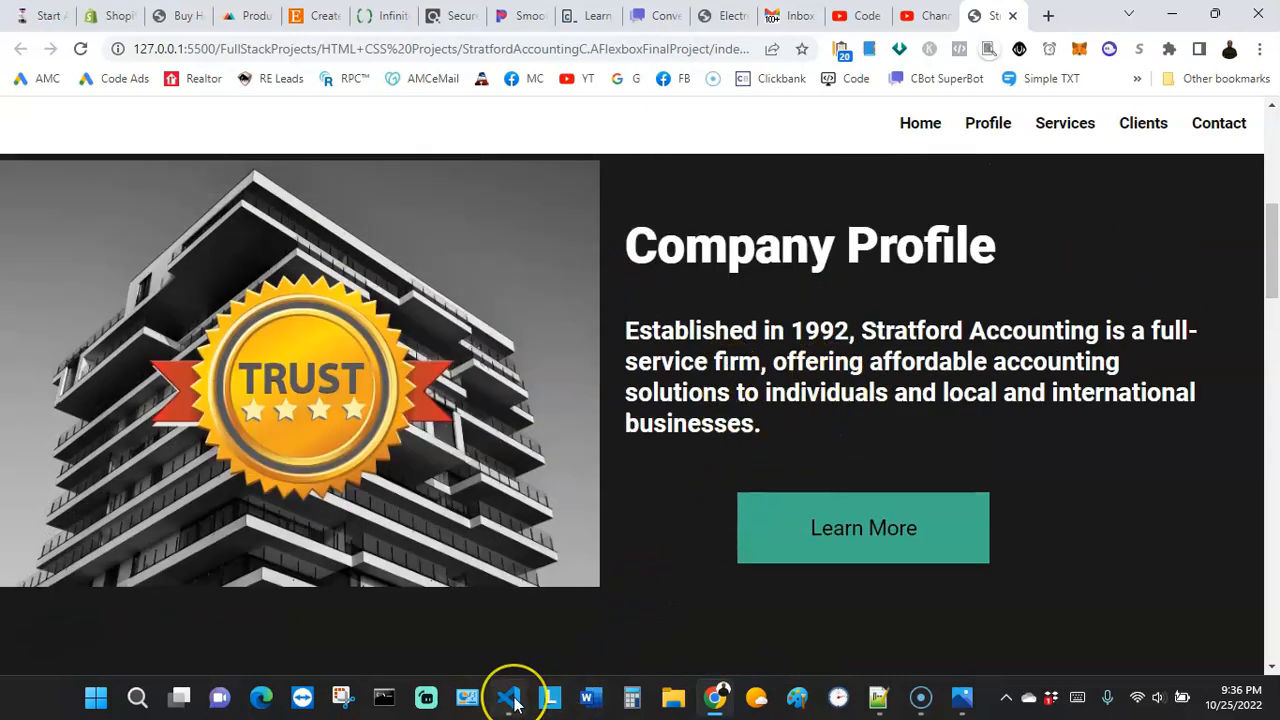
Step: Append "We are a member of the <abbr></abbr>" to the company profile h3 on line 46
click(508, 697)
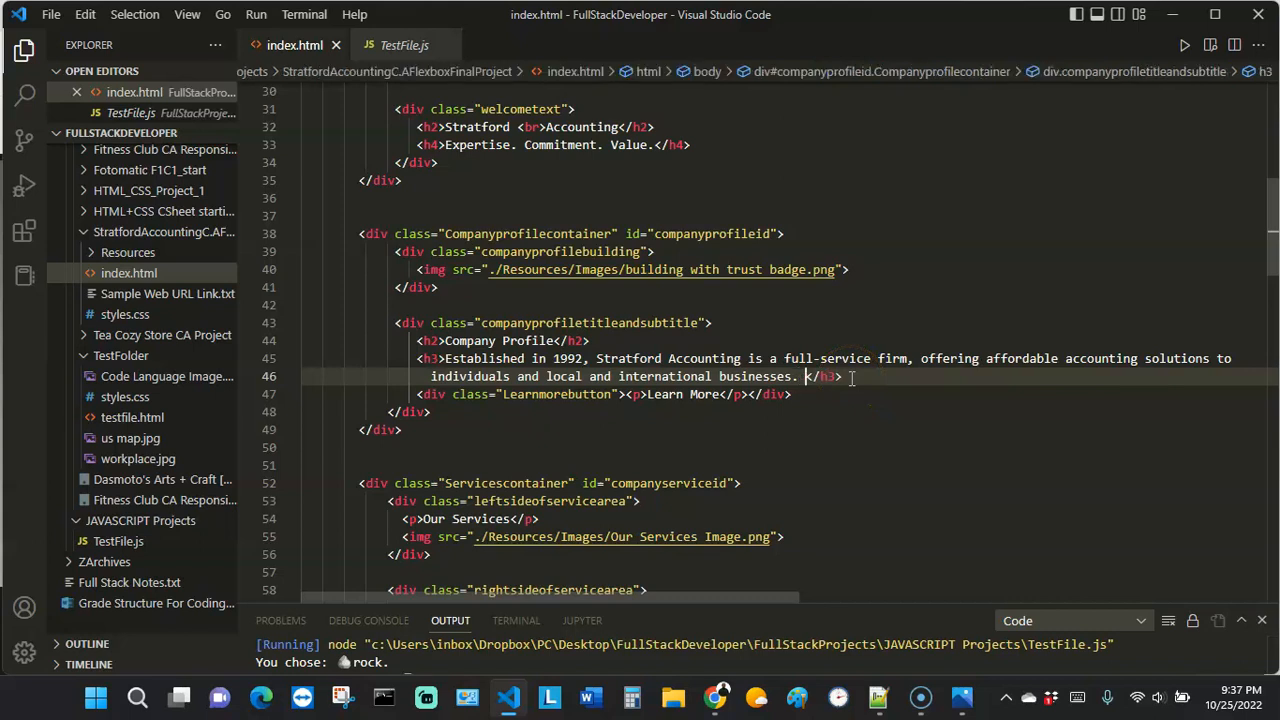
text(We are a)
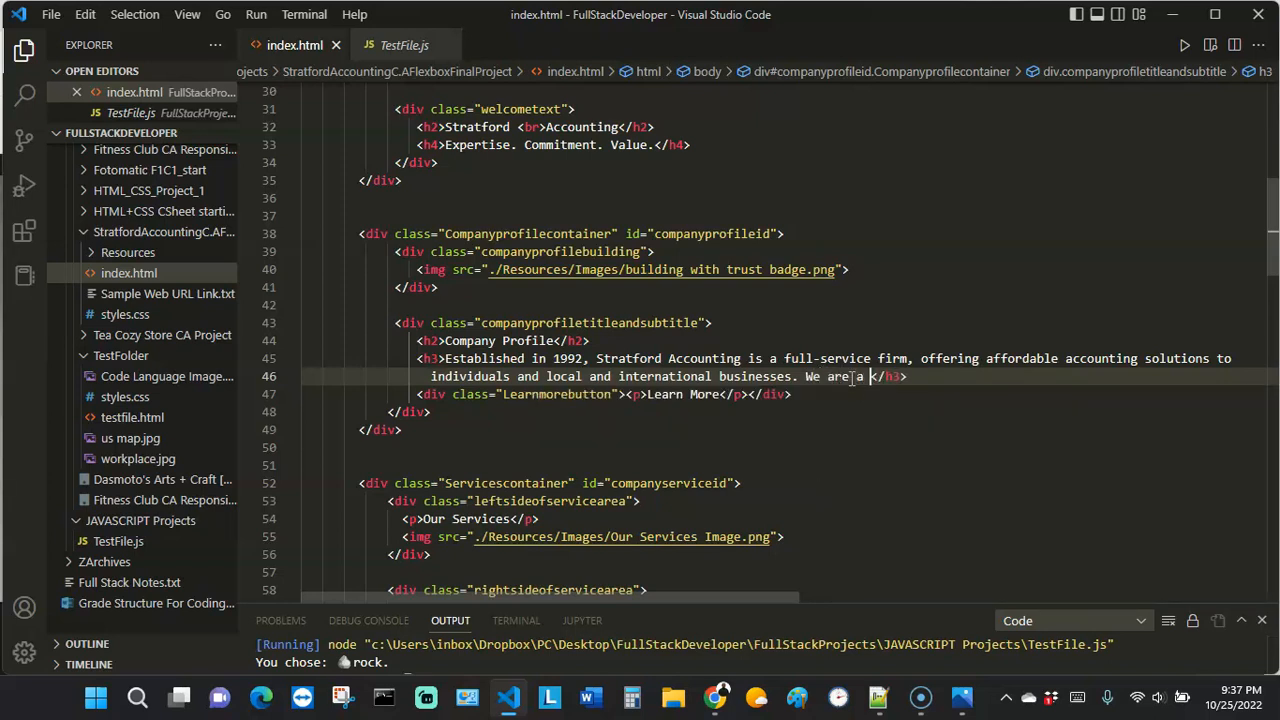
text(member of the)
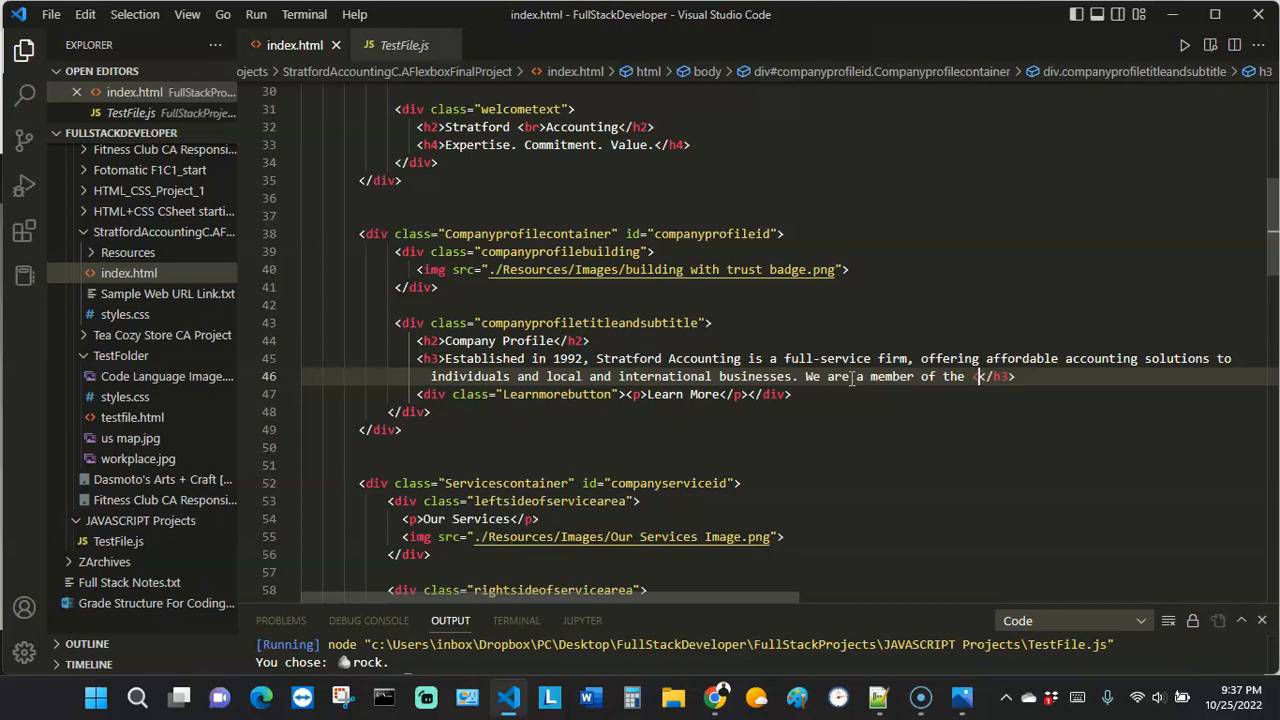
text(</abbr><)
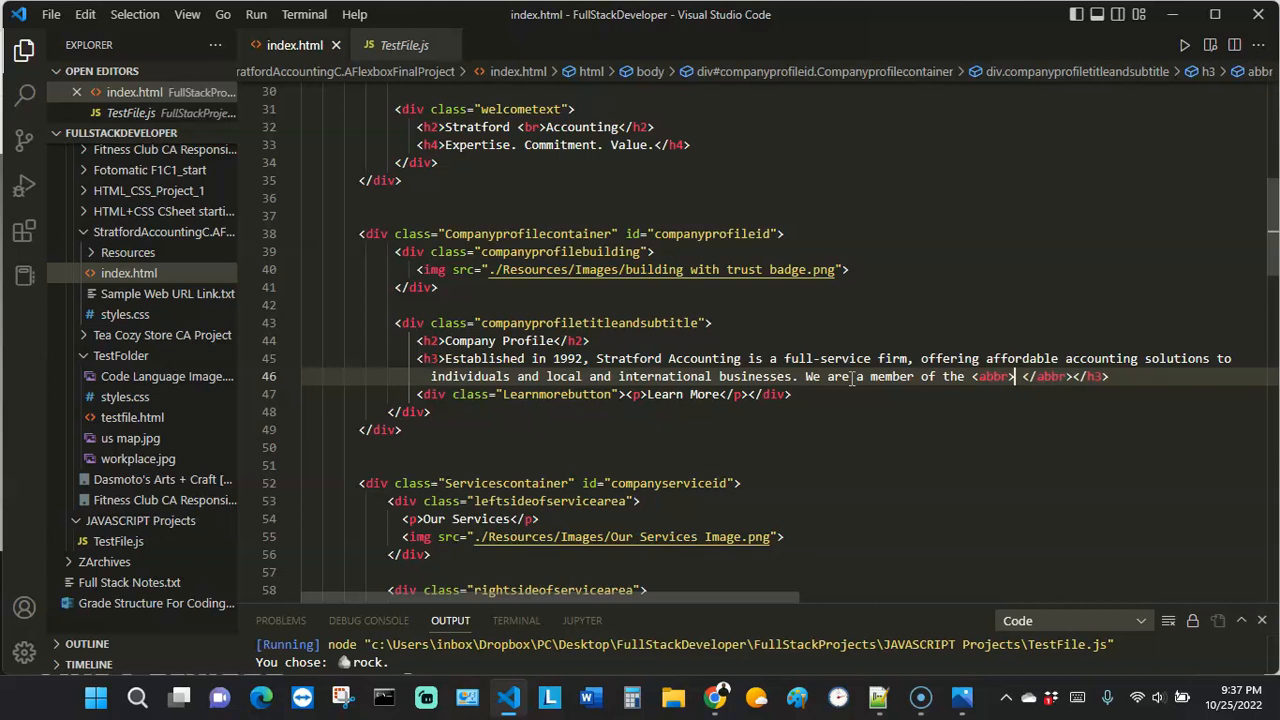
Step: Wrap AIPA in an abbr titled "American Institute of Public Accountants" and check the line
text(title=")
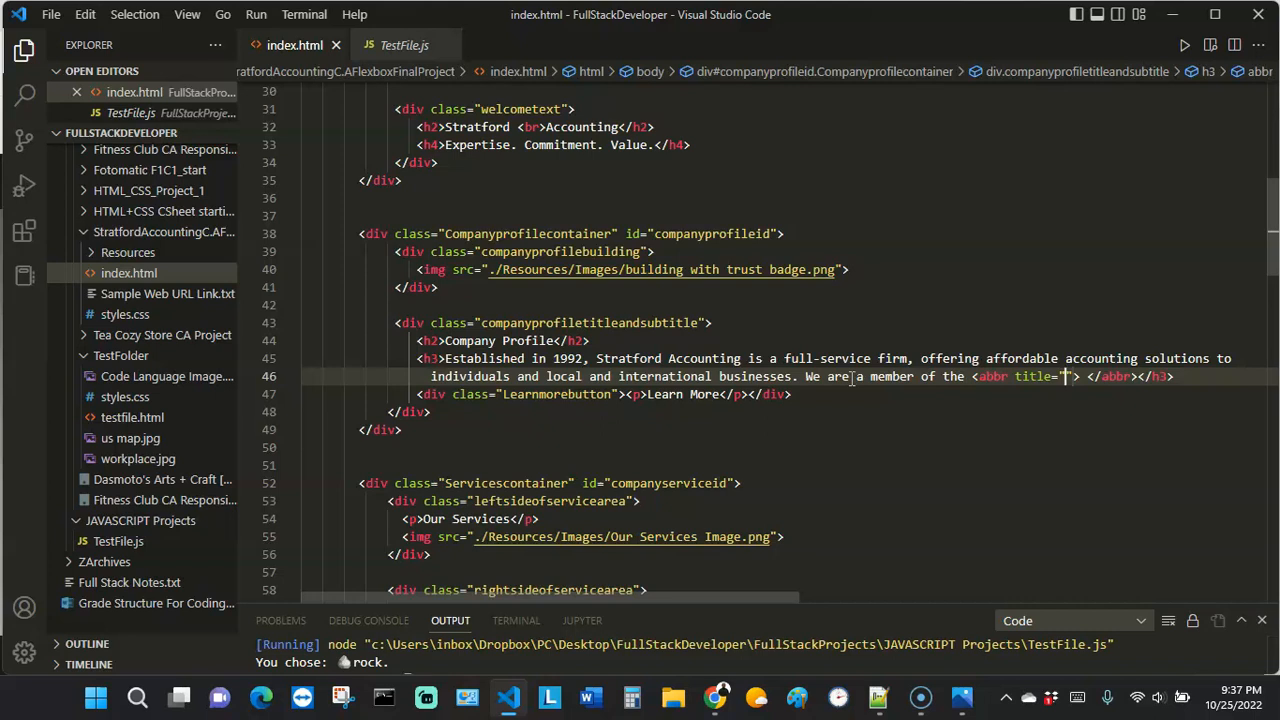
text(American)
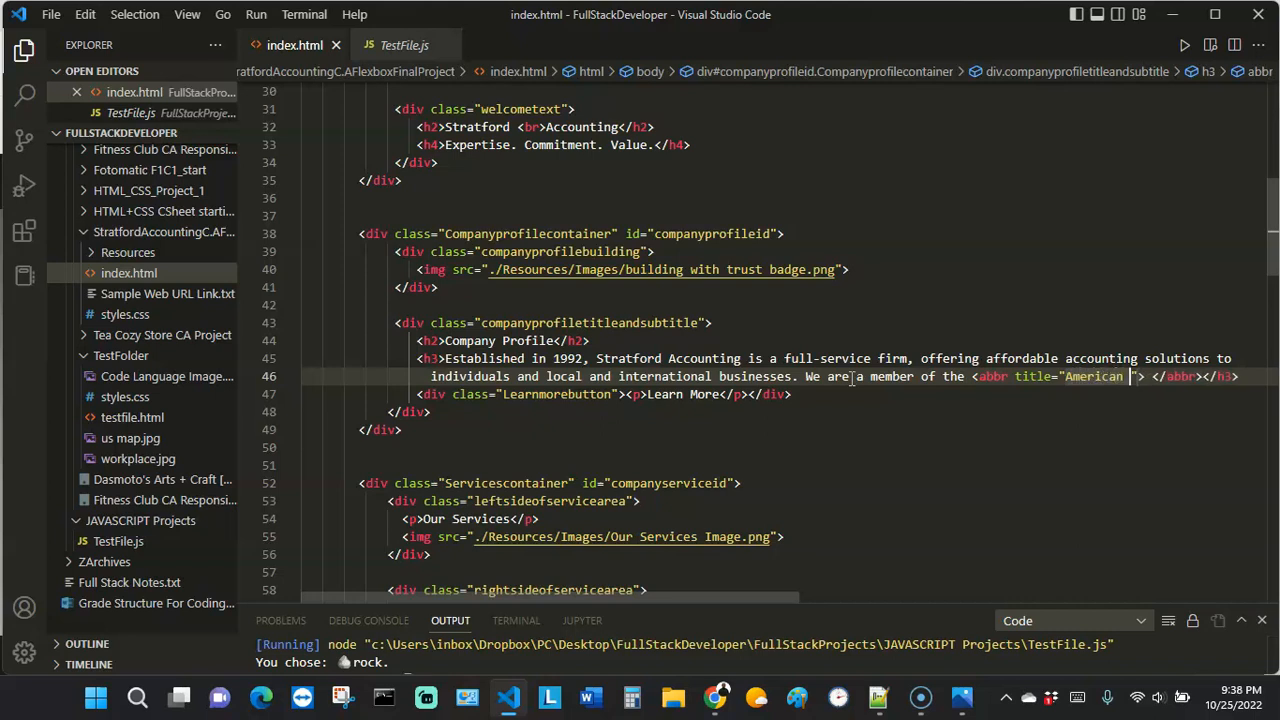
text(Institute of Public Accountants)
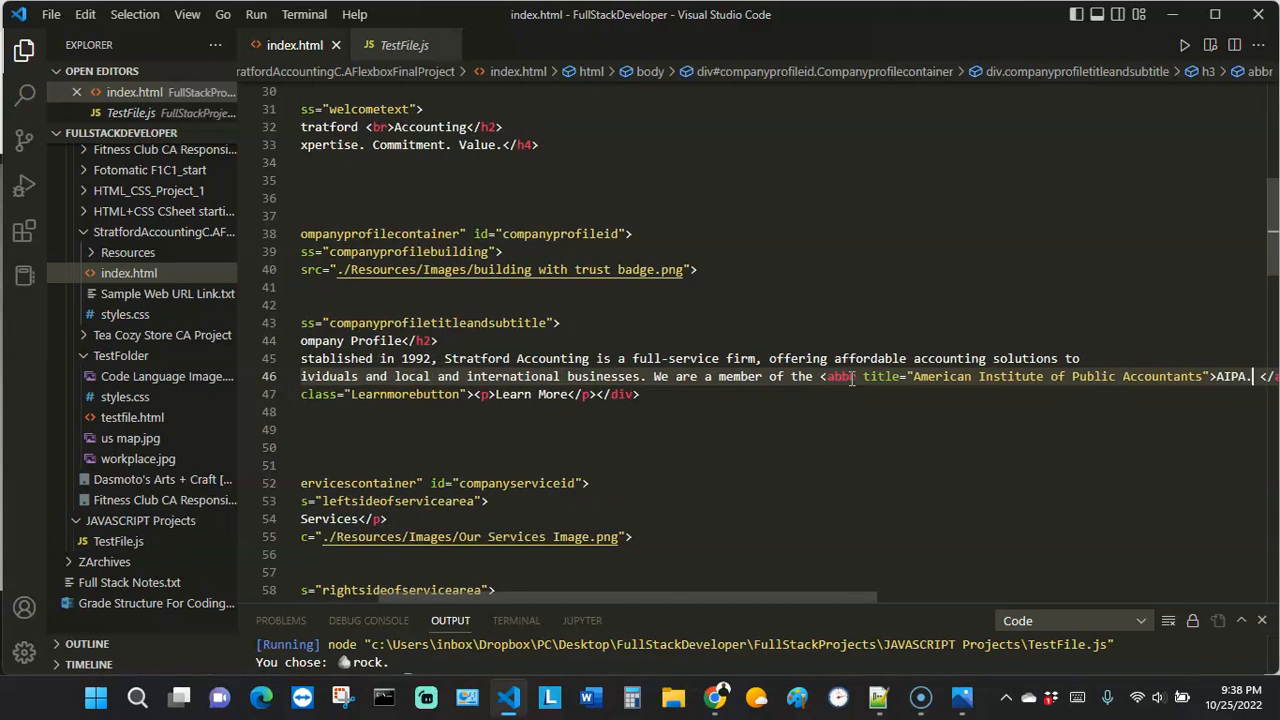
scroll(right, 3)
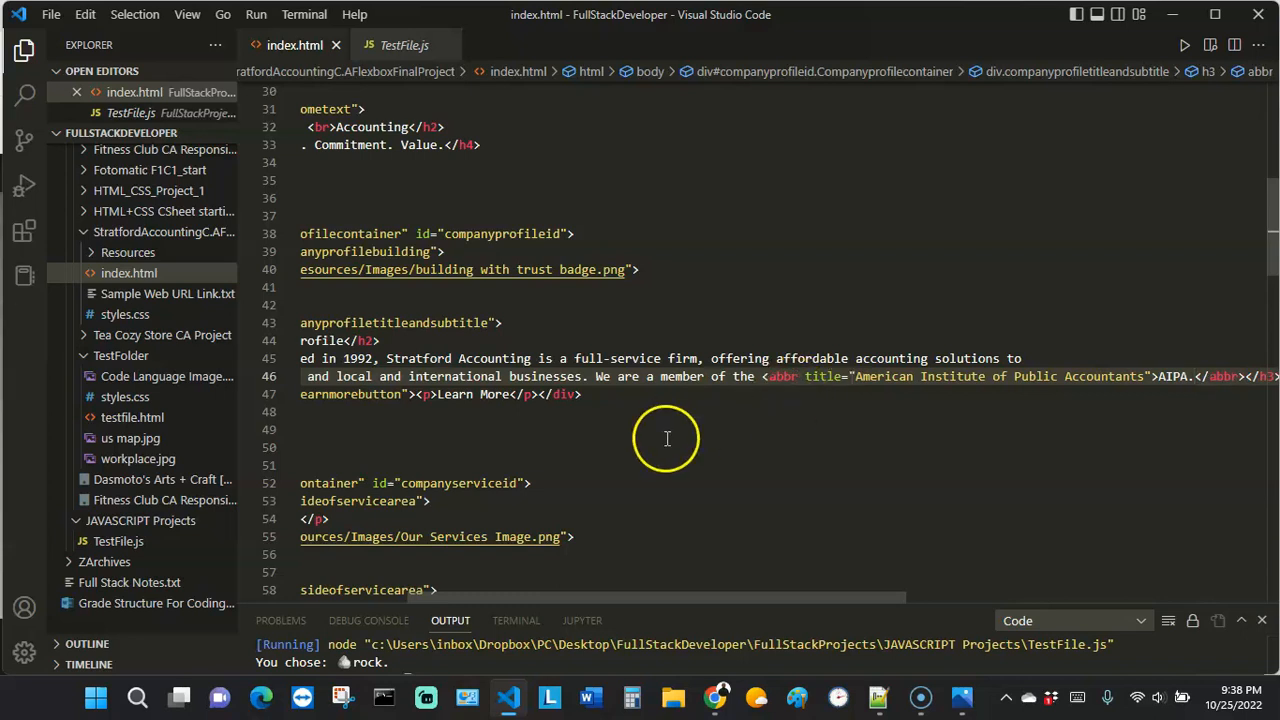
drag(665, 599, 703, 599)
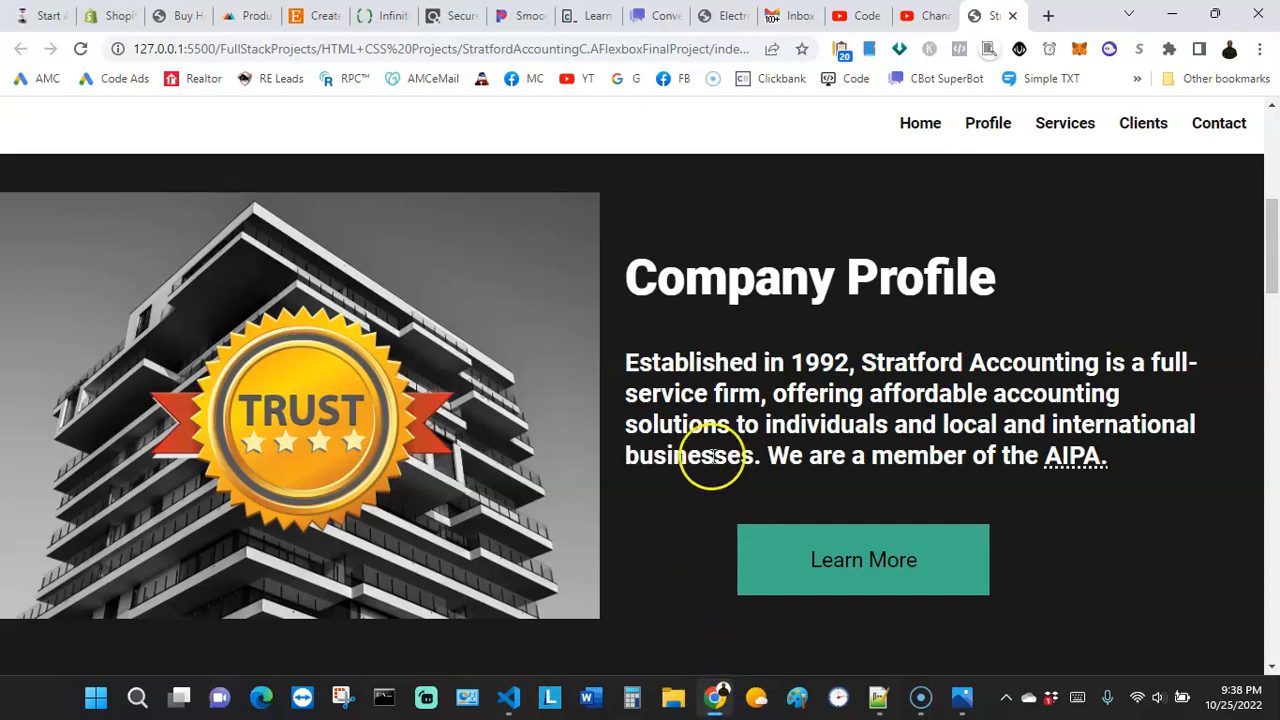
mouse_move(1063, 457)
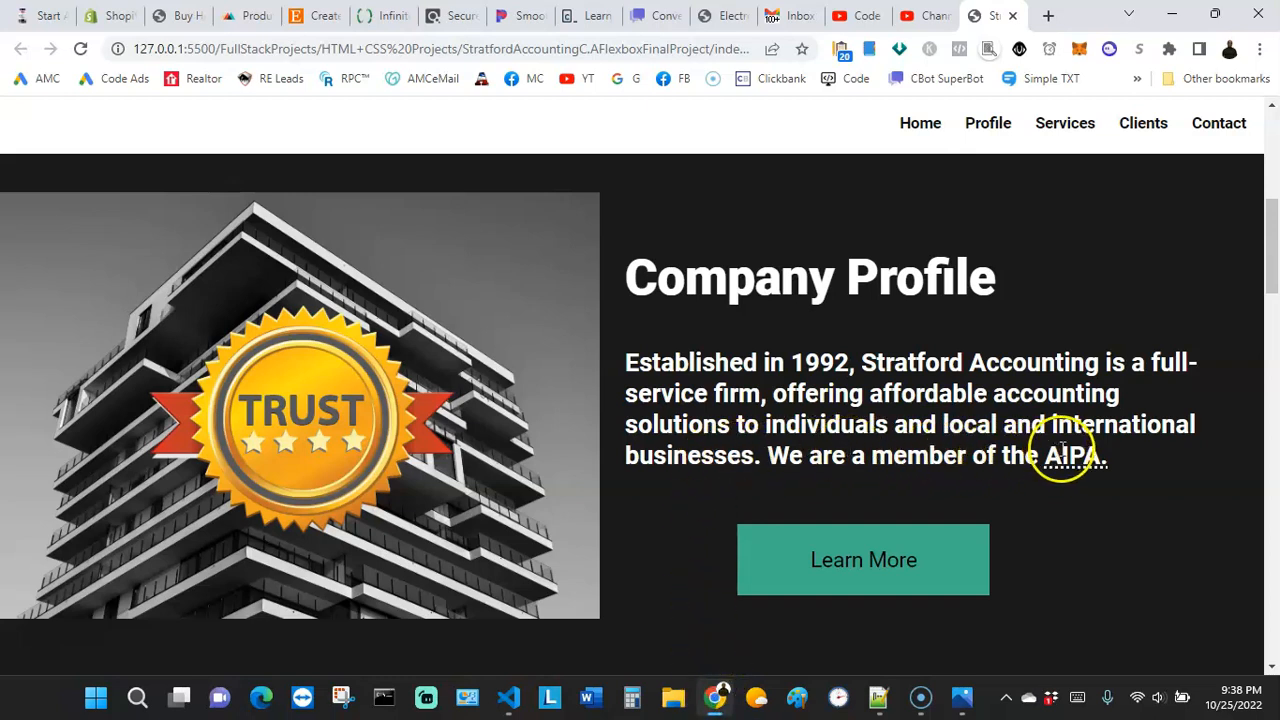
mouse_move(1000, 455)
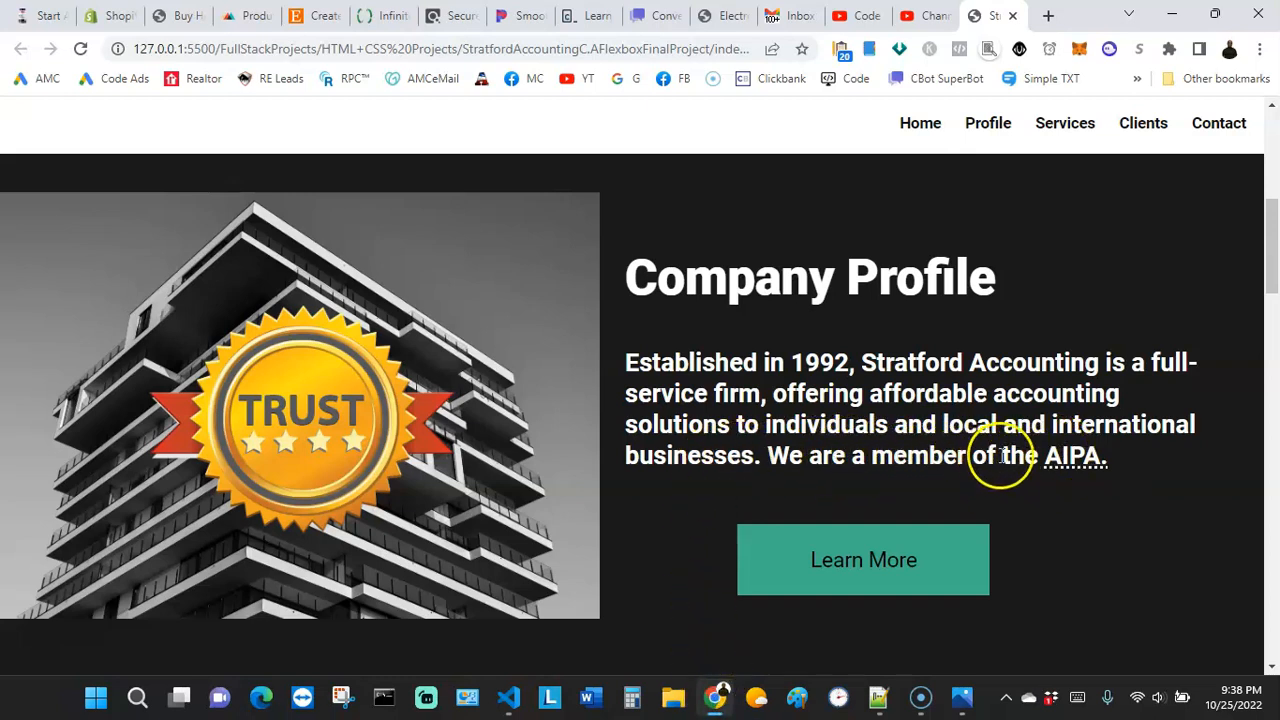
mouse_move(1042, 485)
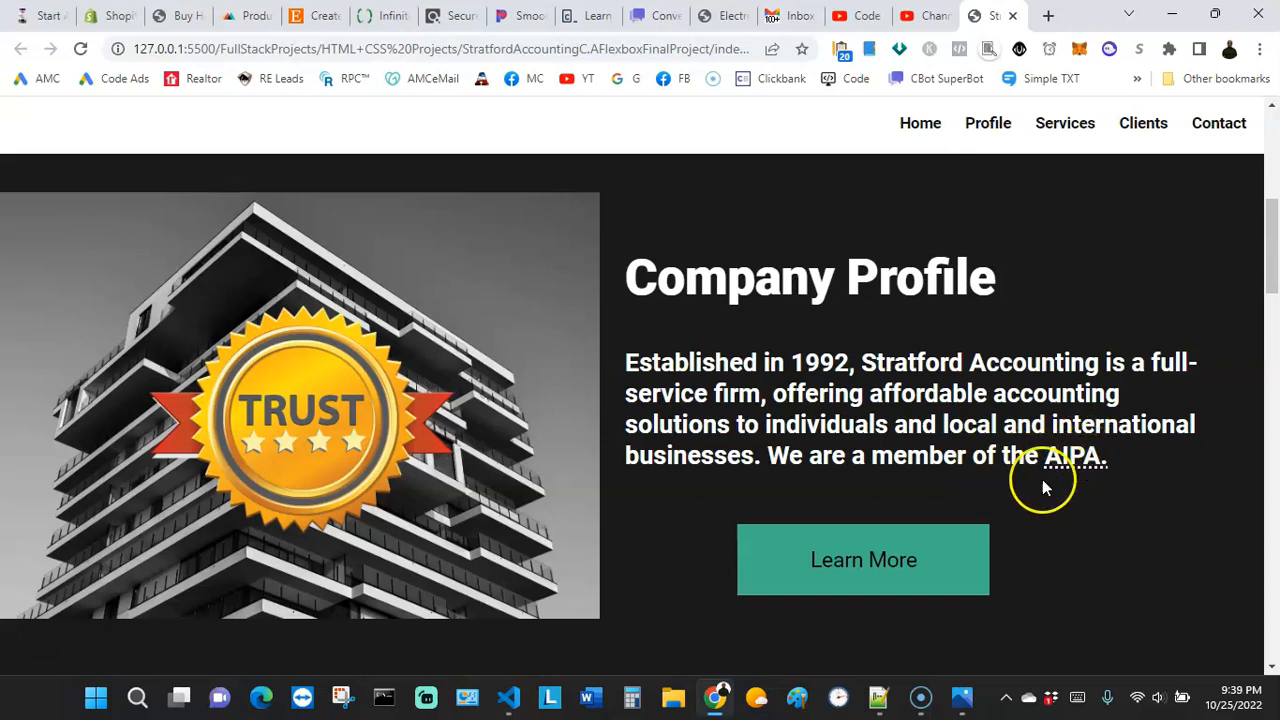
mouse_move(1107, 484)
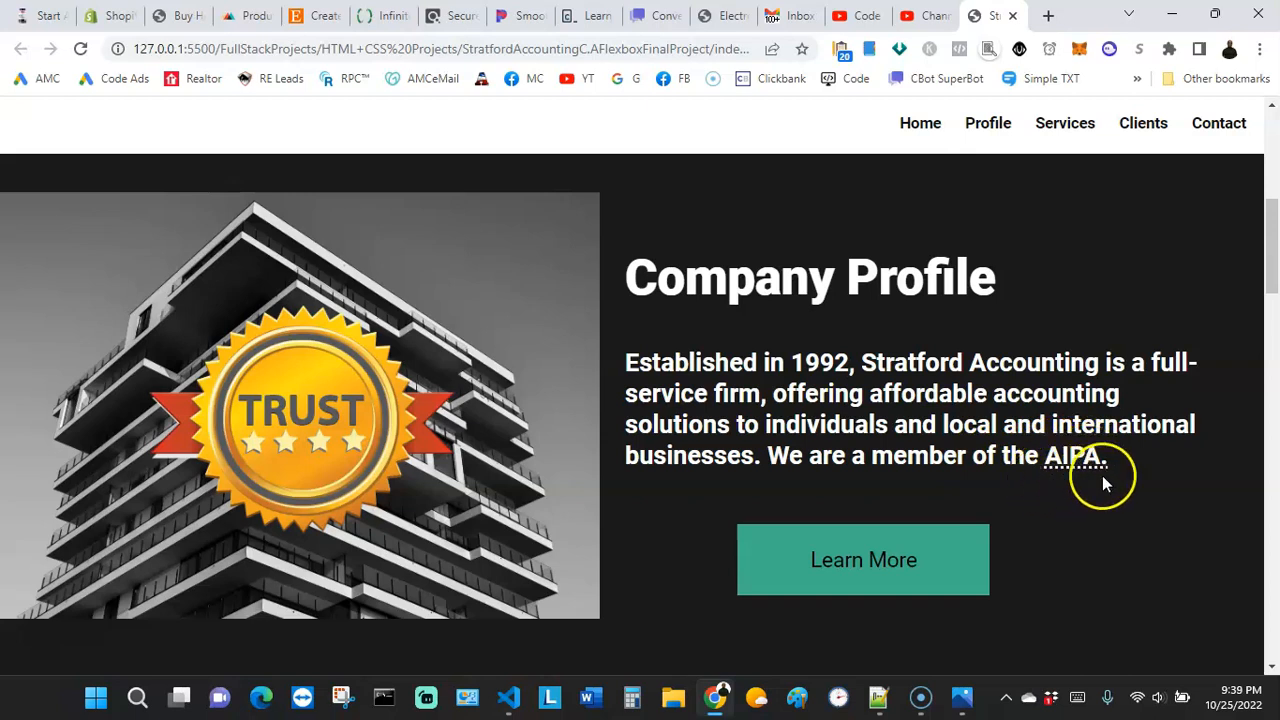
mouse_move(1039, 492)
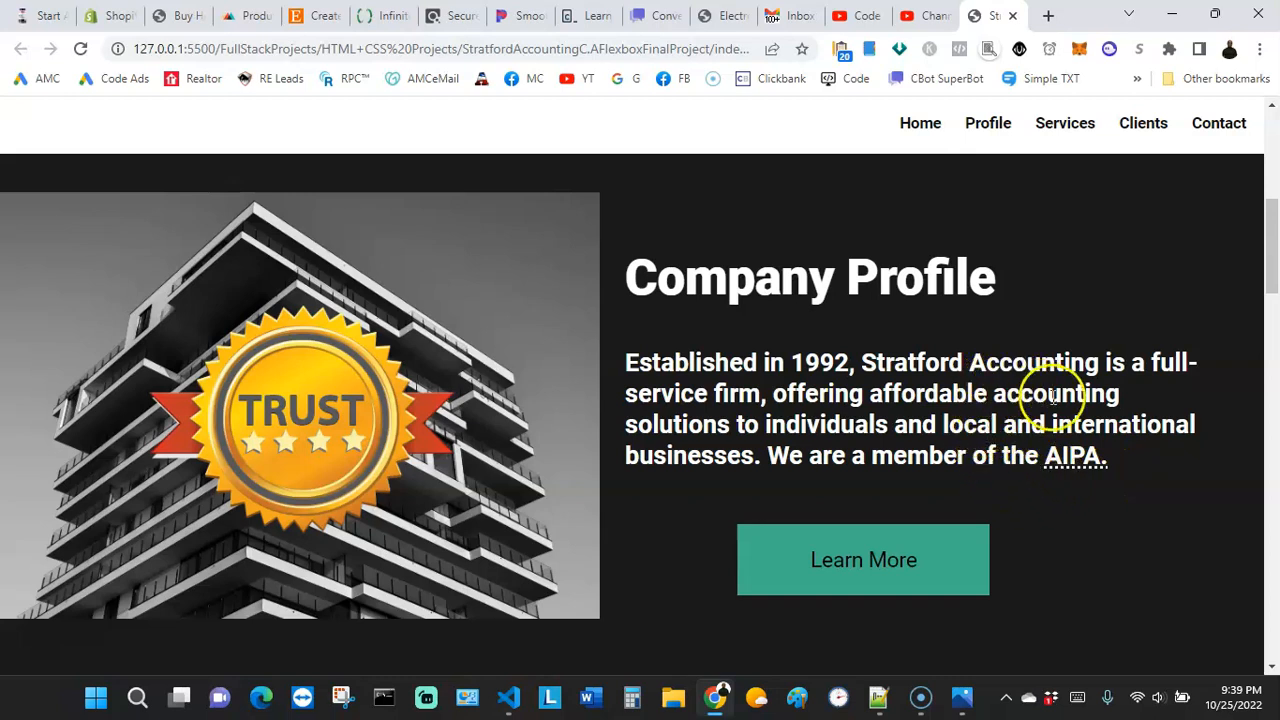
mouse_move(1075, 393)
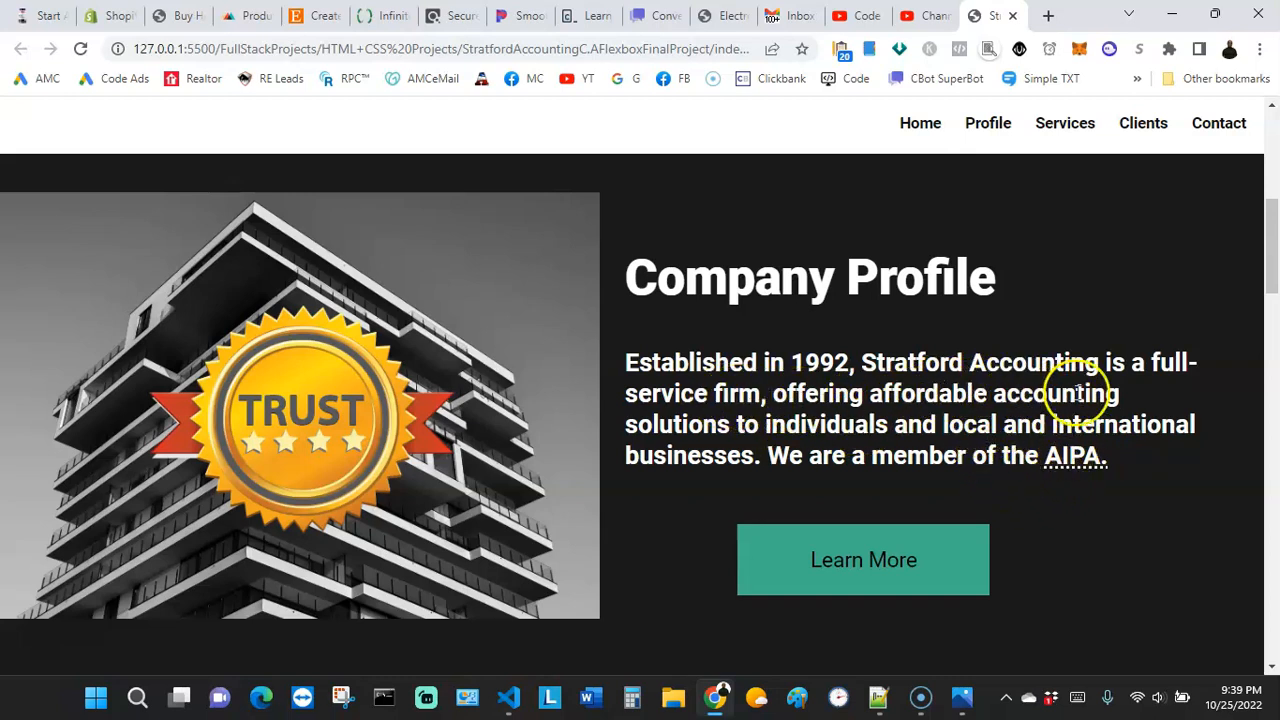
mouse_move(1082, 467)
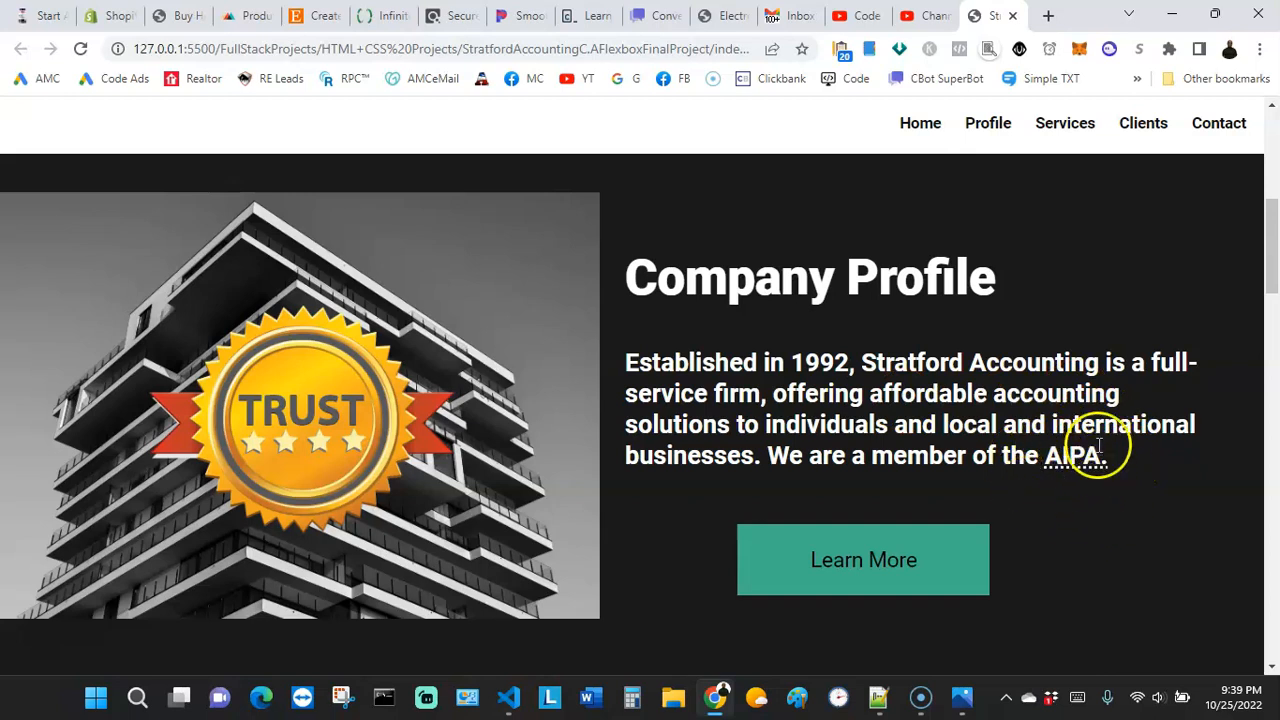
mouse_move(1047, 455)
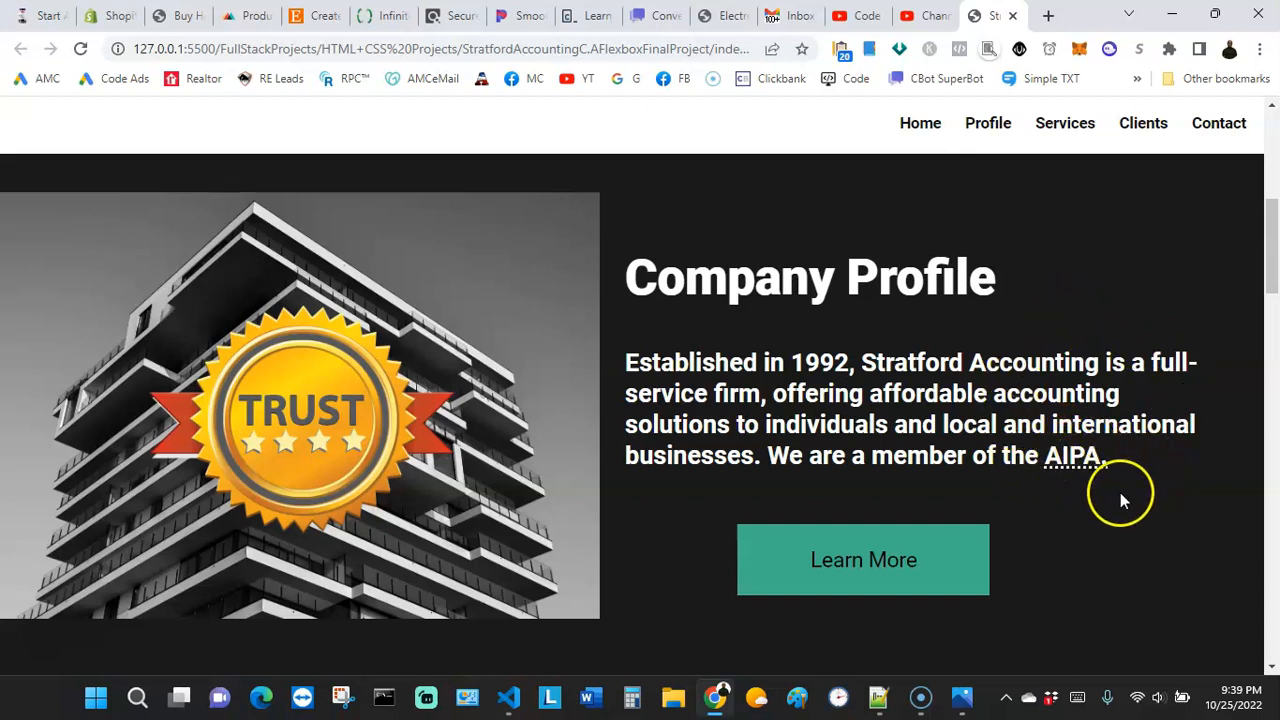
mouse_move(1098, 424)
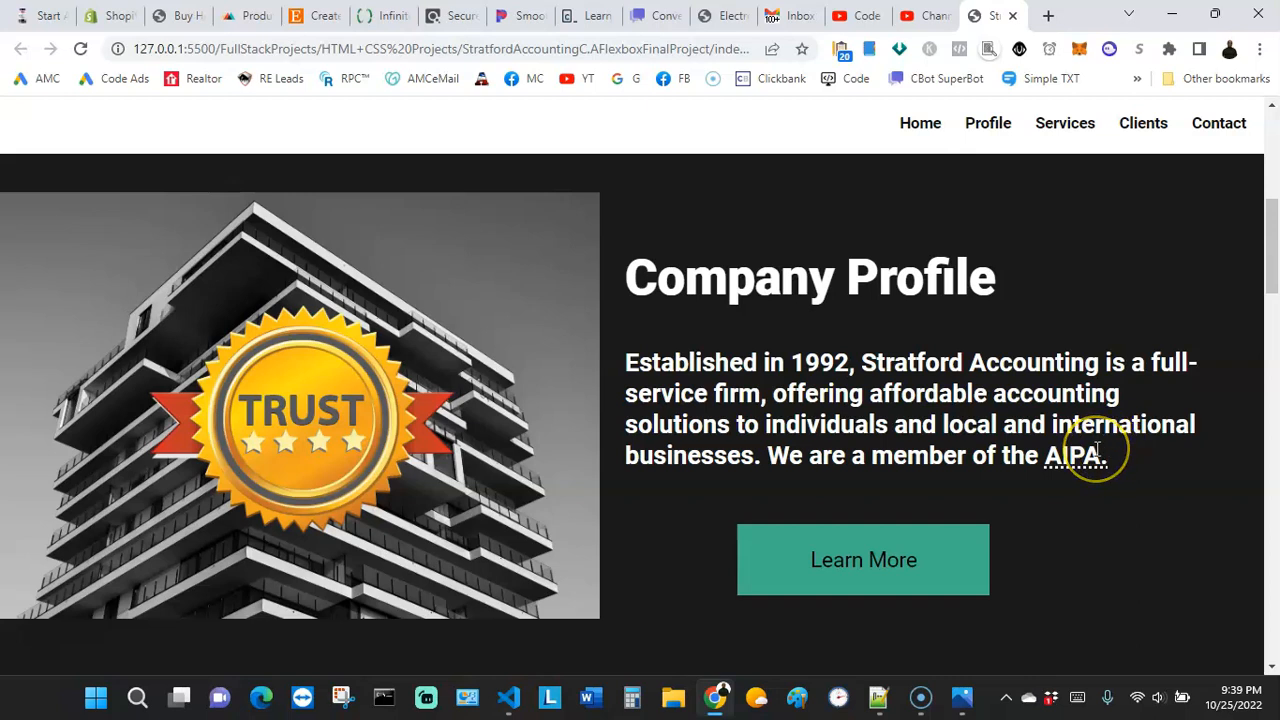
mouse_move(1095, 493)
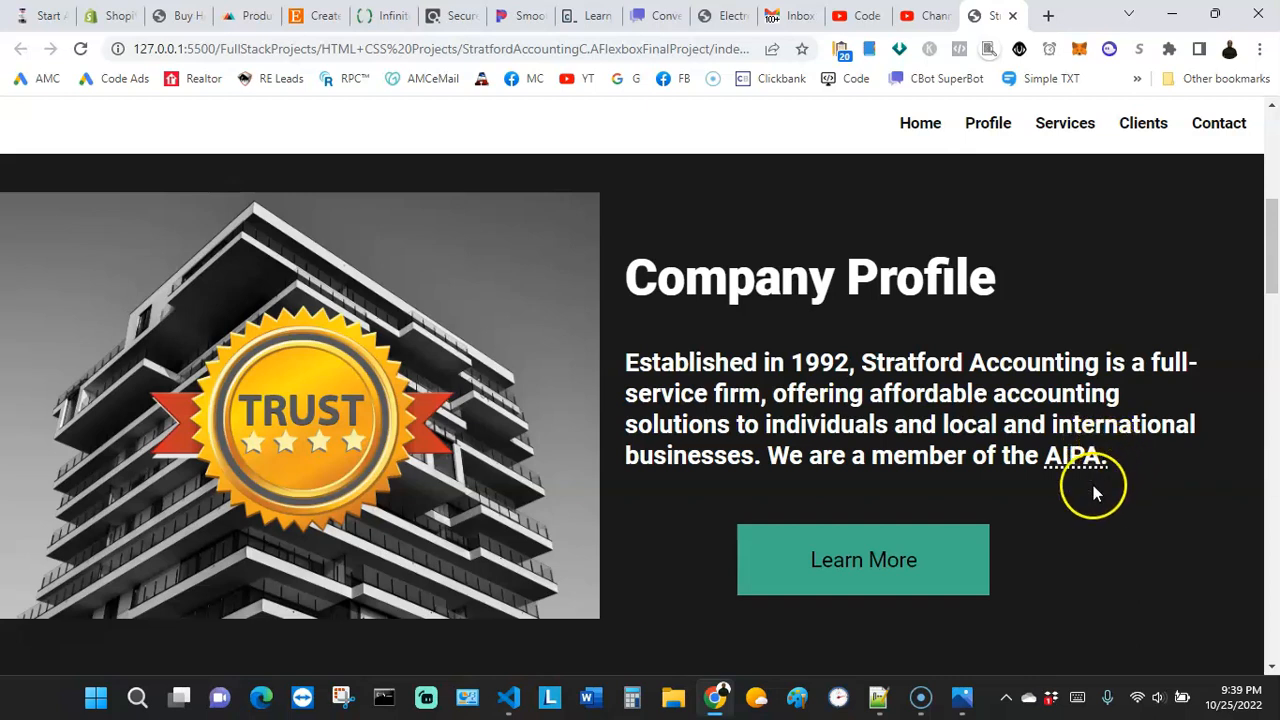
mouse_move(1058, 450)
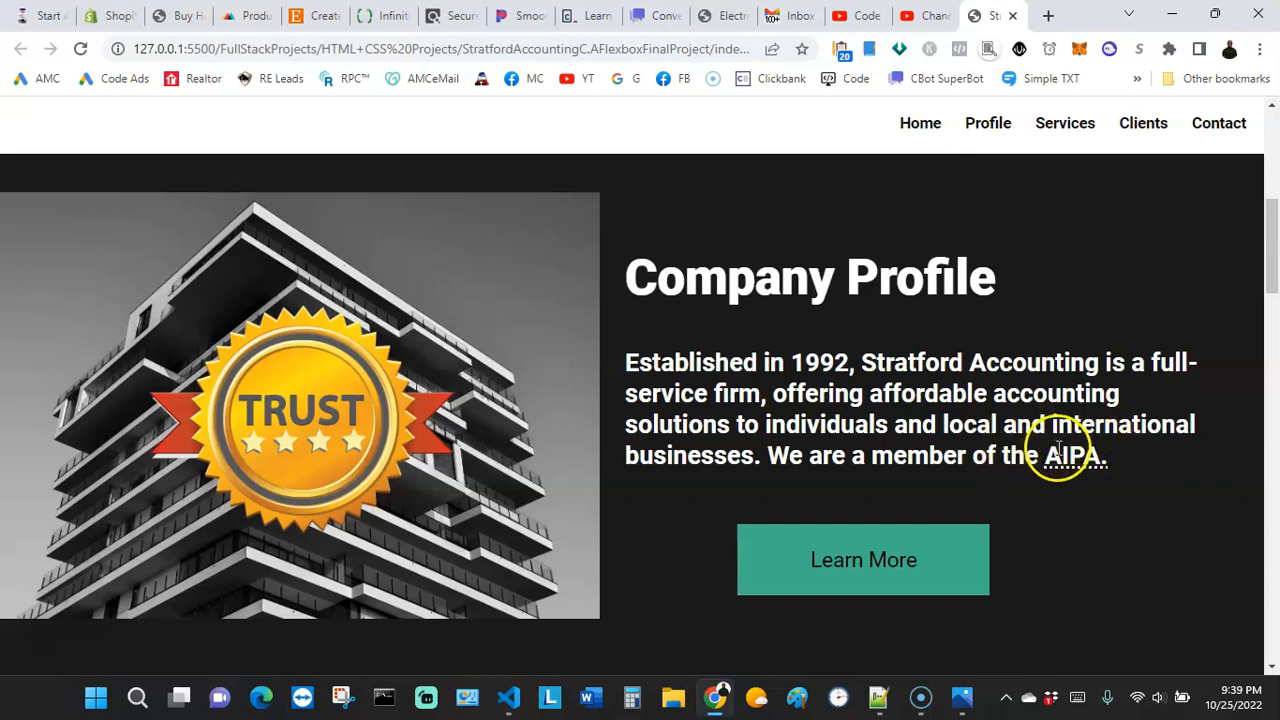
mouse_move(1068, 456)
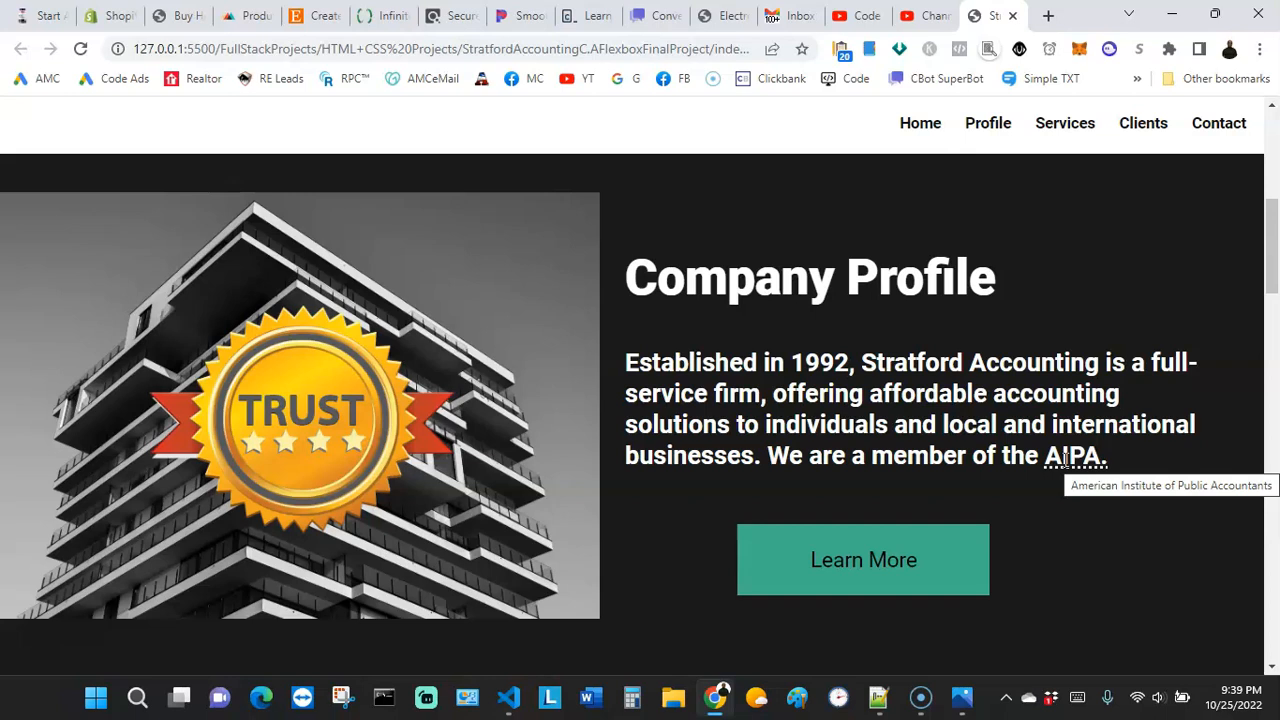
mouse_move(1058, 489)
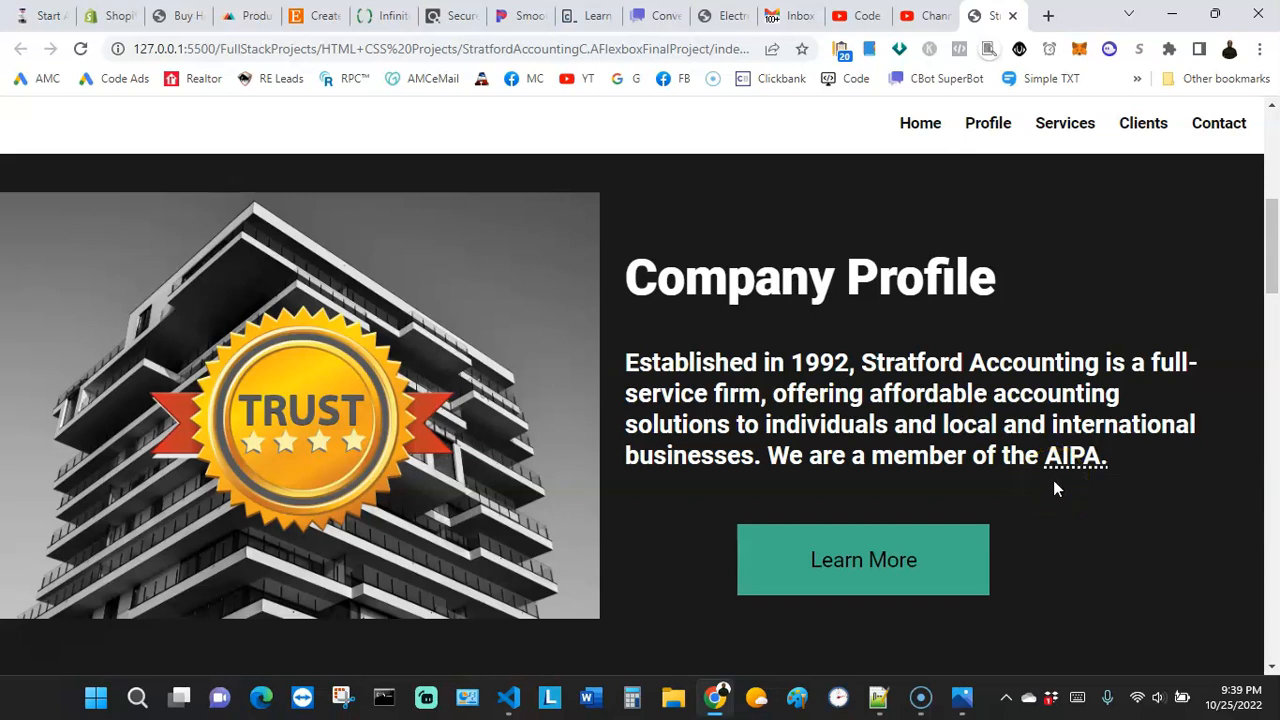
mouse_move(1061, 478)
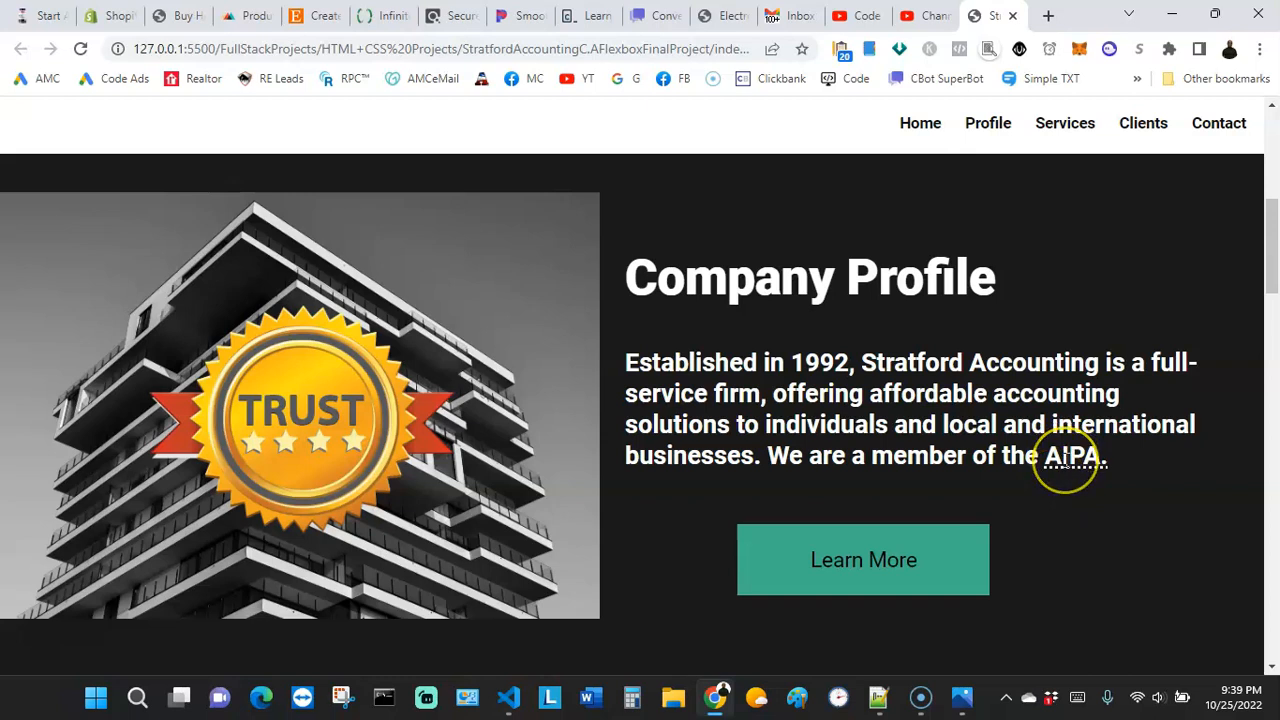
mouse_move(1067, 457)
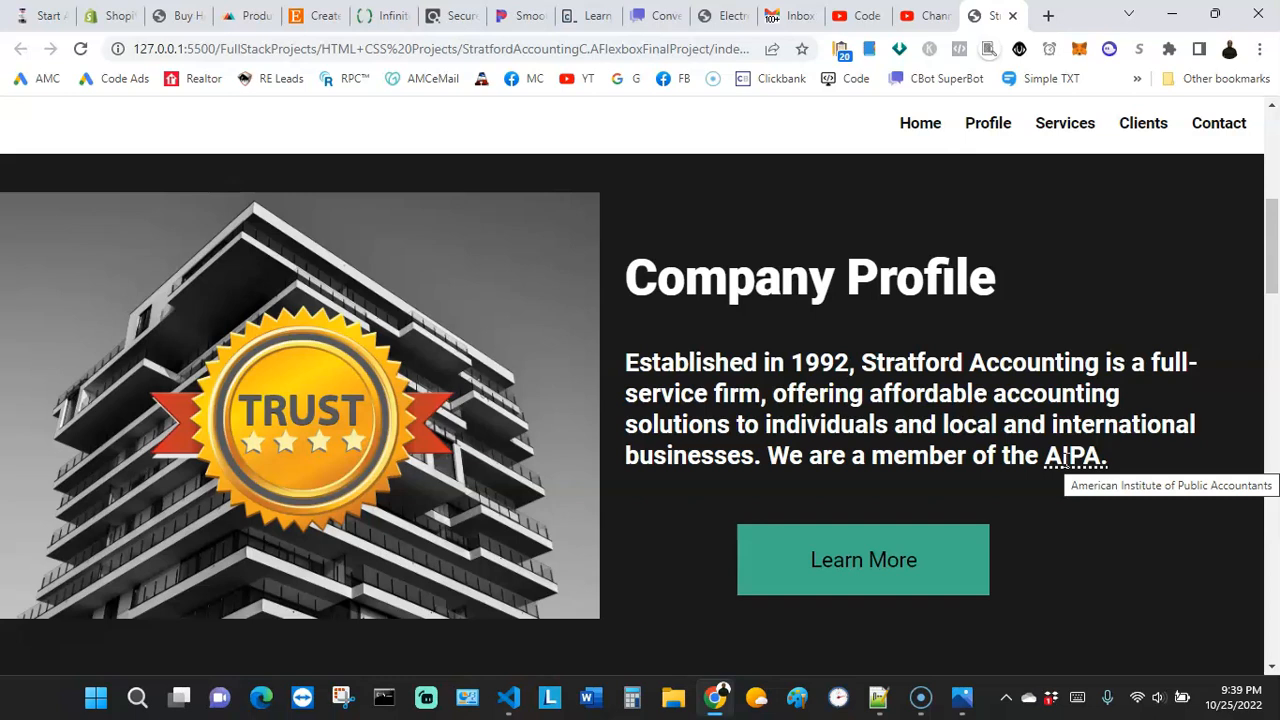
mouse_move(927, 520)
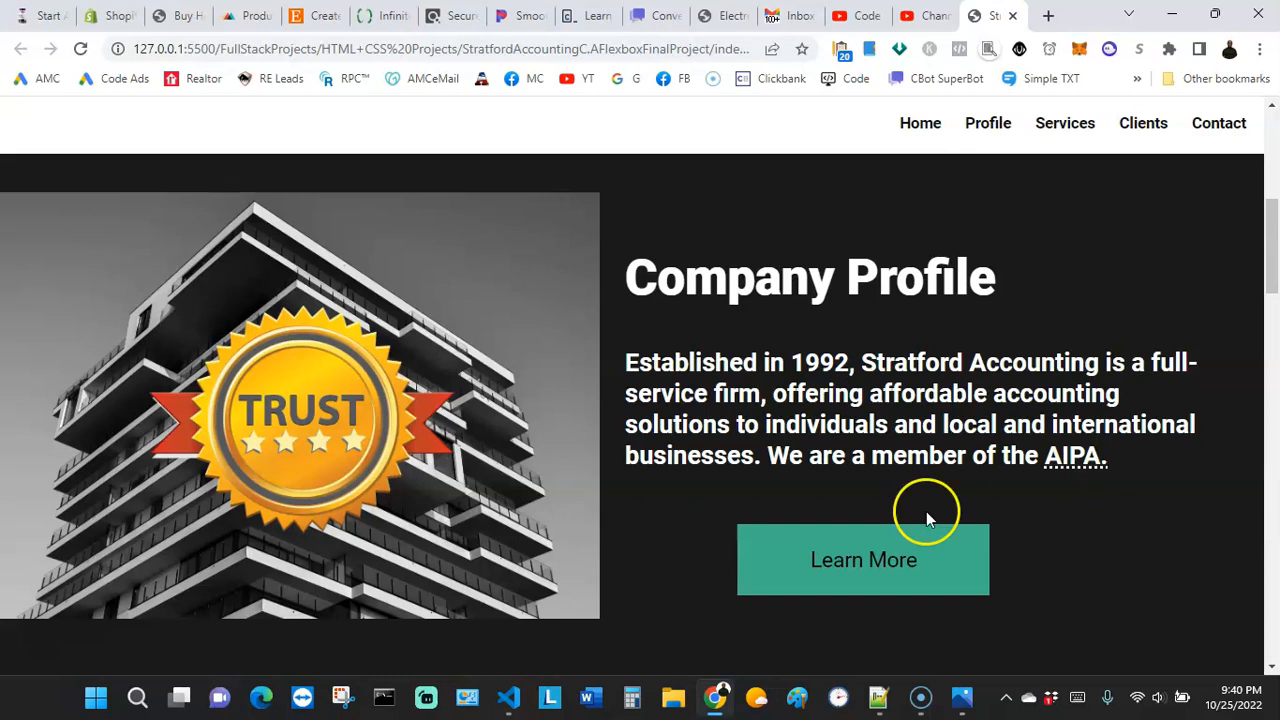
Step: Return to the VS Code editor after viewing the AIPA tooltip in Chrome
click(508, 699)
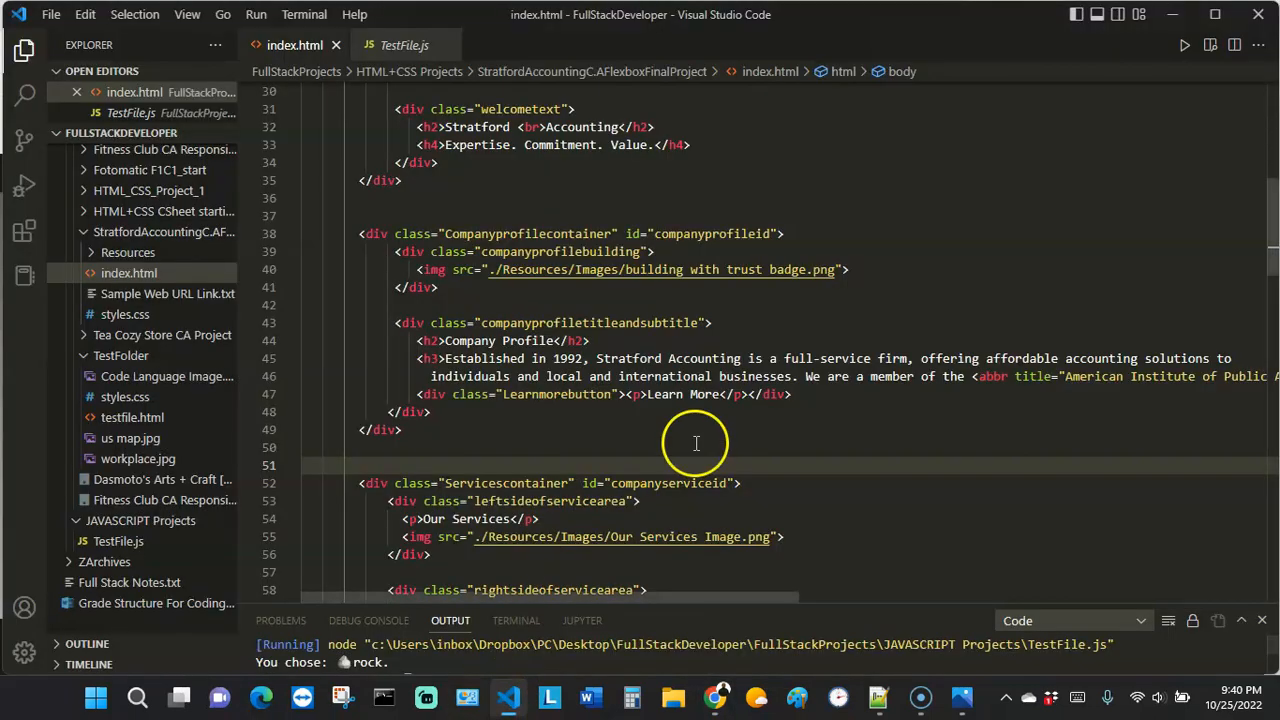
mouse_move(719, 602)
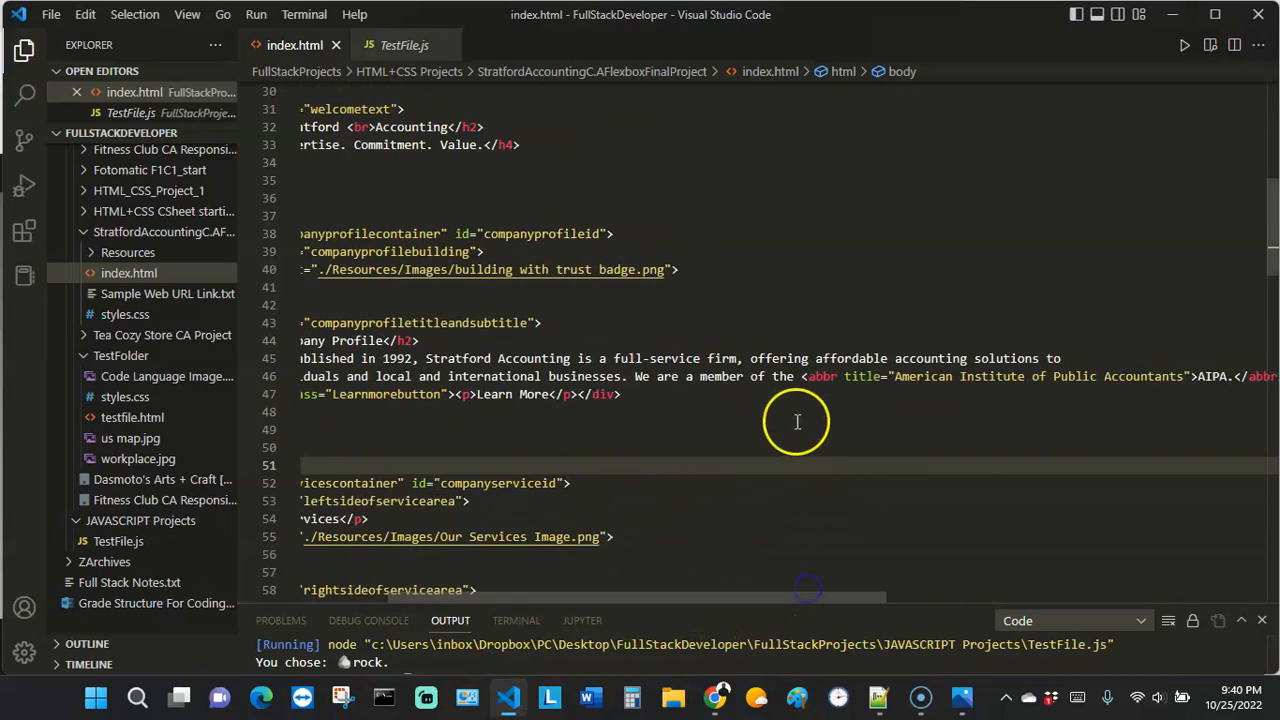
mouse_move(1026, 367)
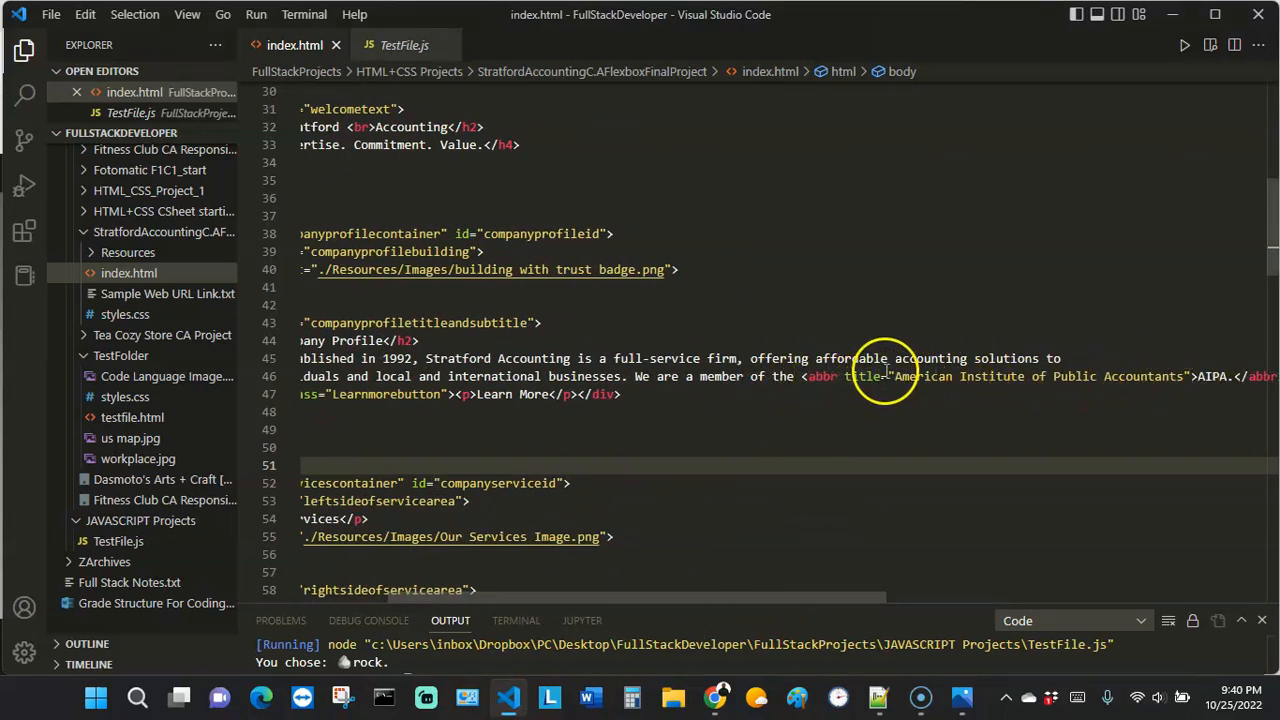
mouse_move(1052, 388)
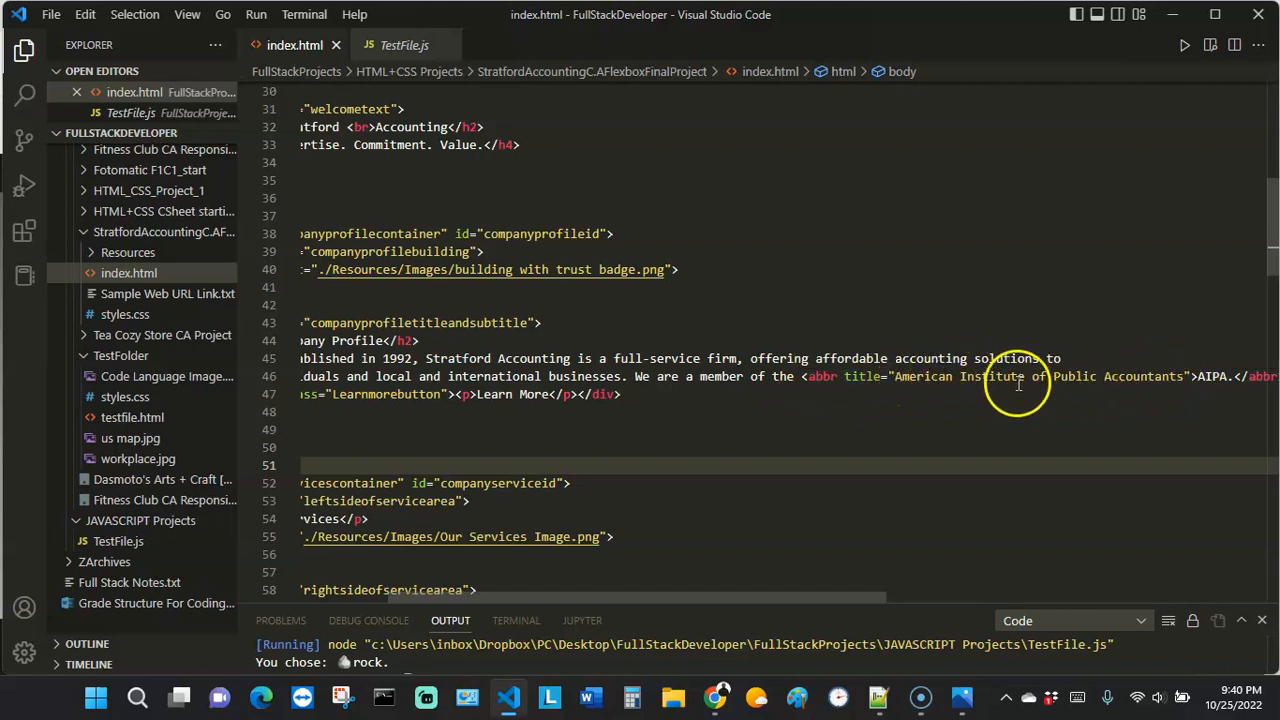
mouse_move(1208, 376)
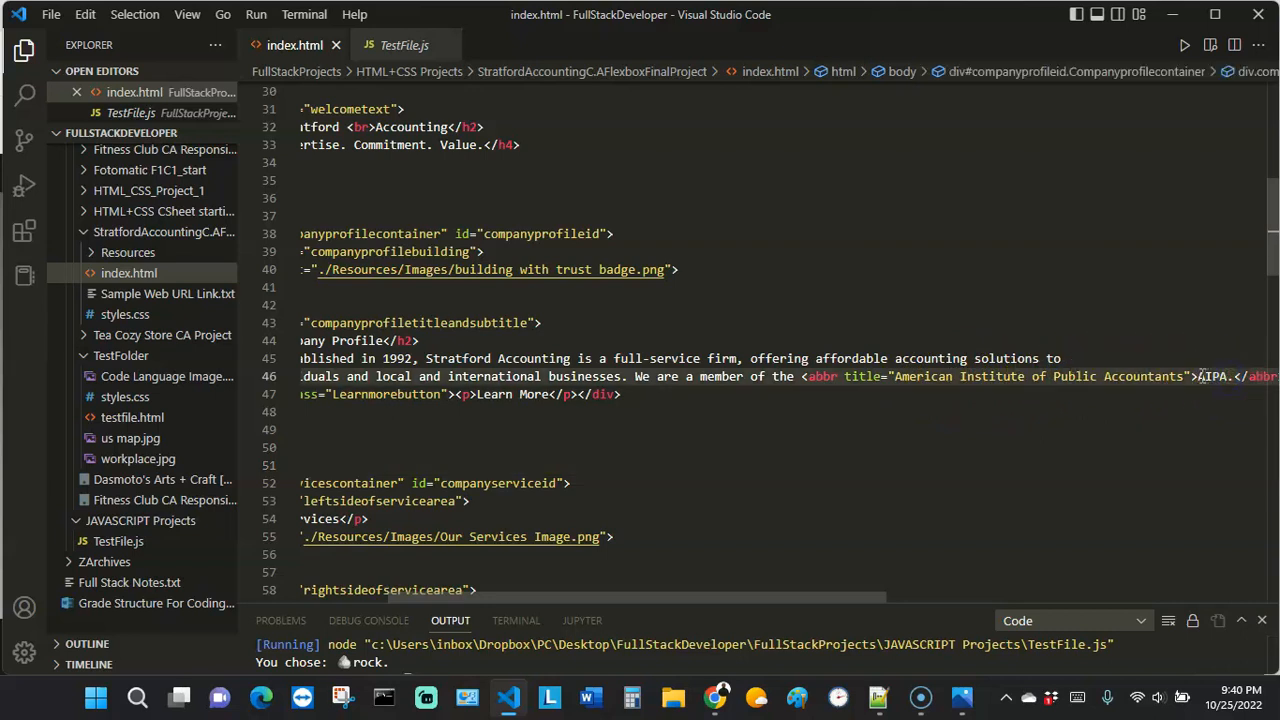
double_click(1214, 376)
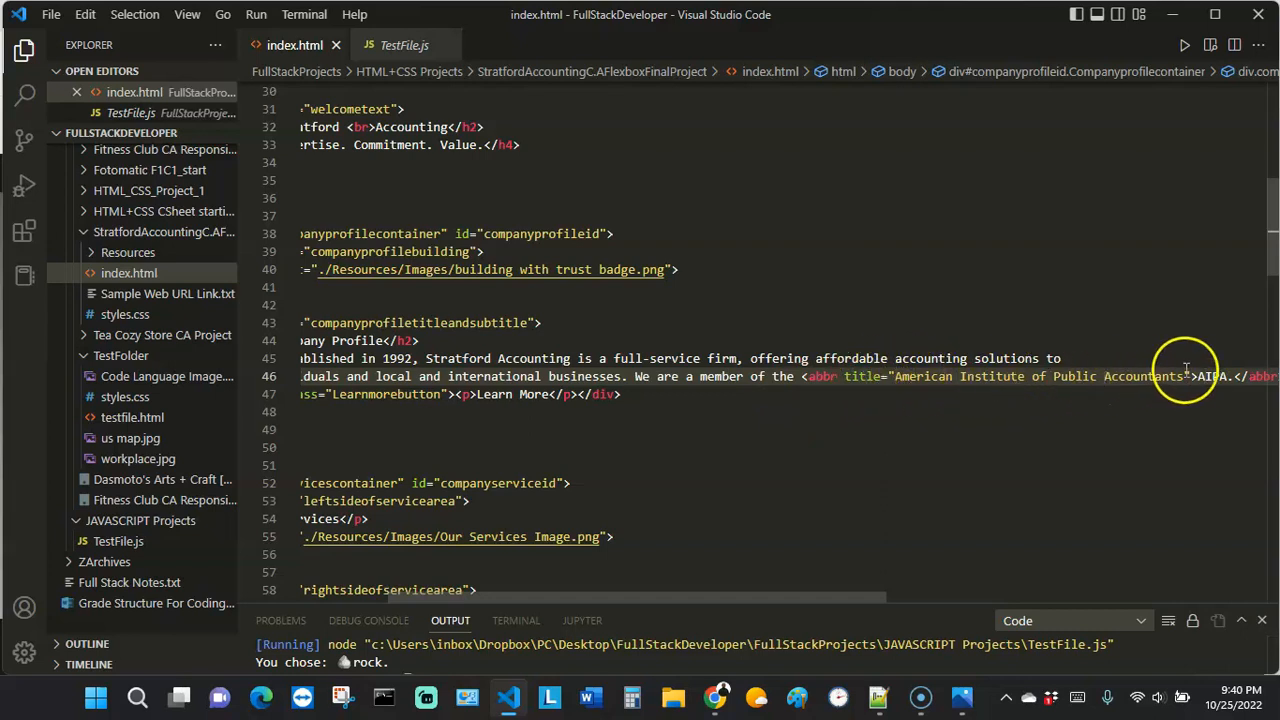
mouse_move(690, 449)
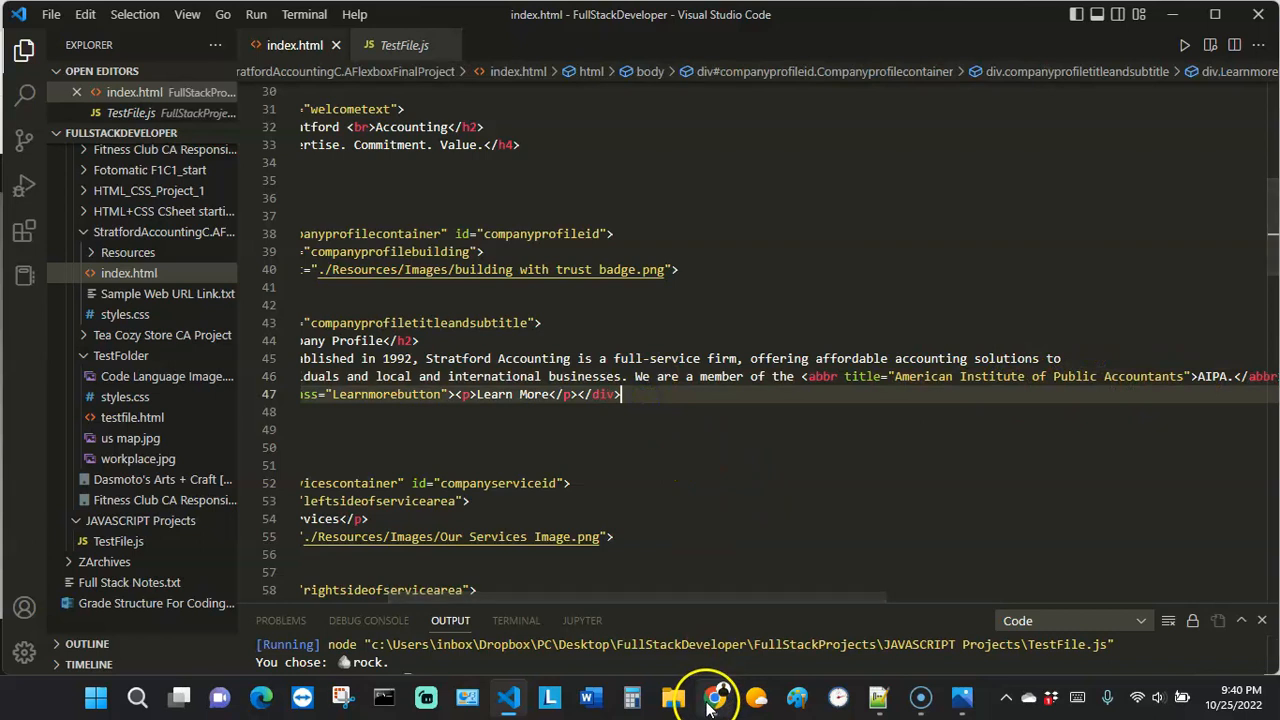
click(714, 698)
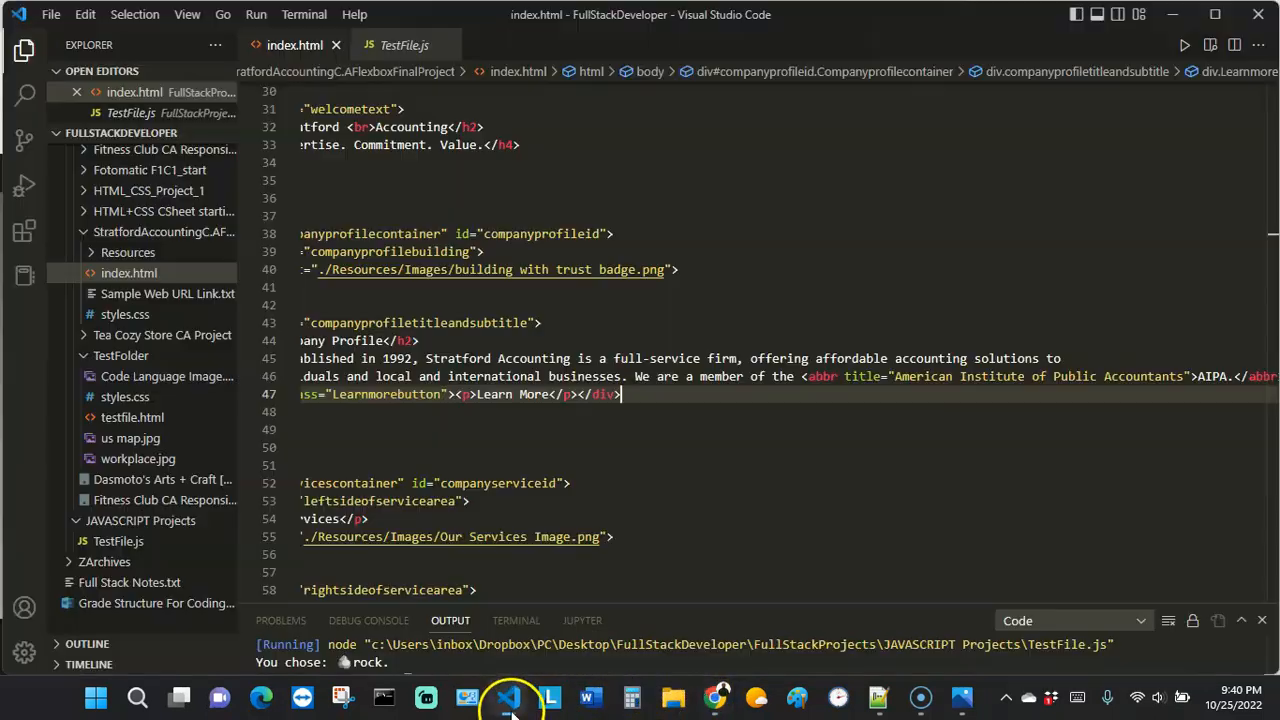
scroll(down, 3)
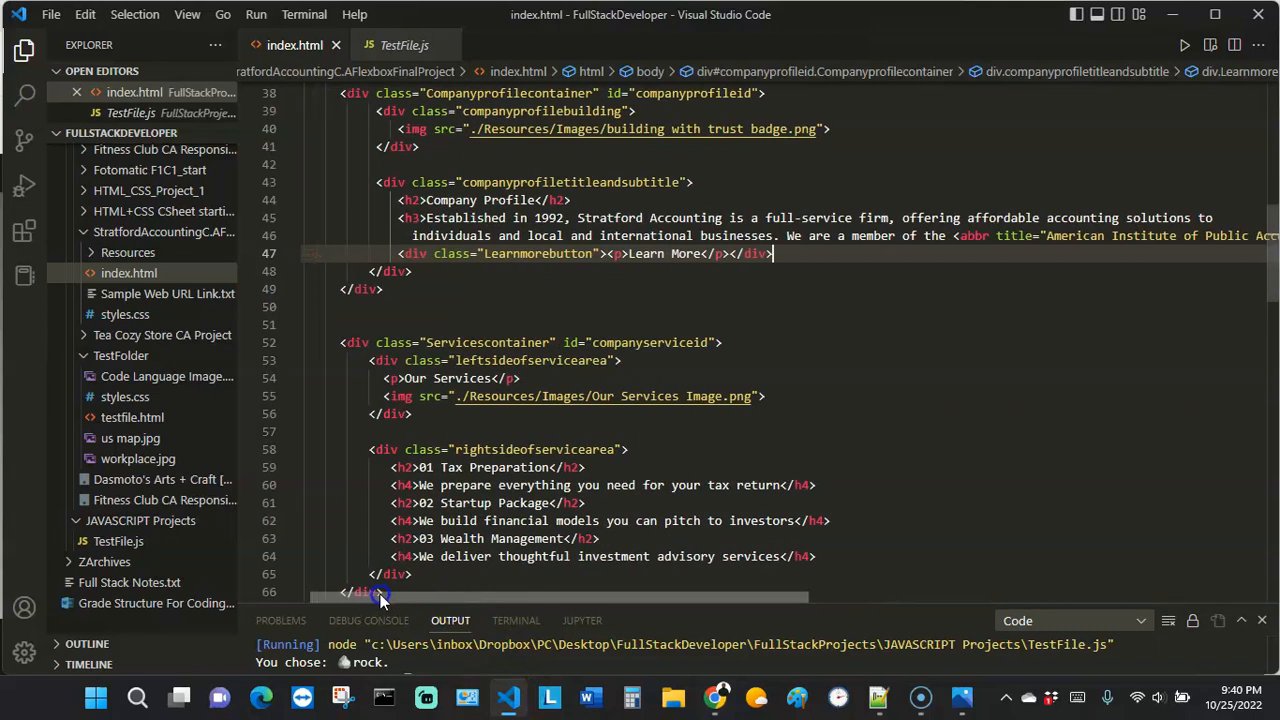
click(717, 698)
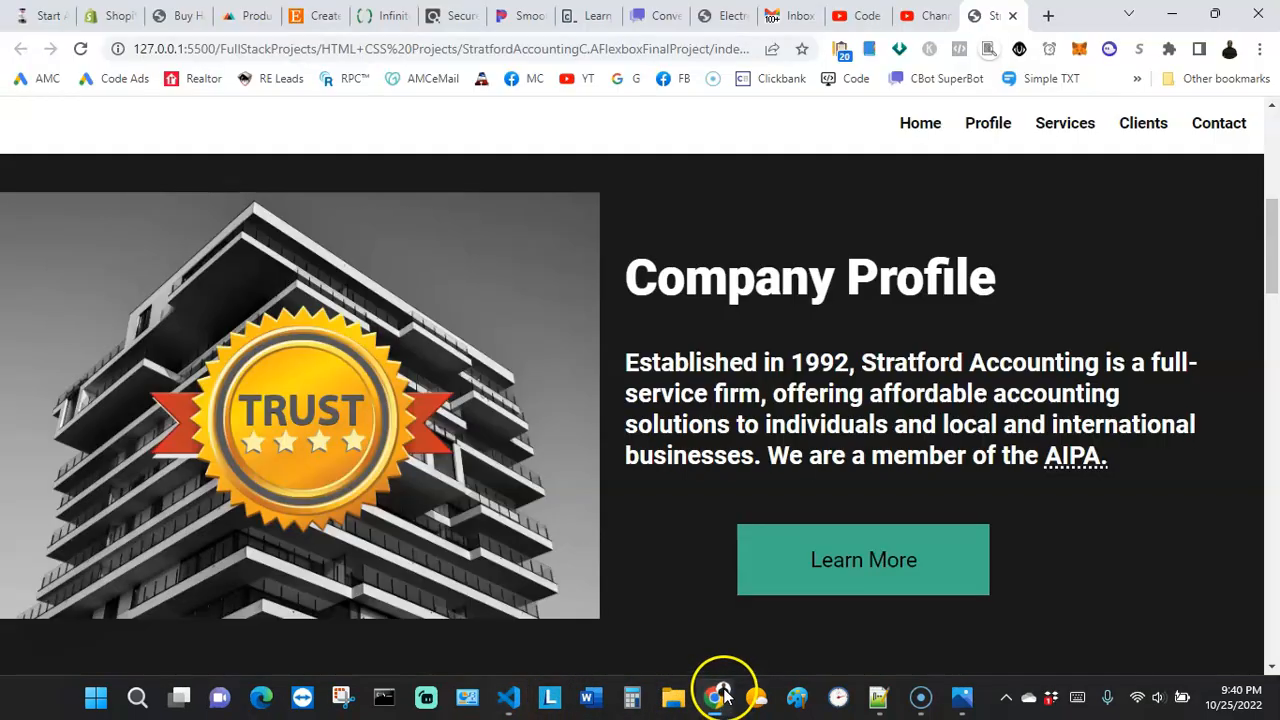
Step: Scroll the live page to review the AIPA abbreviation and the contact details section
scroll(down, 3)
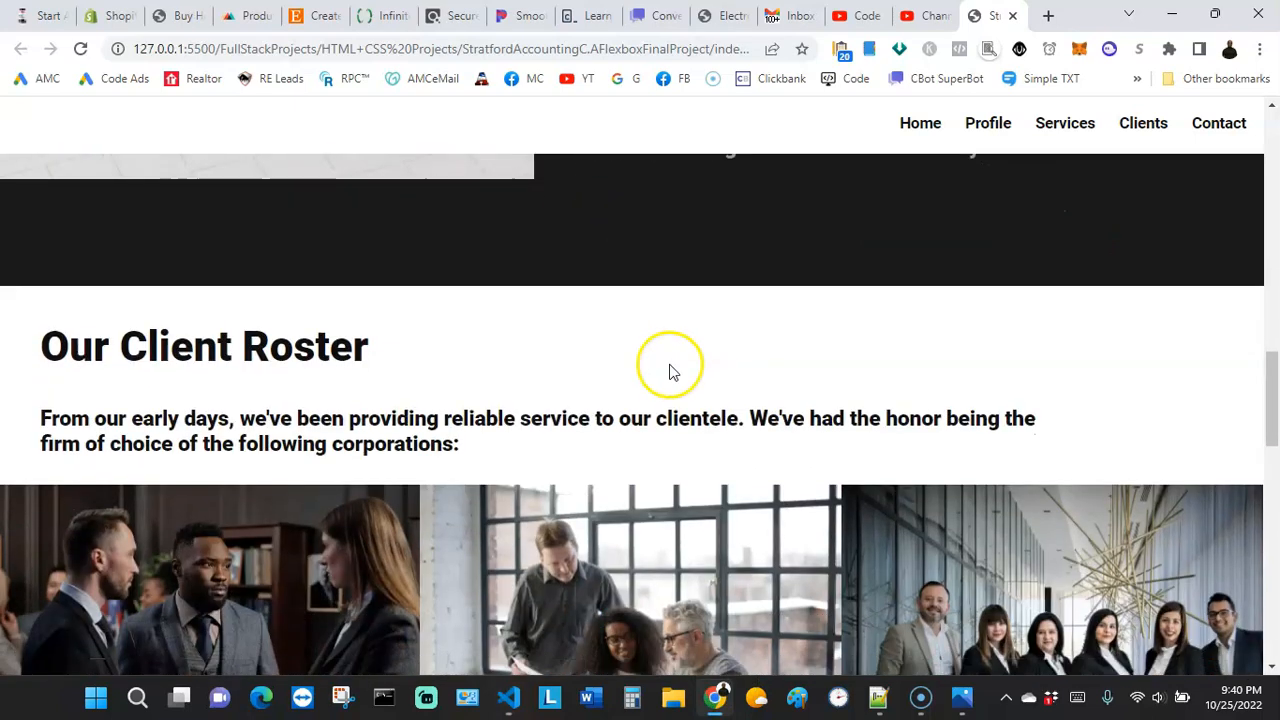
scroll(down, 3)
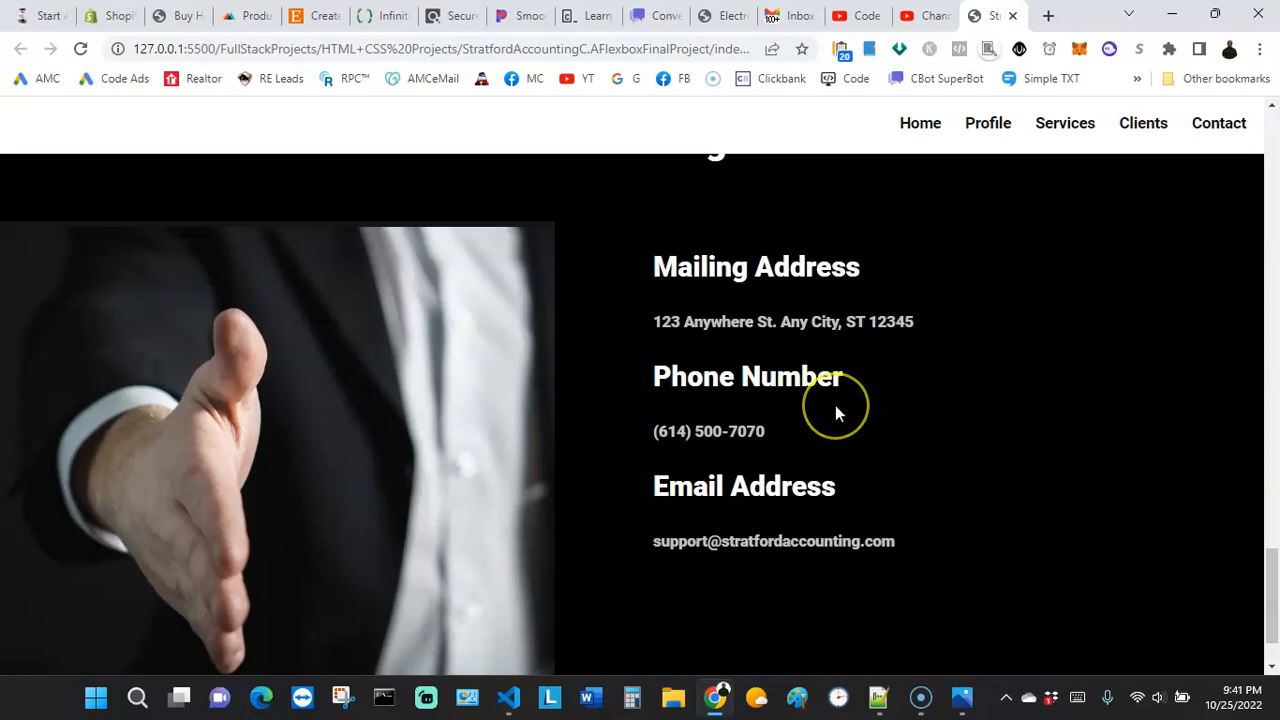
mouse_move(832, 408)
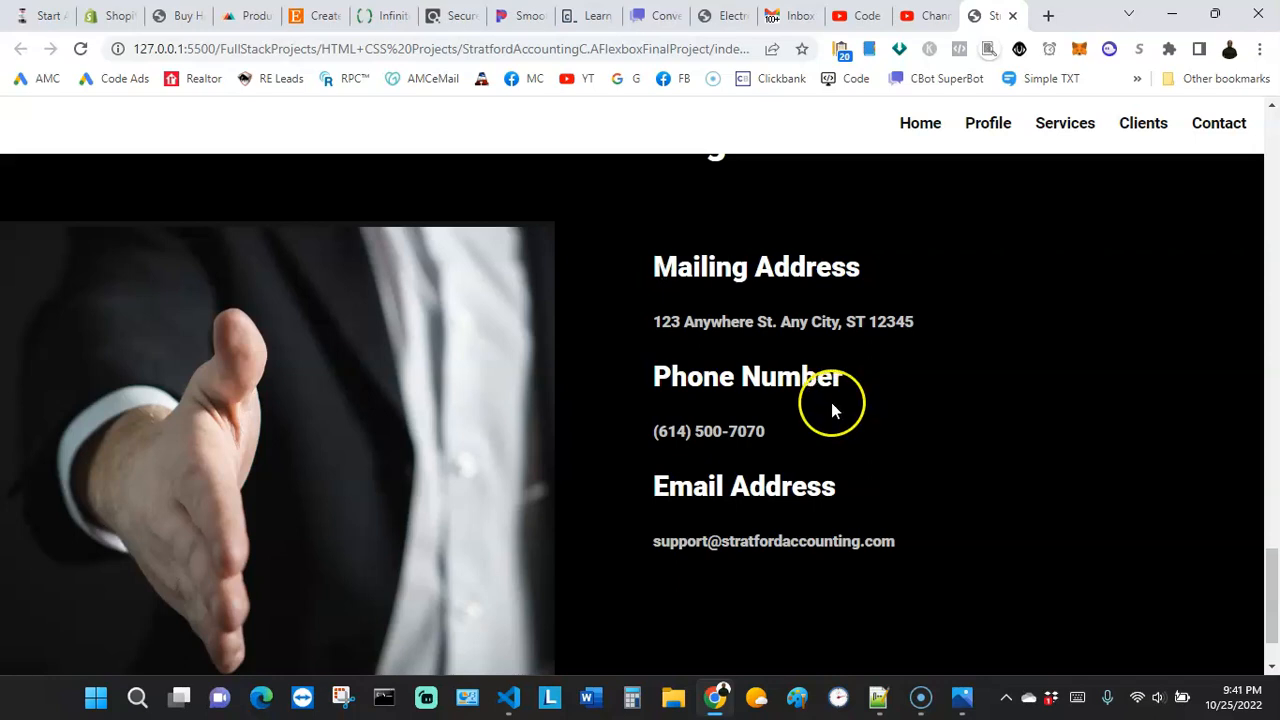
mouse_move(805, 363)
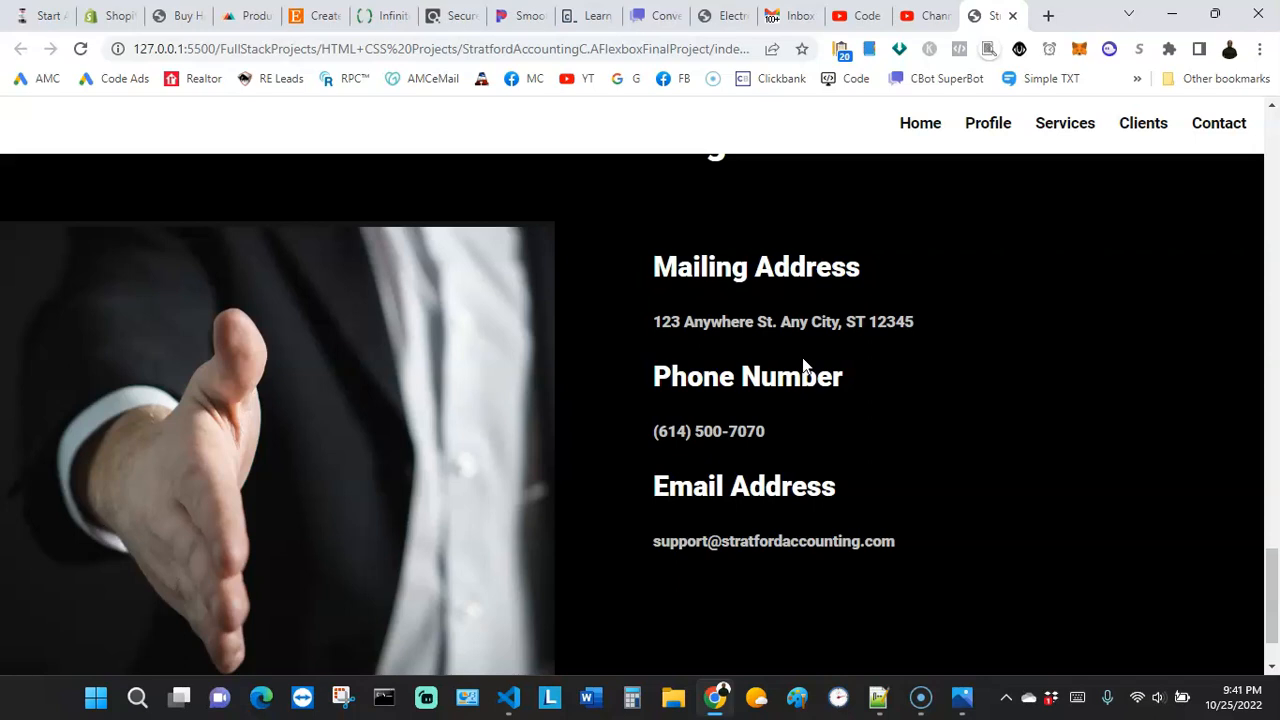
scroll(down, 3)
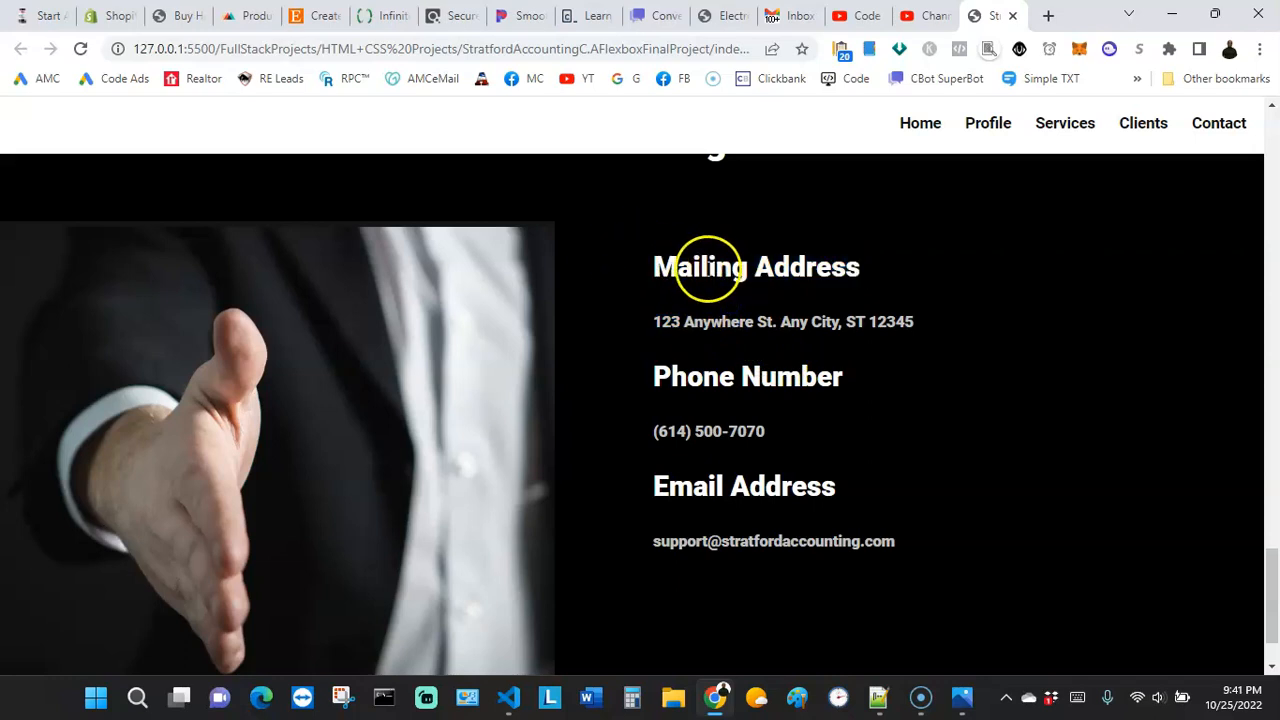
scroll(down, 3)
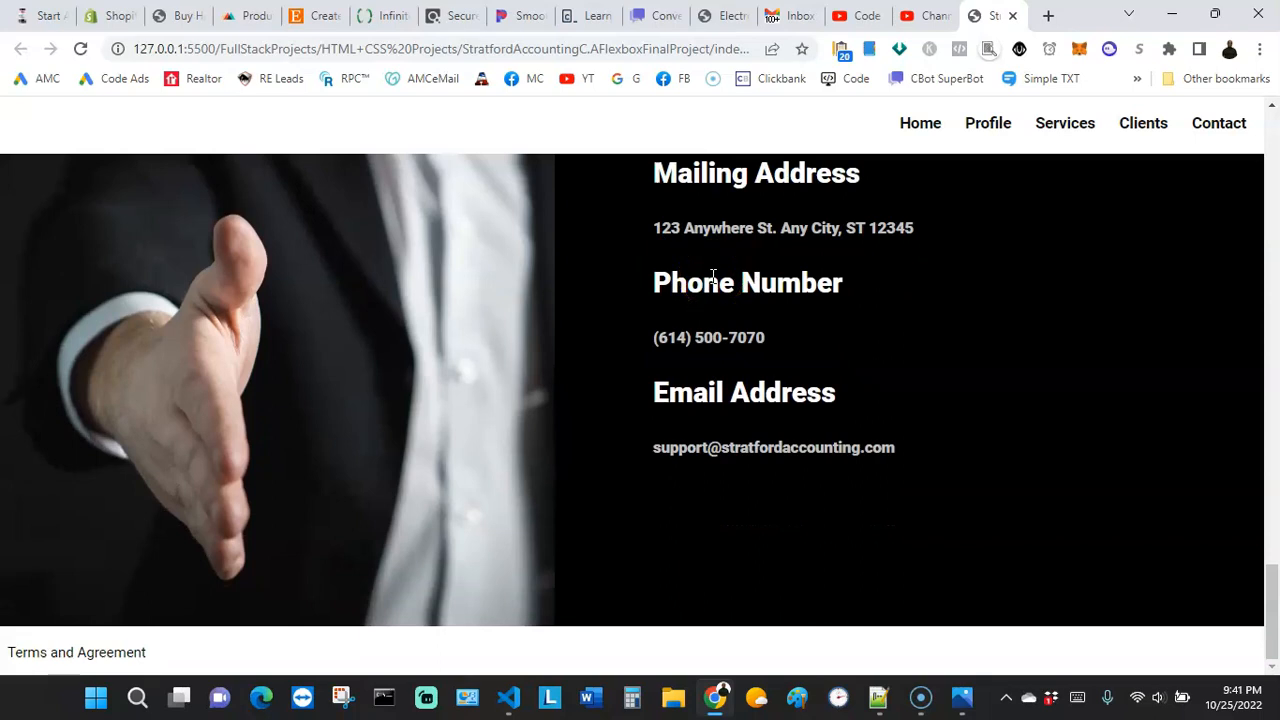
click(692, 278)
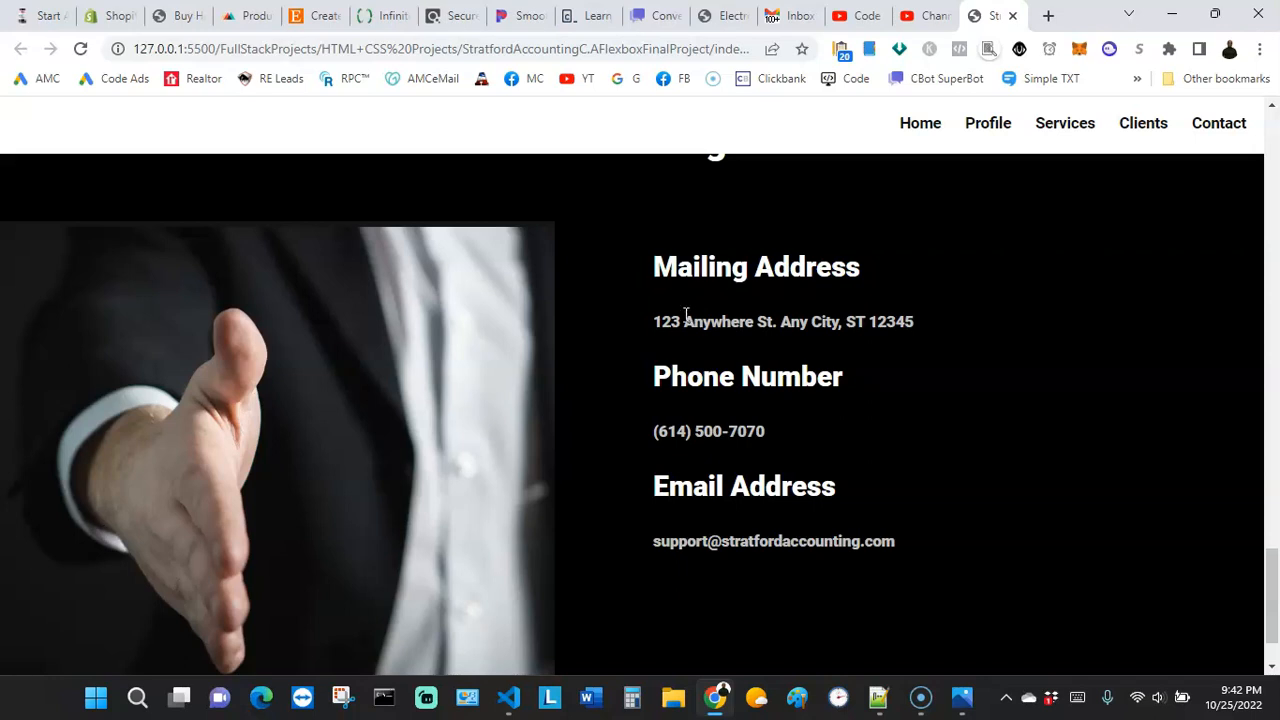
scroll(down, 3)
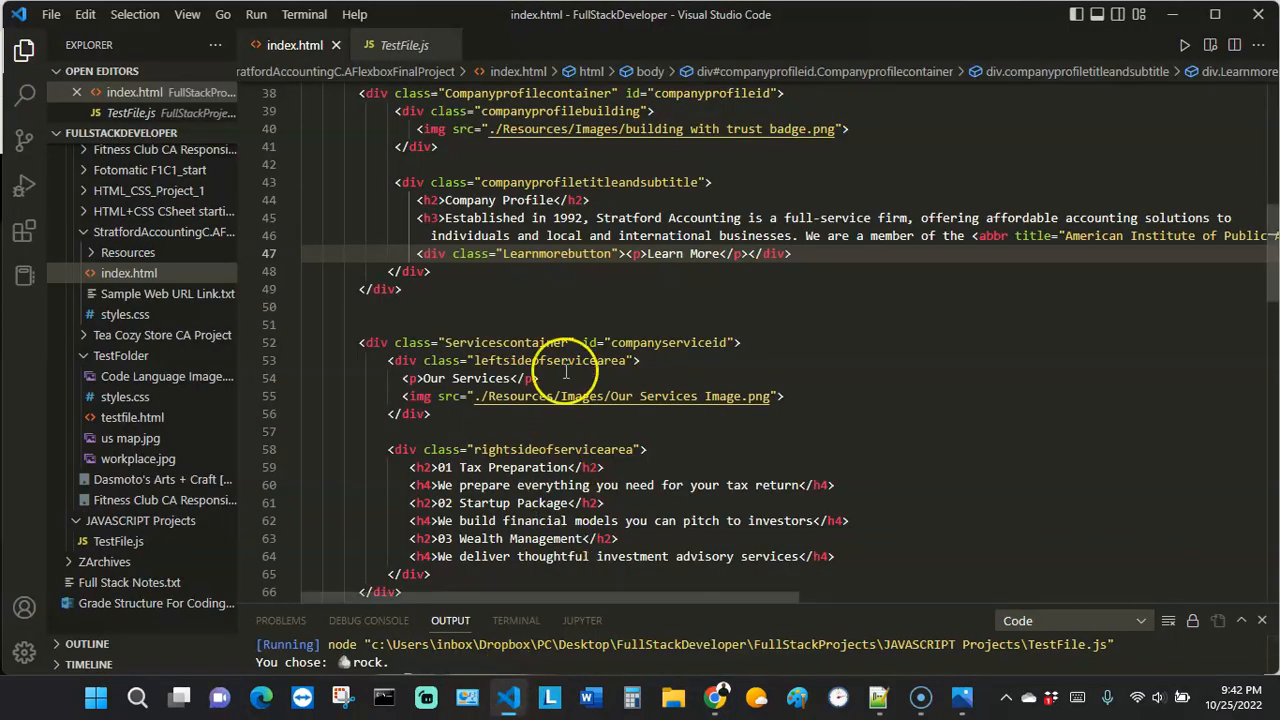
Step: Scroll index.html down to the contact section's mailing address, phone and email lines
scroll(down, 3)
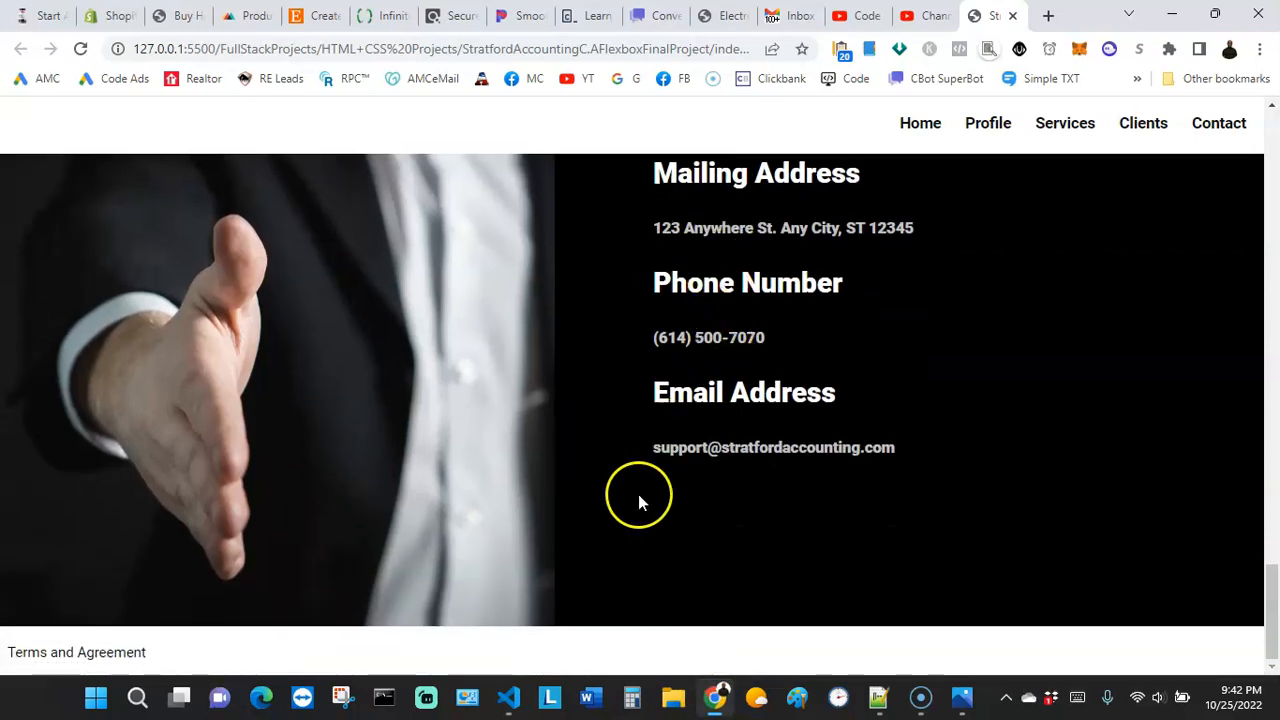
mouse_move(555, 594)
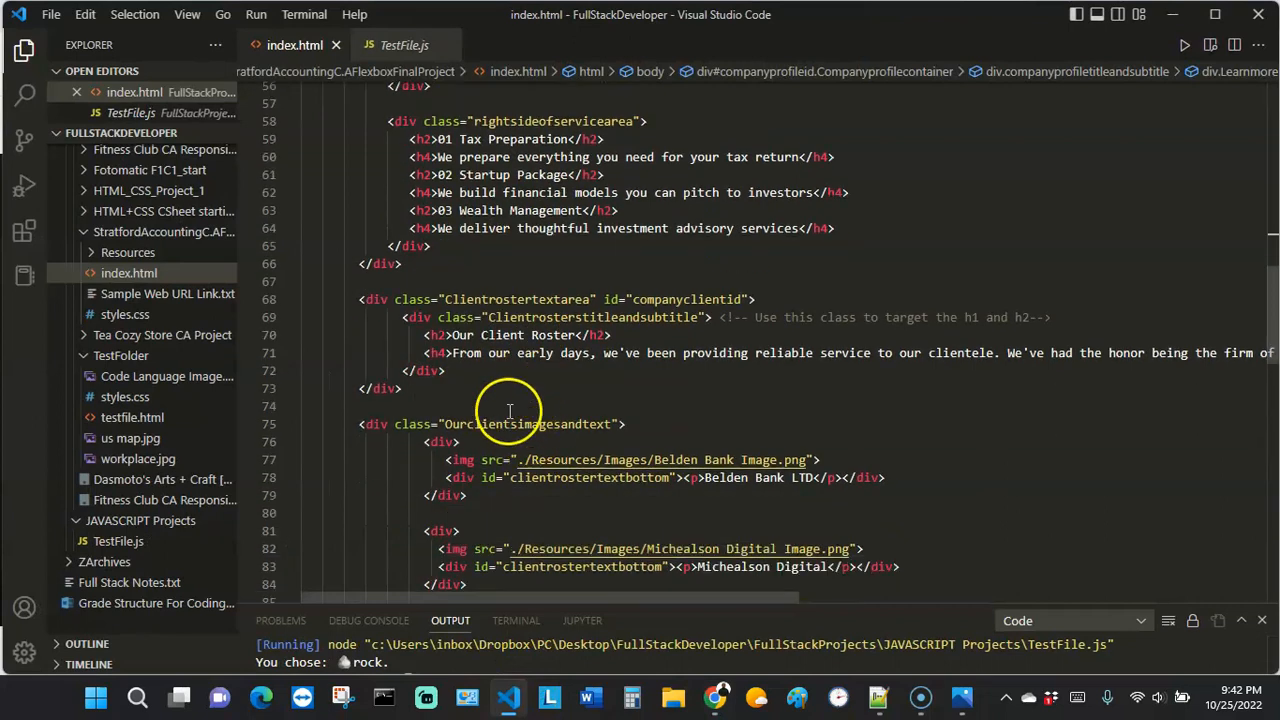
scroll(down, 3)
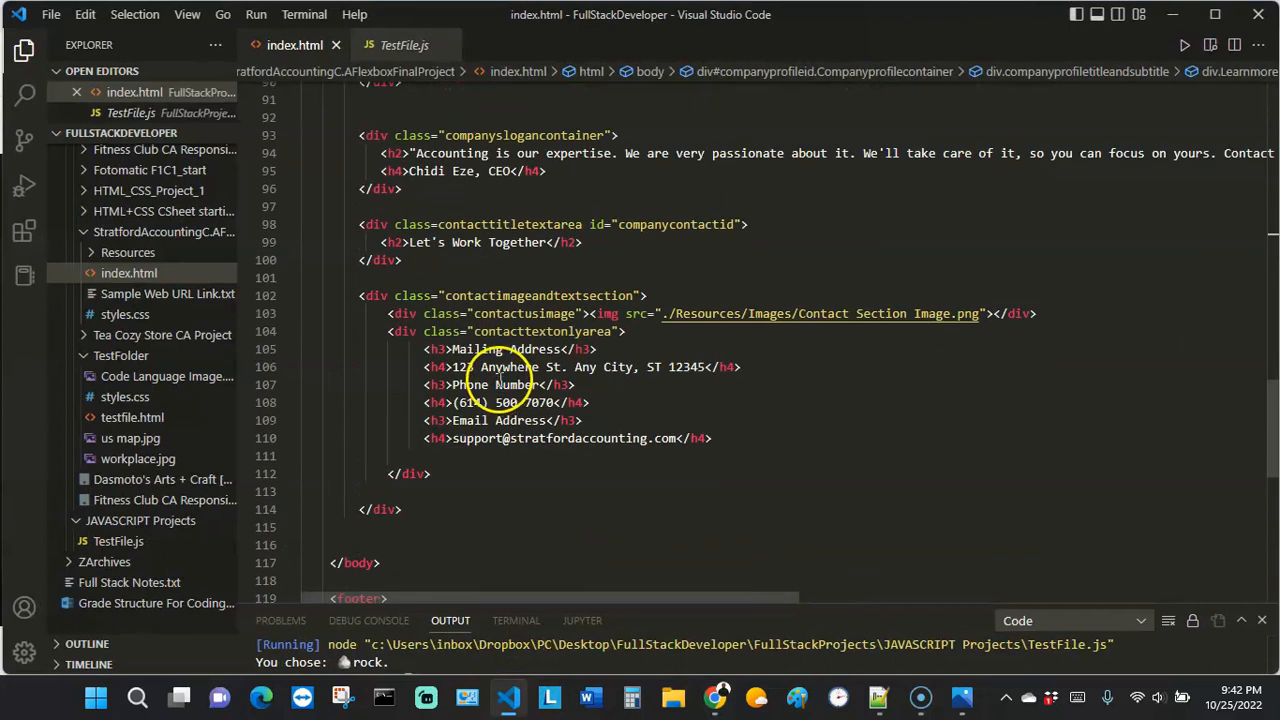
scroll(down, 3)
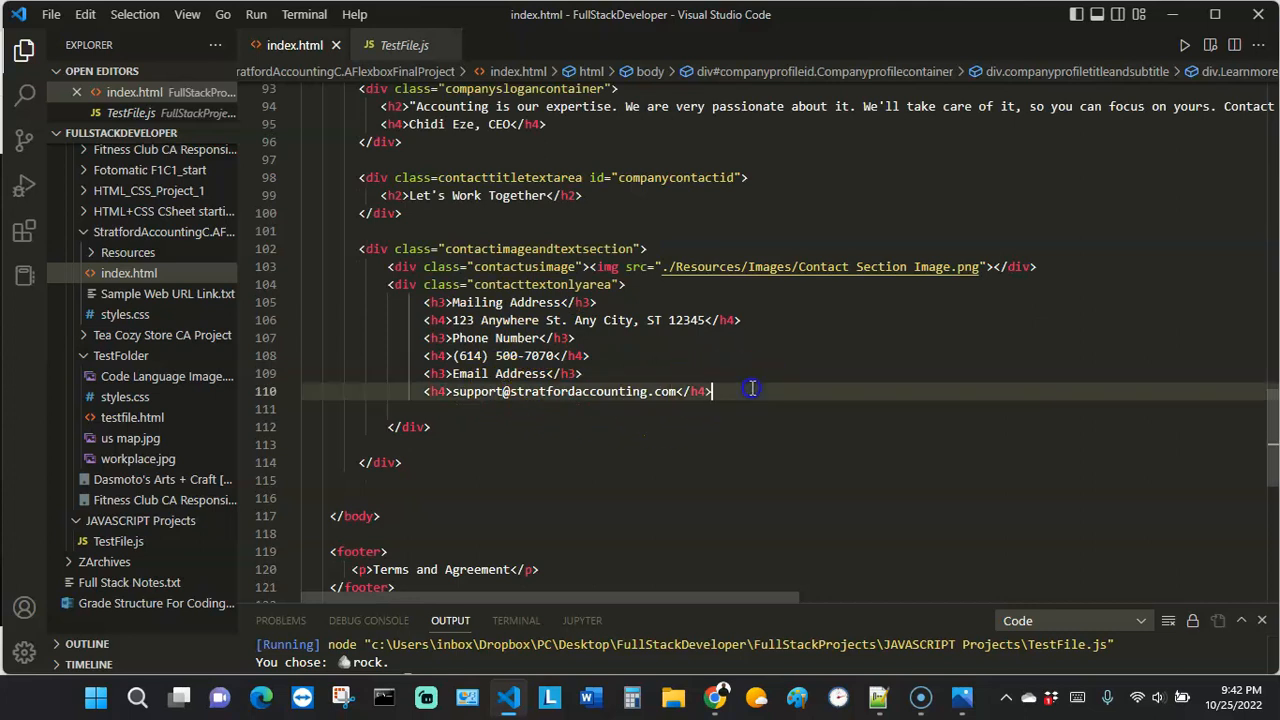
Step: Add an address element below the email, starting with the line "Stratford Accounting"
key(Enter)
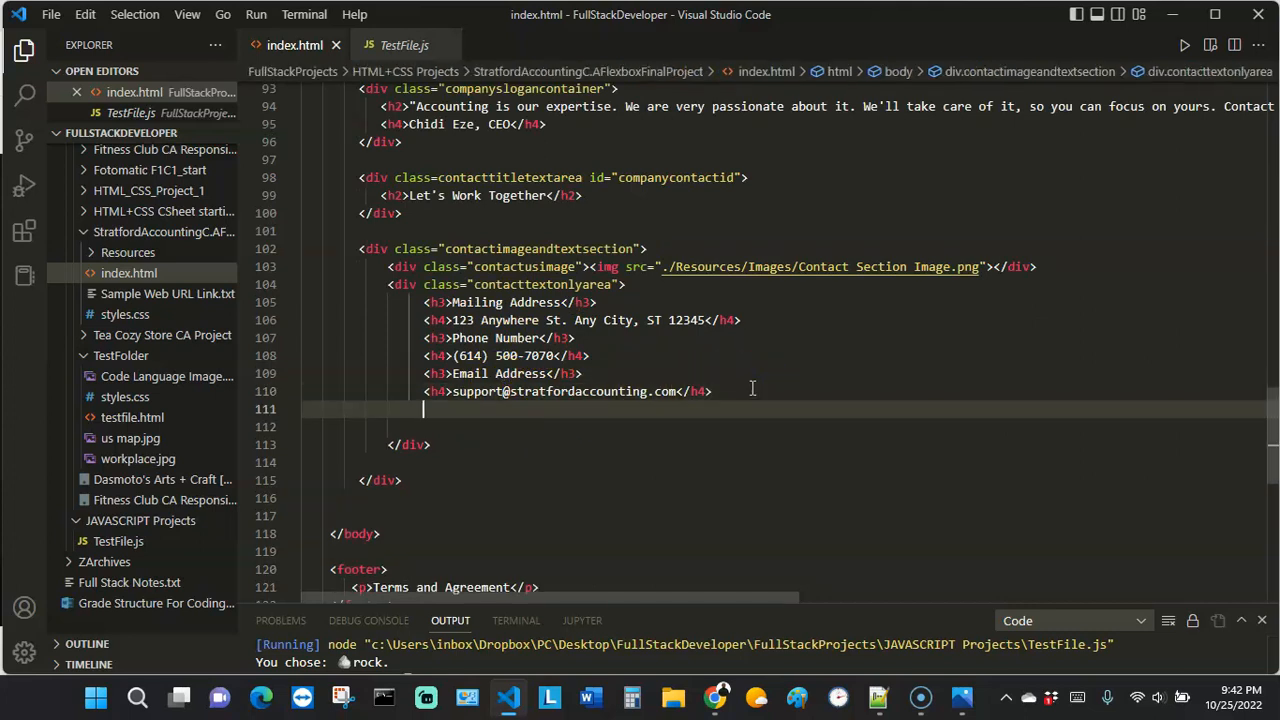
key(Enter)
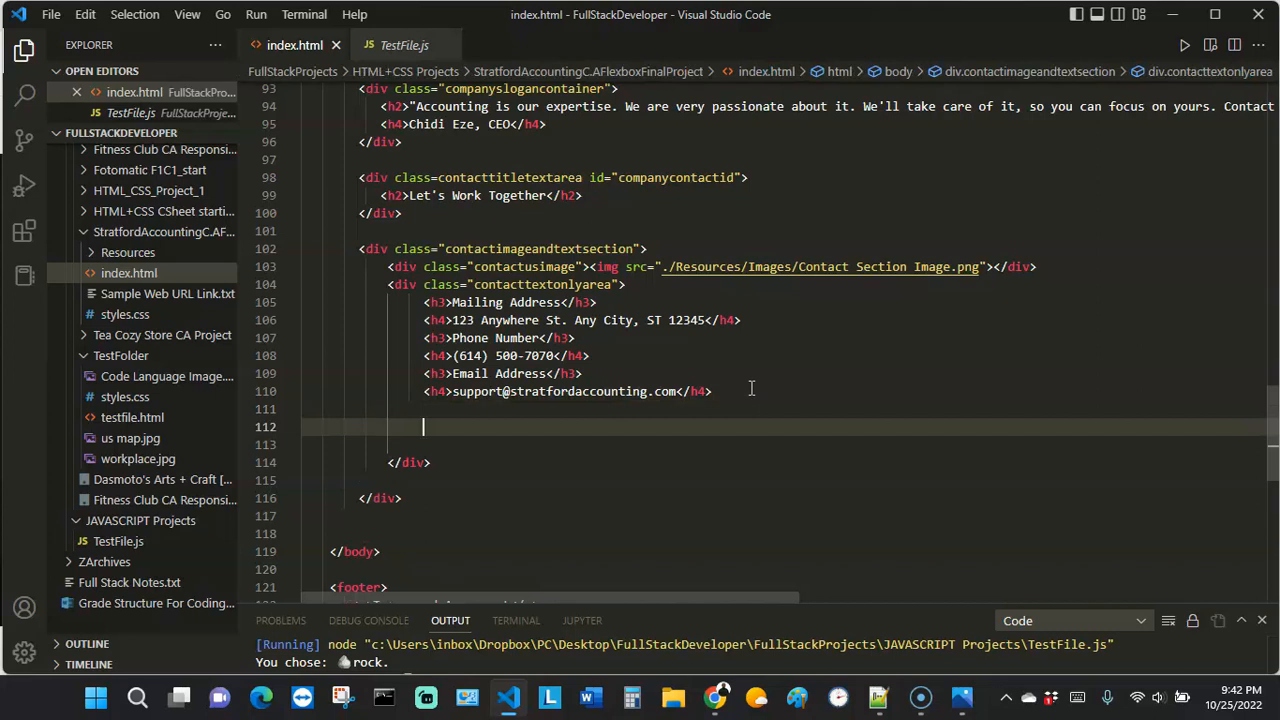
text(<address></address>)
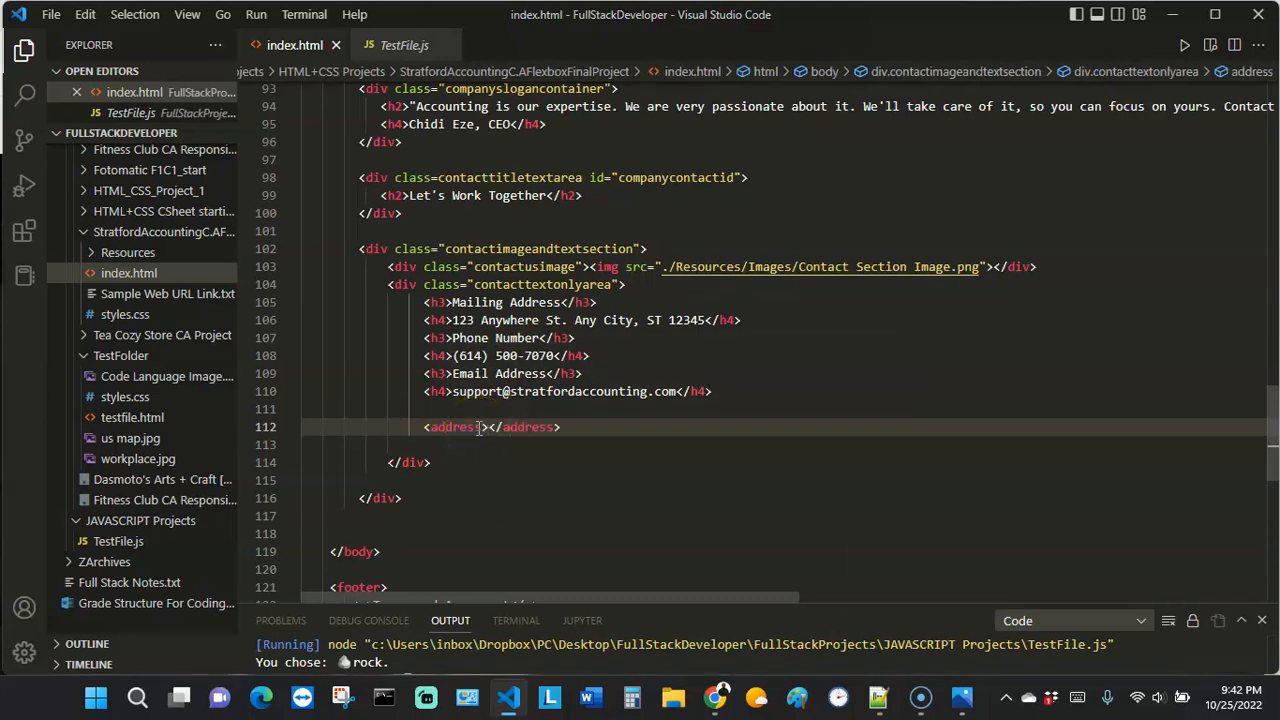
key(Enter)
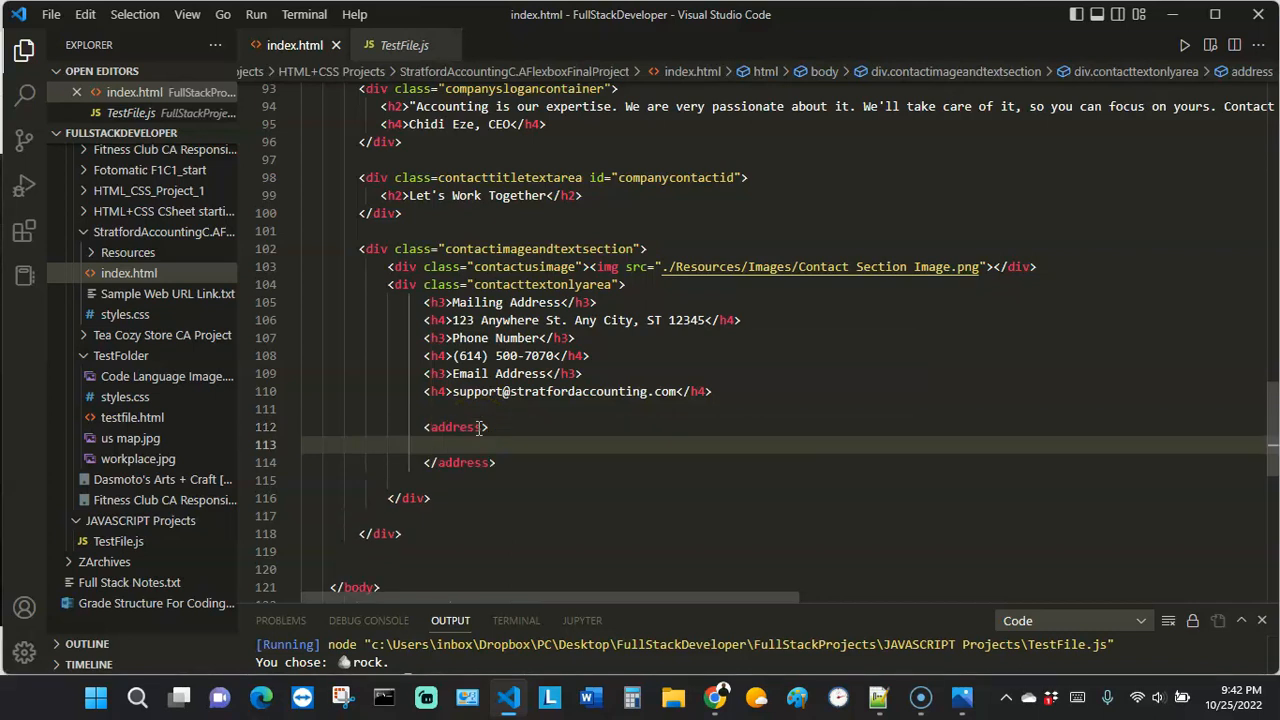
text(Stratford)
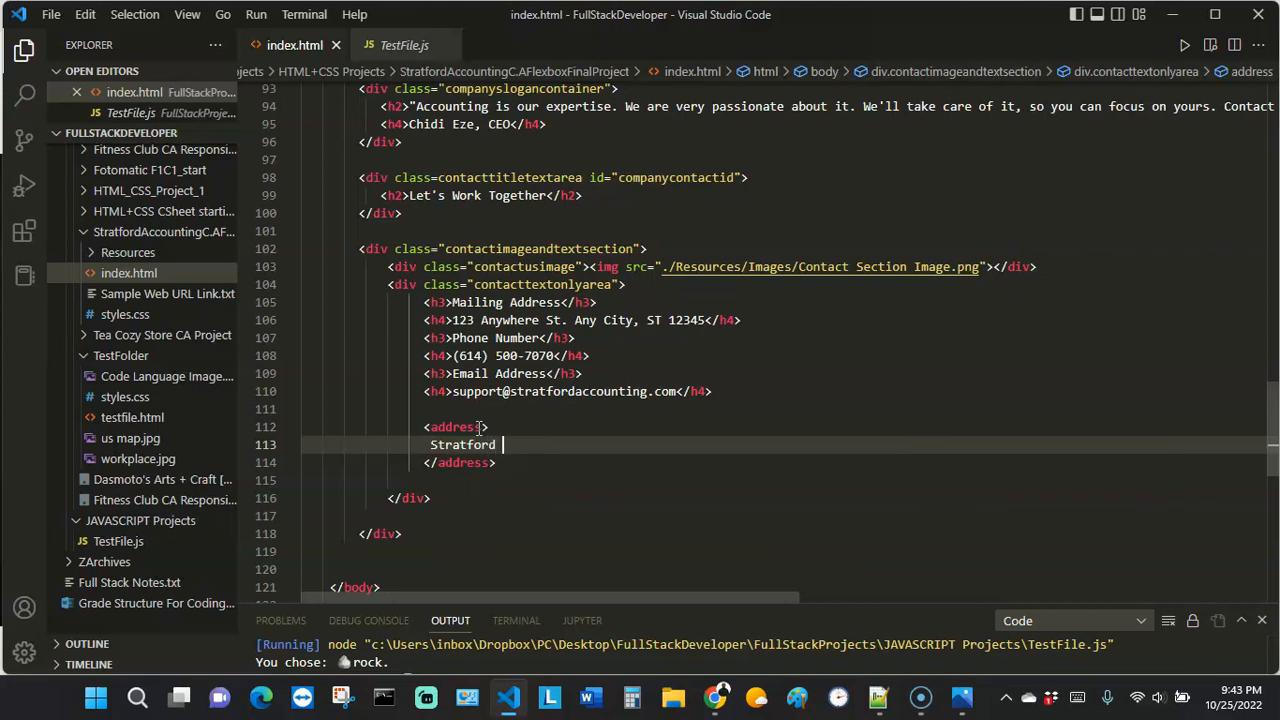
text(Accounting)
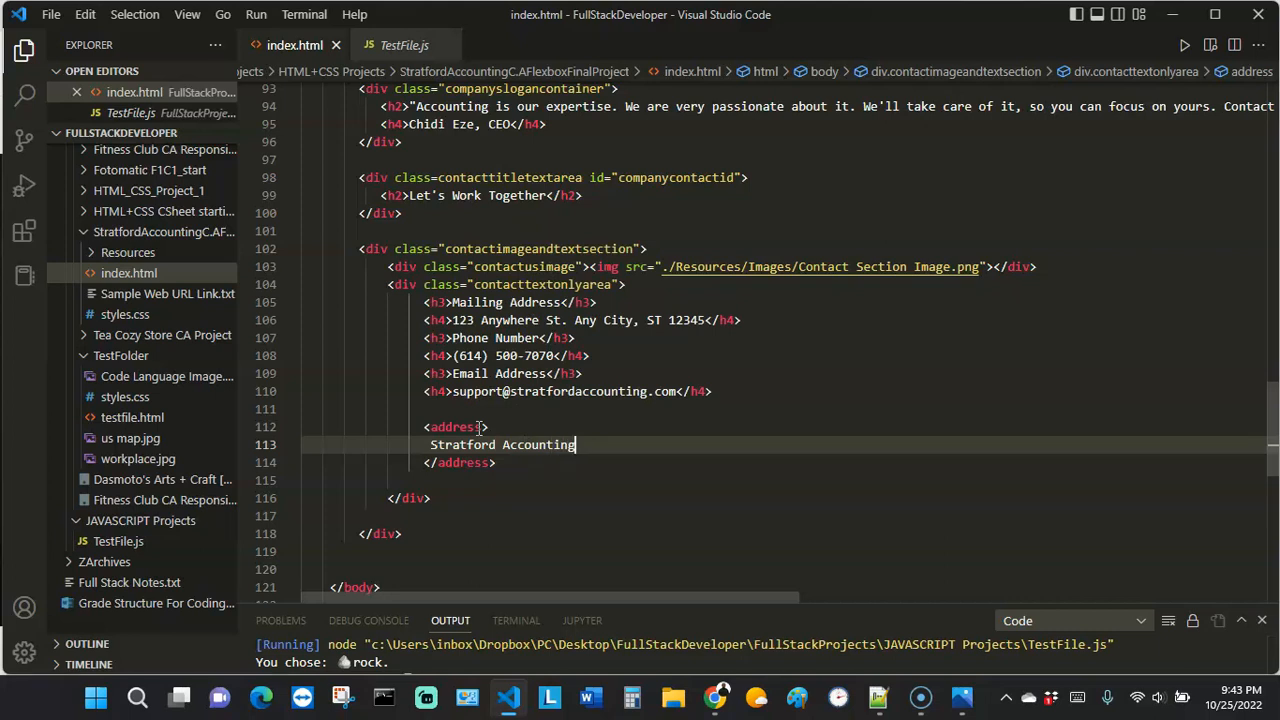
text(<br>)
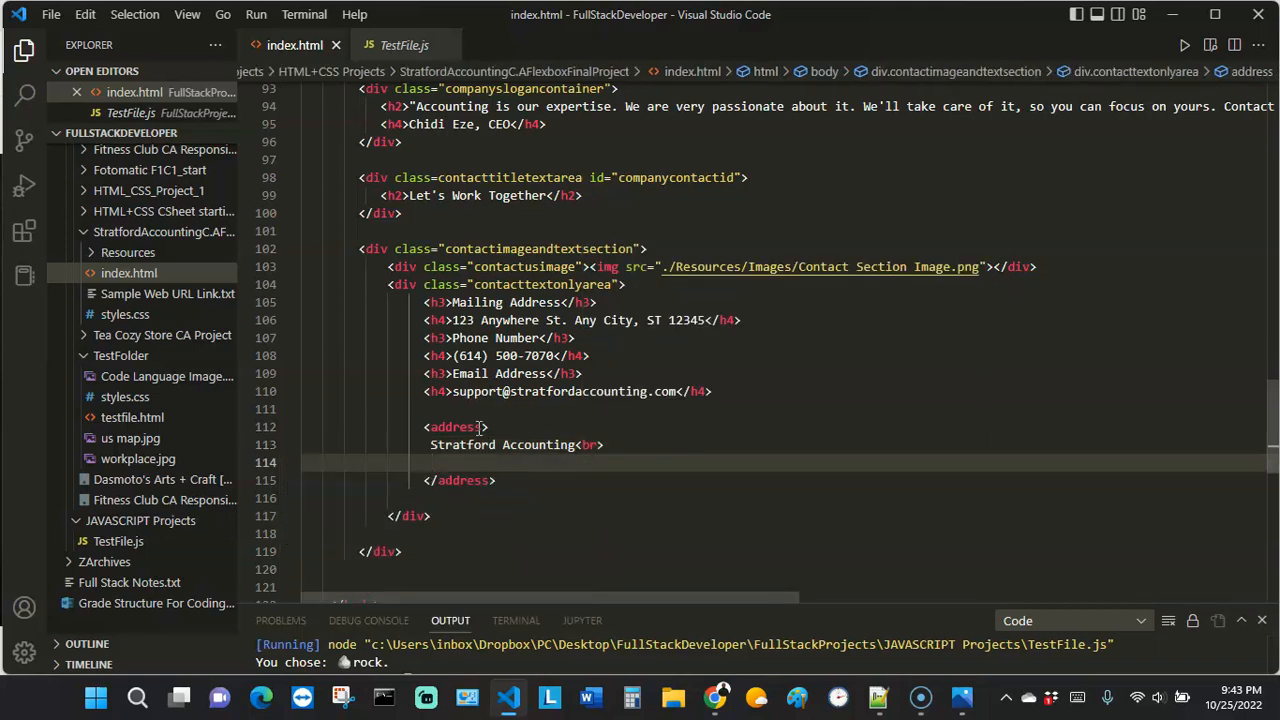
text(1)
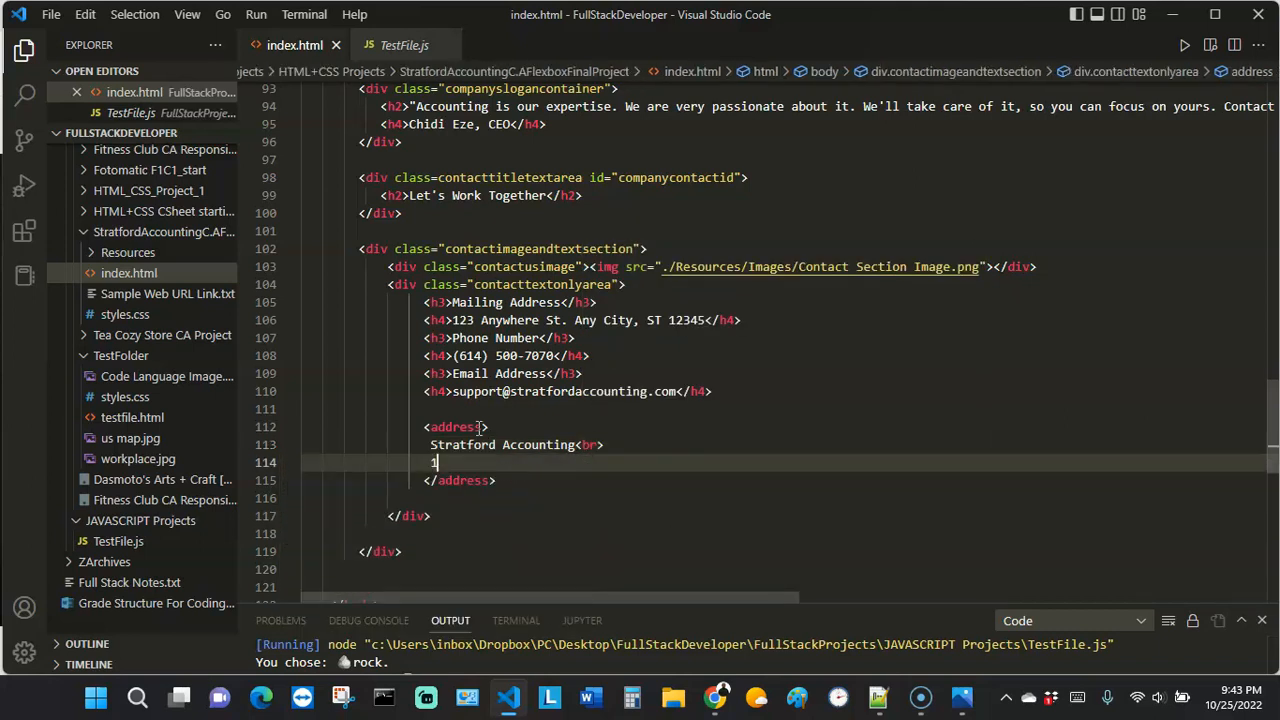
text(003)
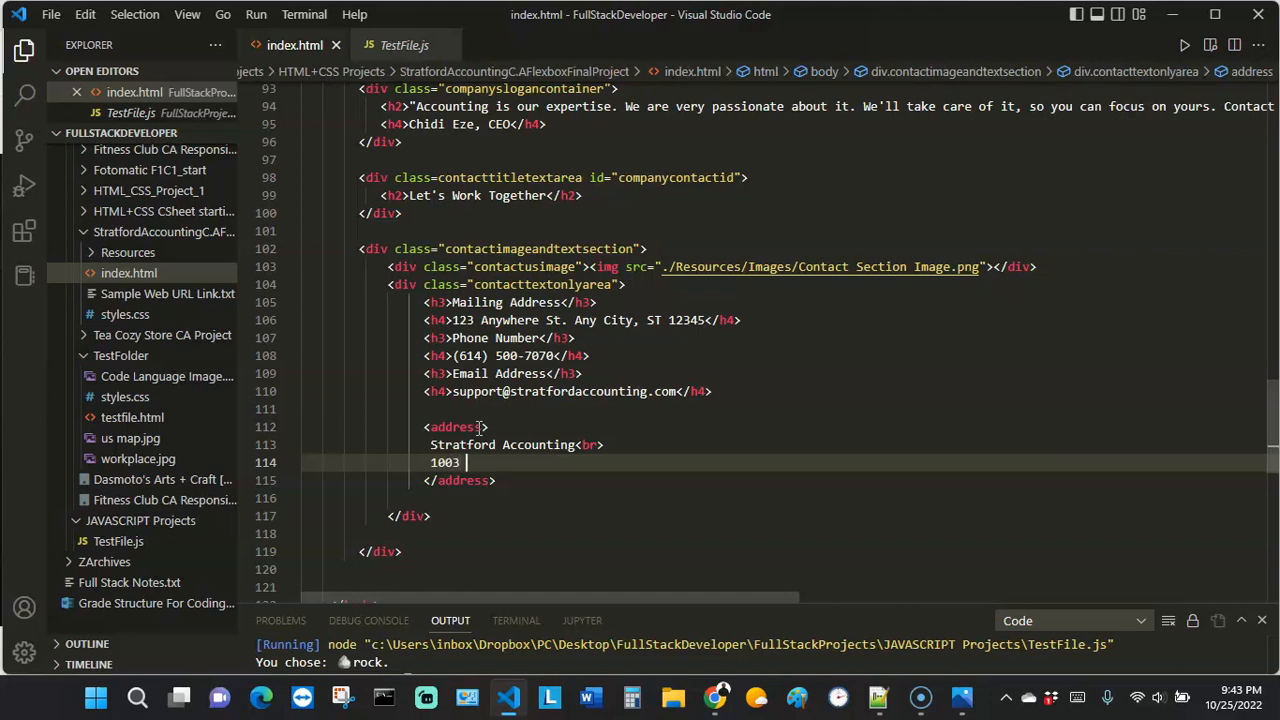
text(Mountain)
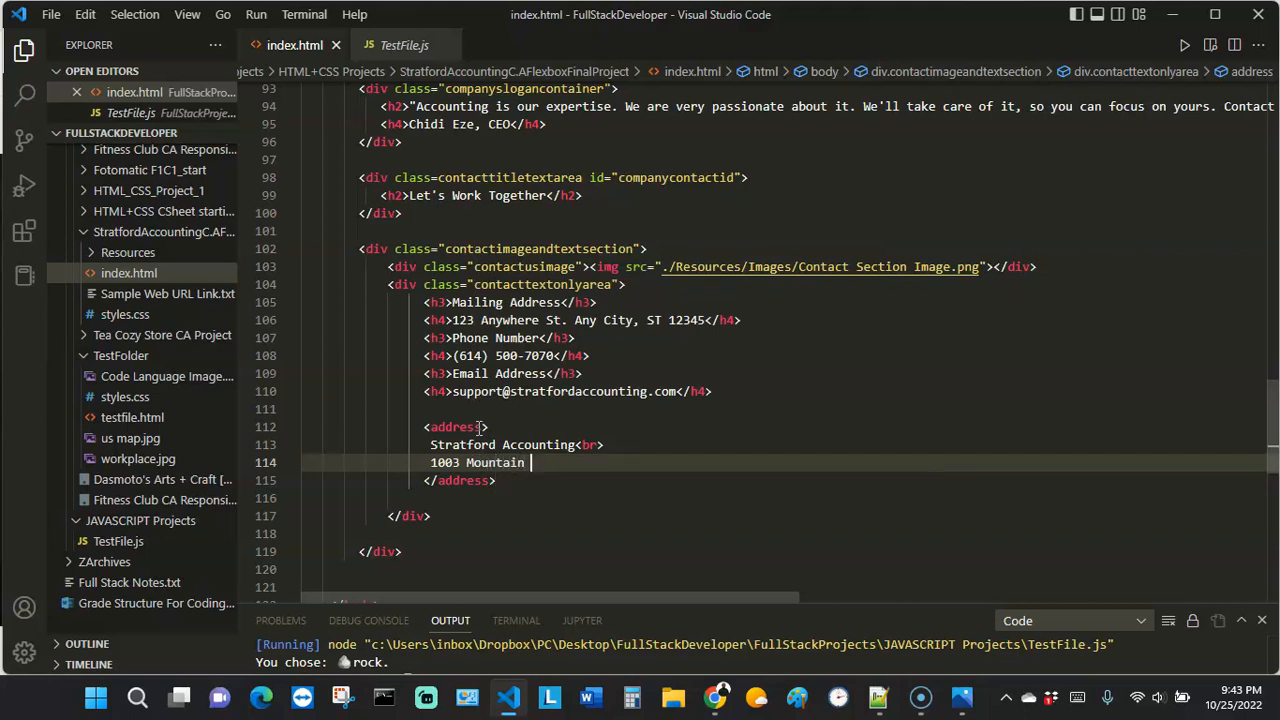
text(Lane Blv)
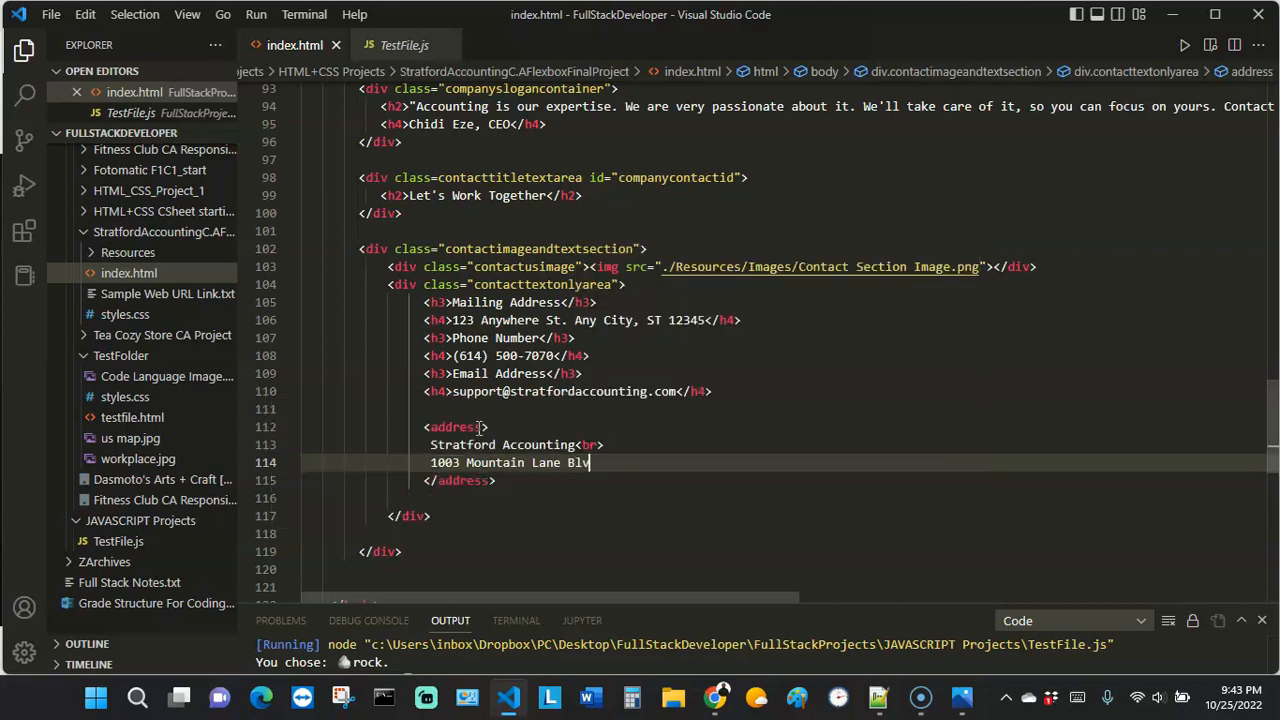
text(Columbus)
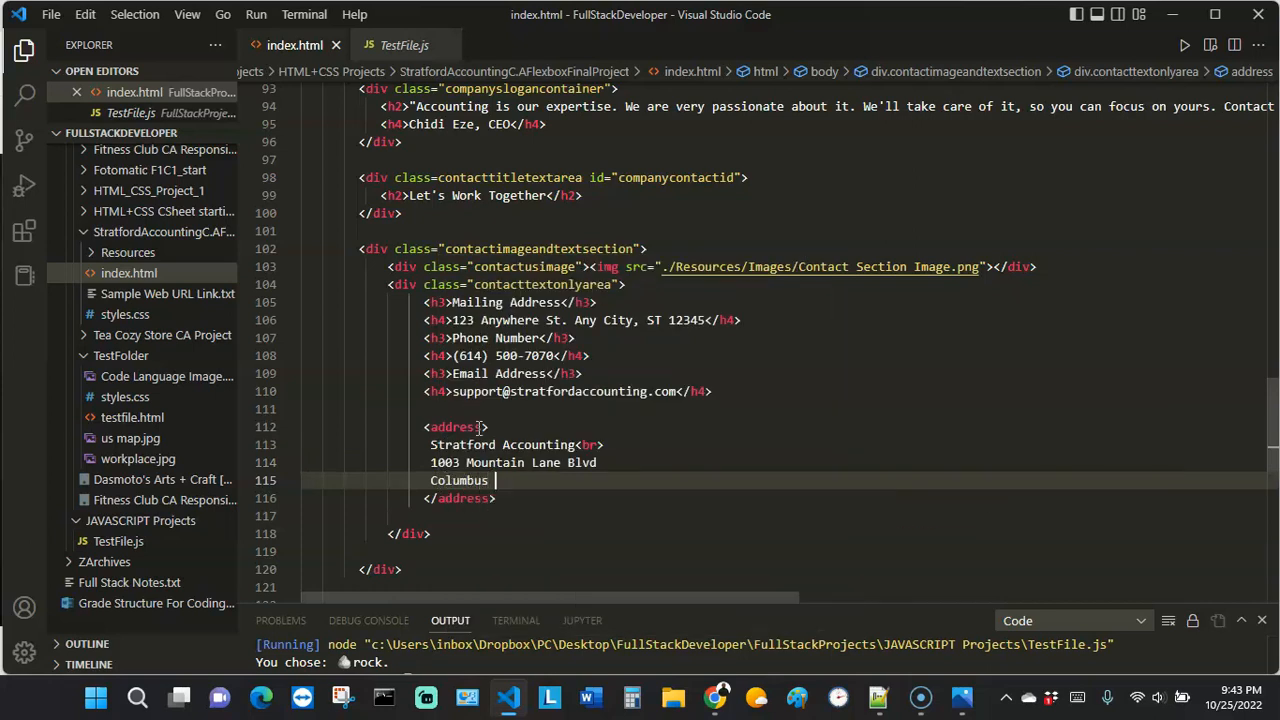
text(OH)
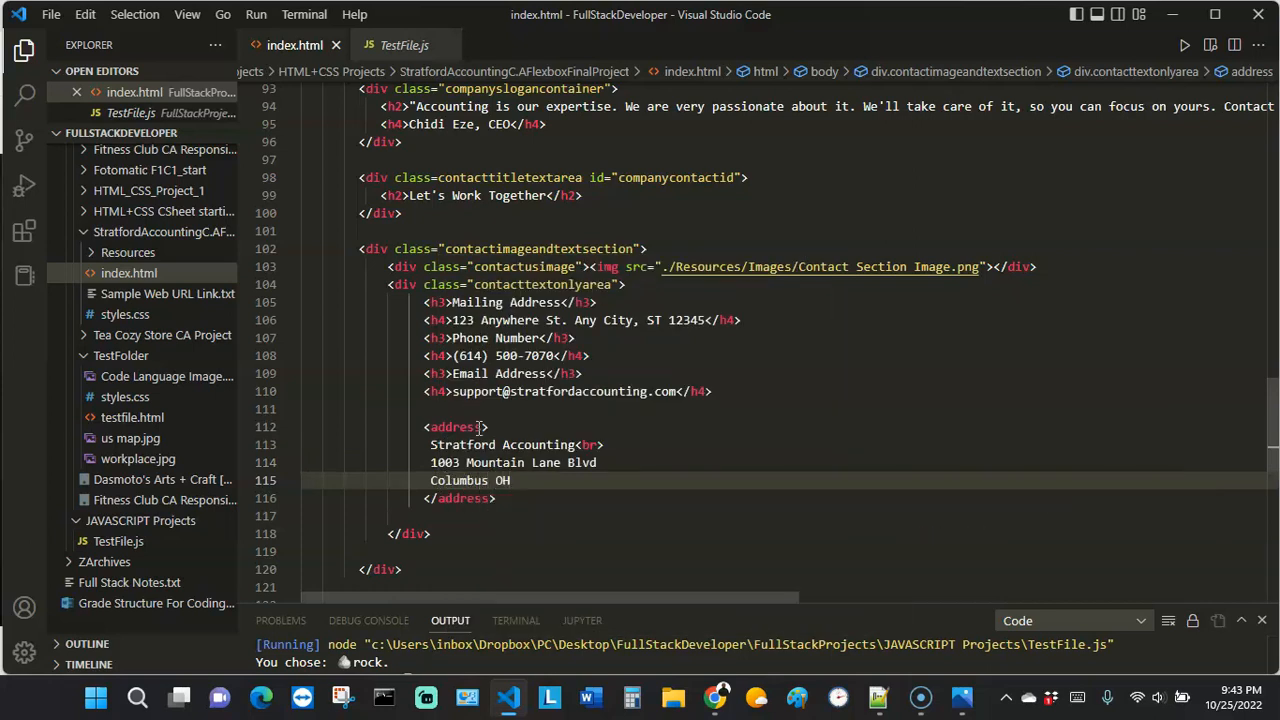
click(624, 462)
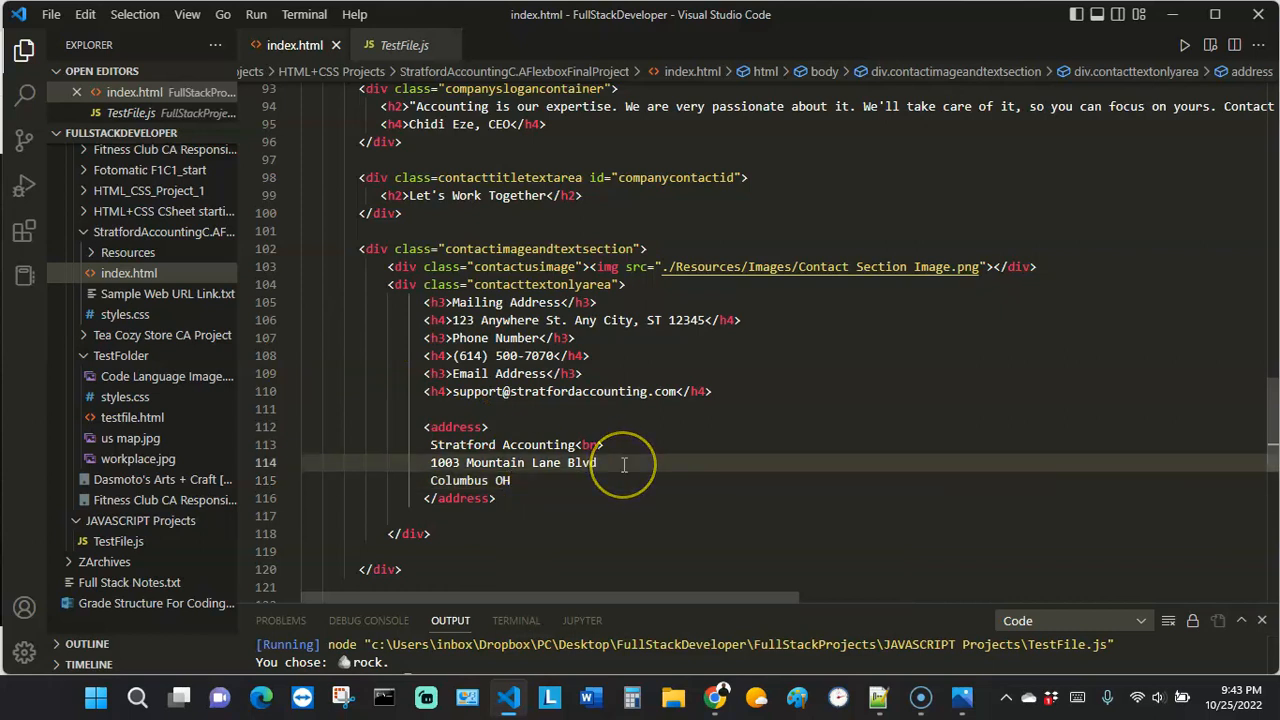
text(<br>)
click(475, 480)
text( 42)
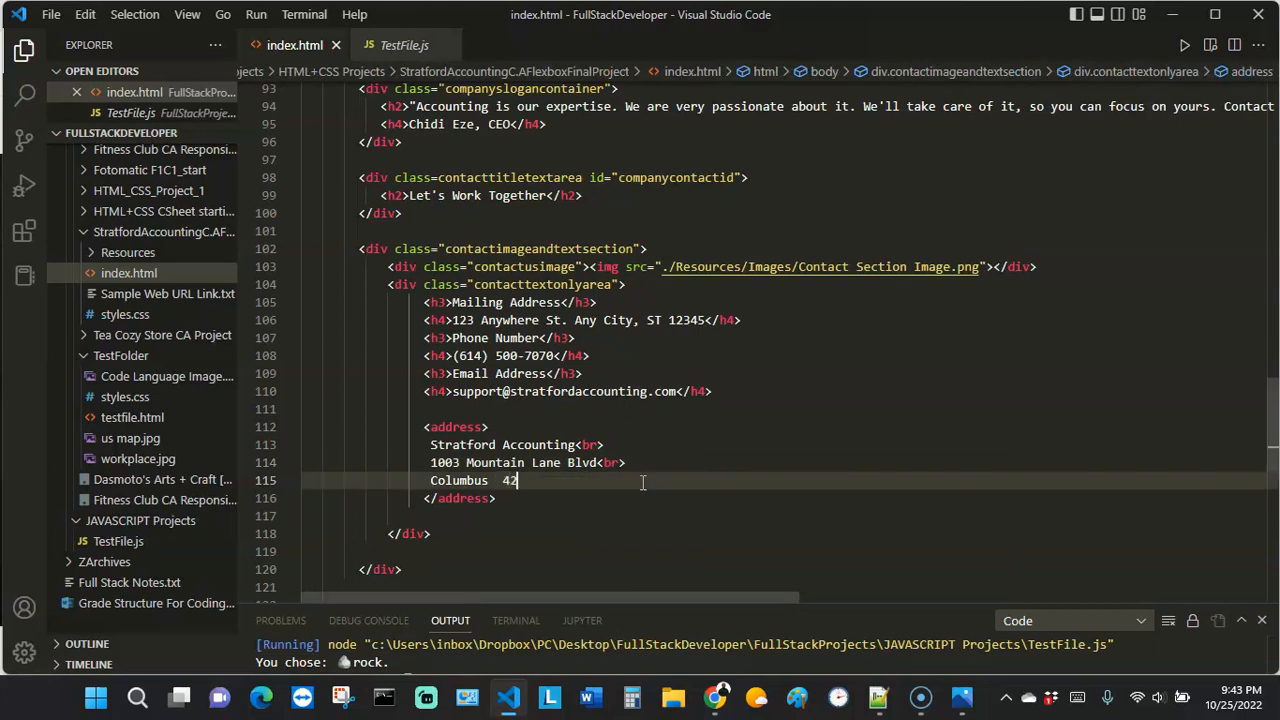
Step: Replace the old 42006 zip code after Columbus OH with 43004
text(006)
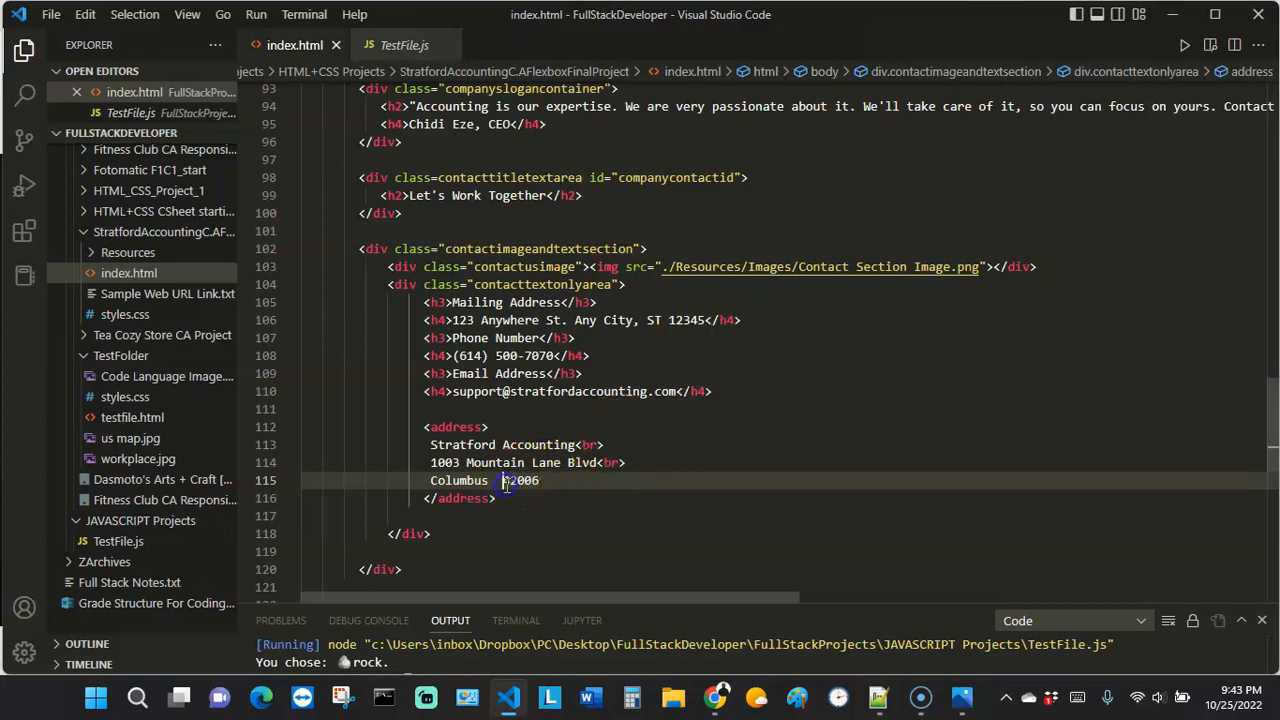
text(OH)
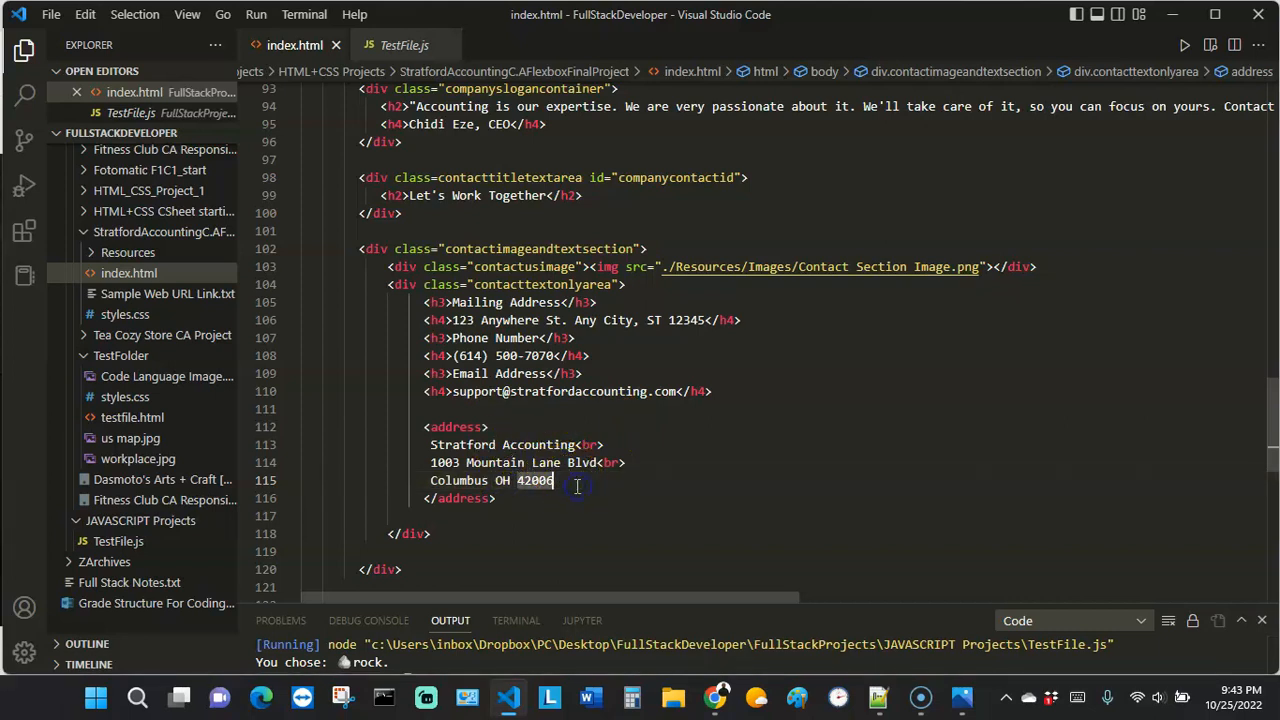
double_click(536, 481)
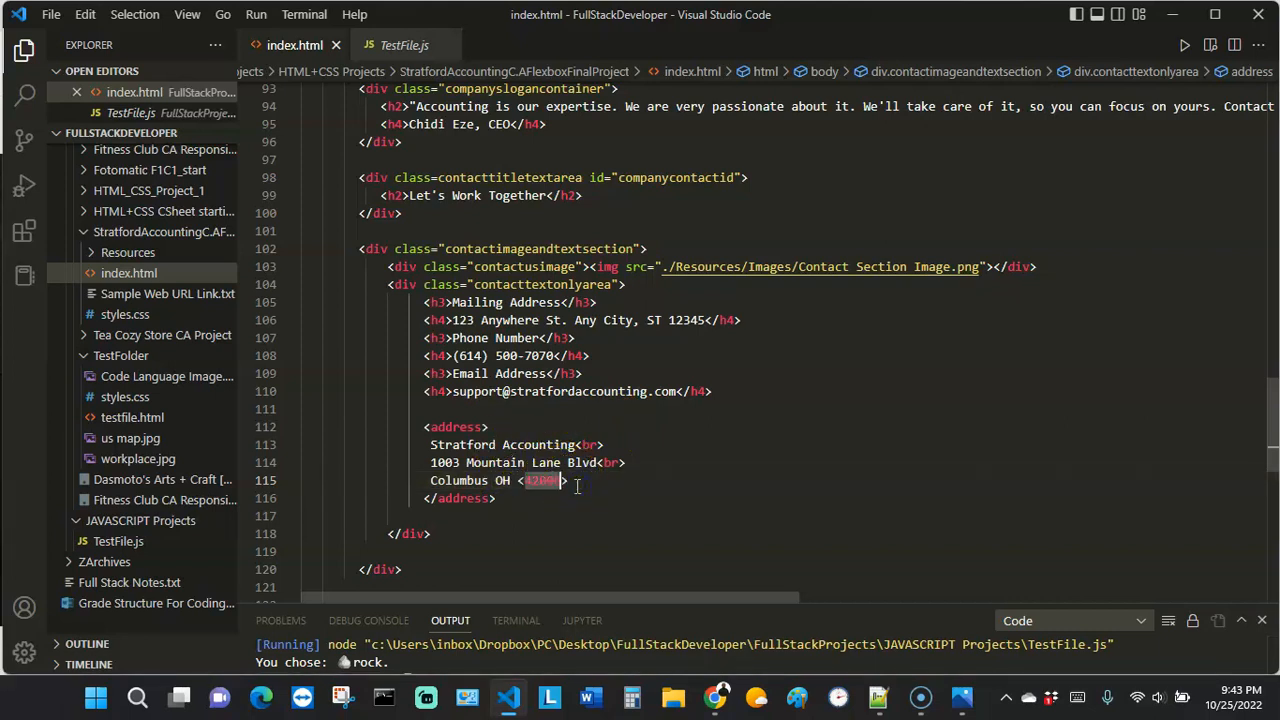
key(Delete)
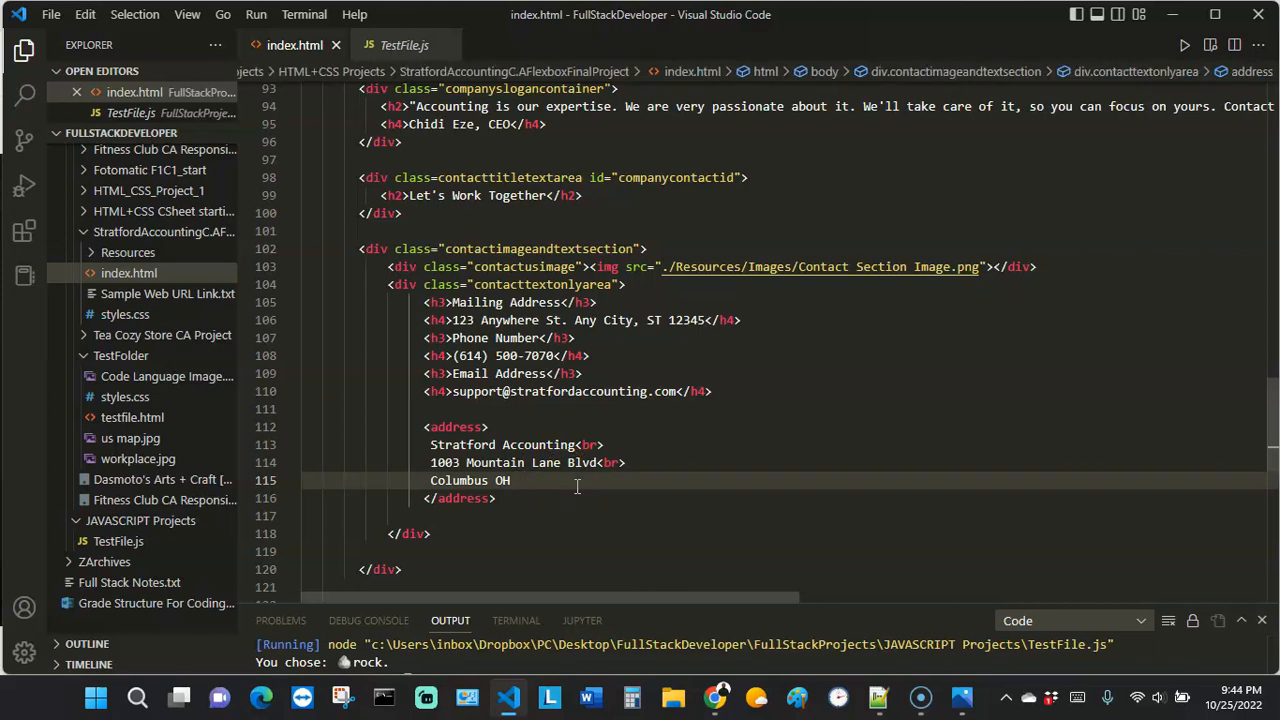
text(43004 <br>)
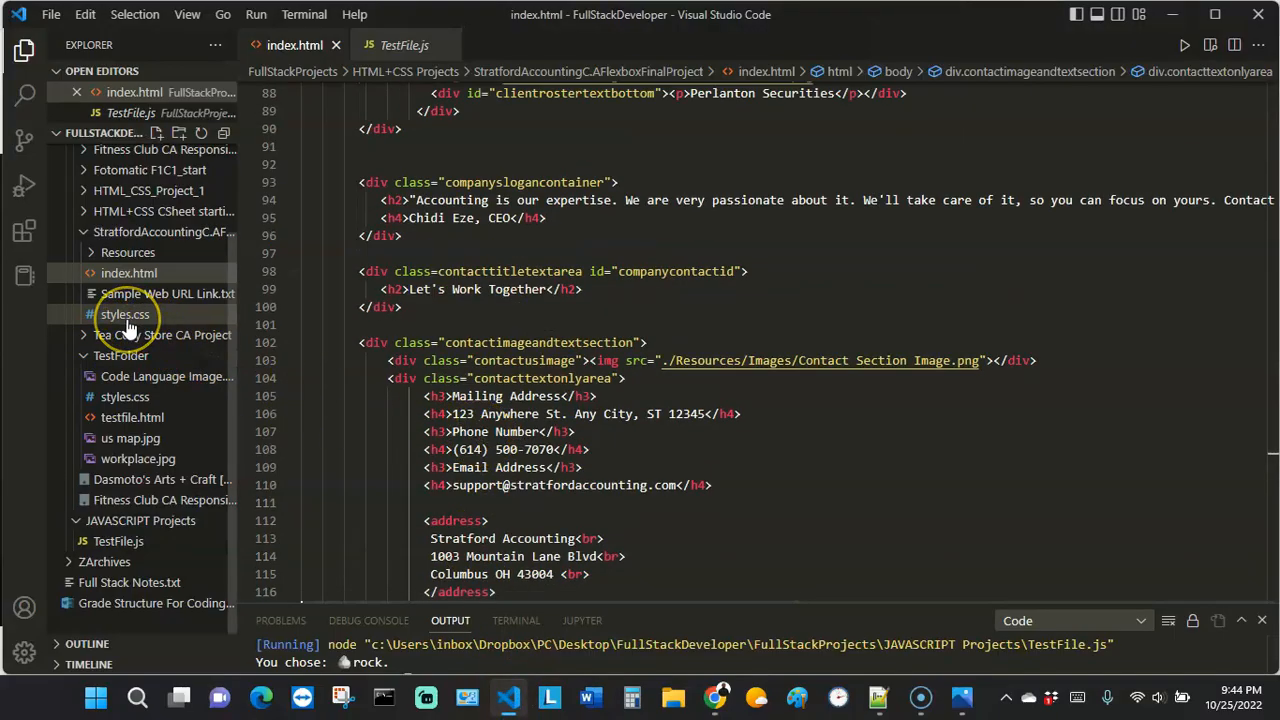
mouse_move(124, 314)
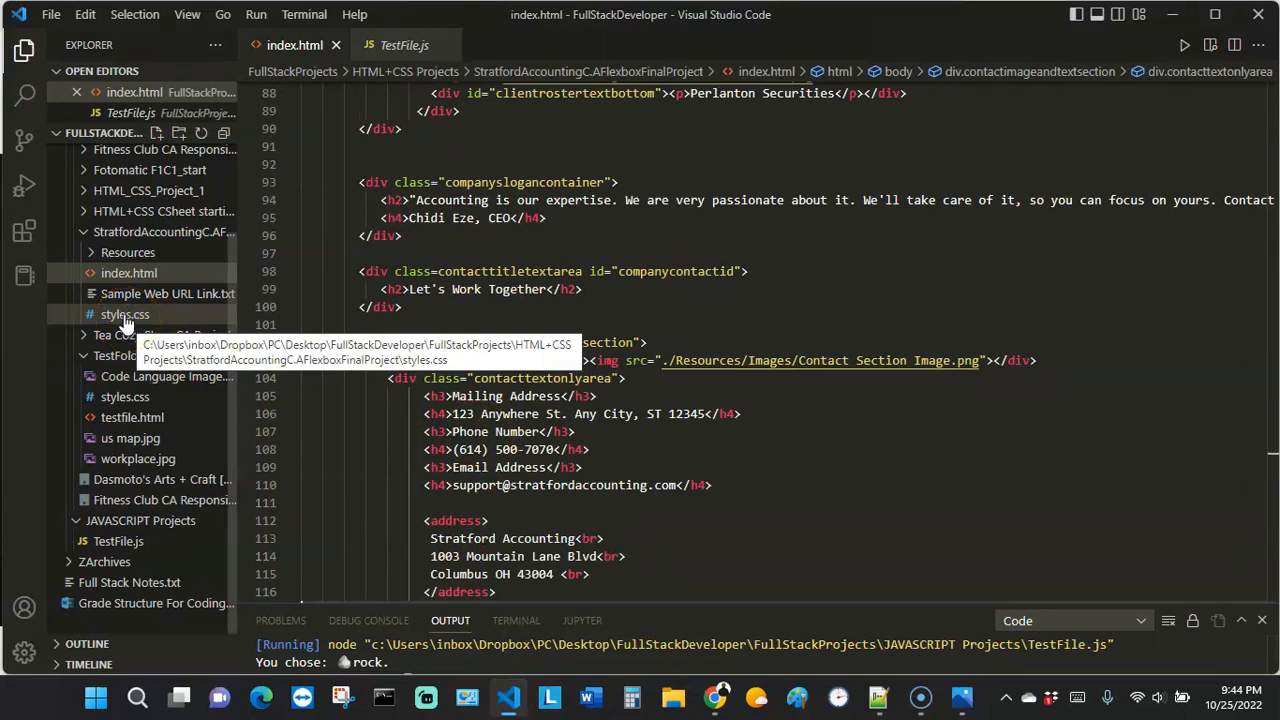
Step: Add an address rule to styles.css with color: white and font-size: 15px
click(124, 314)
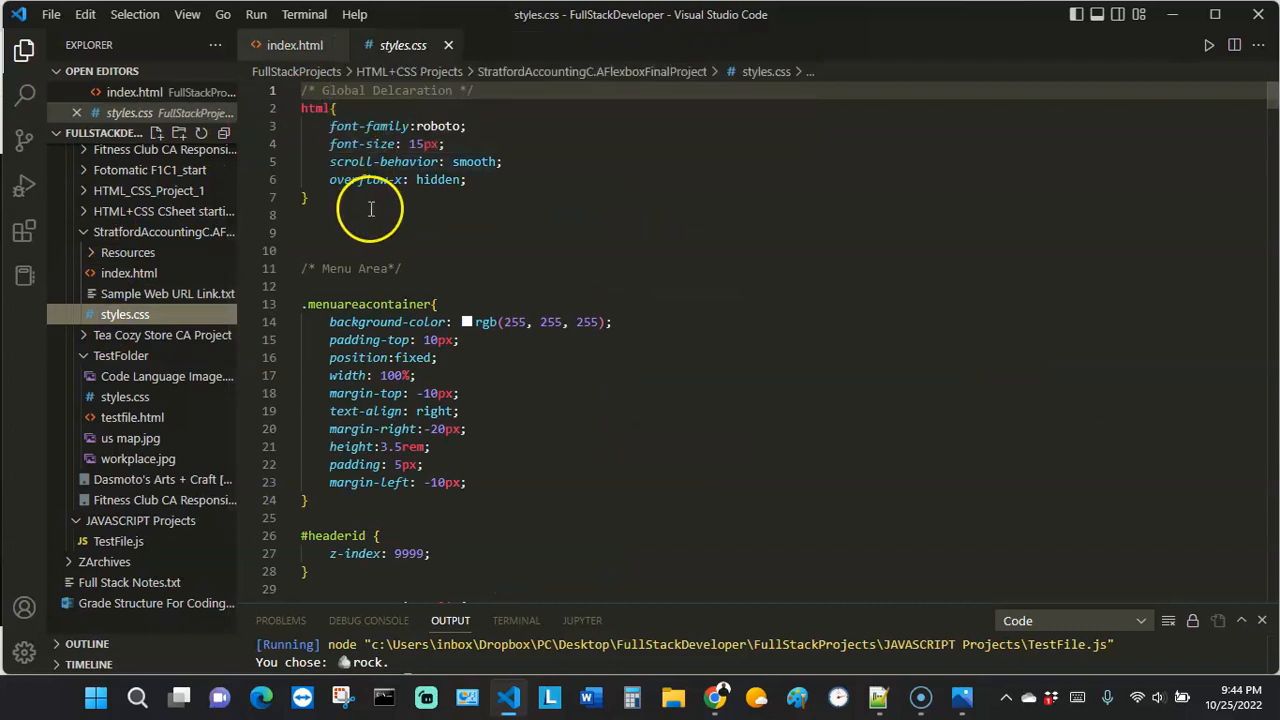
text(address {)
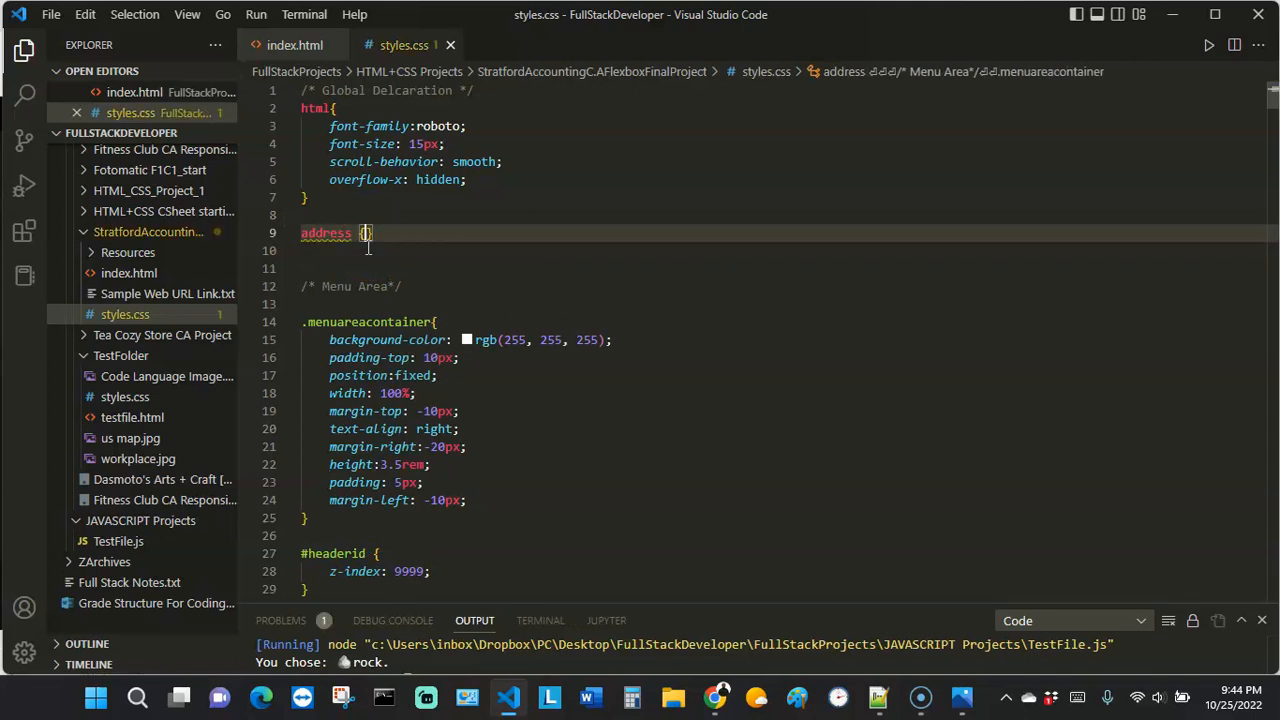
text(colo)
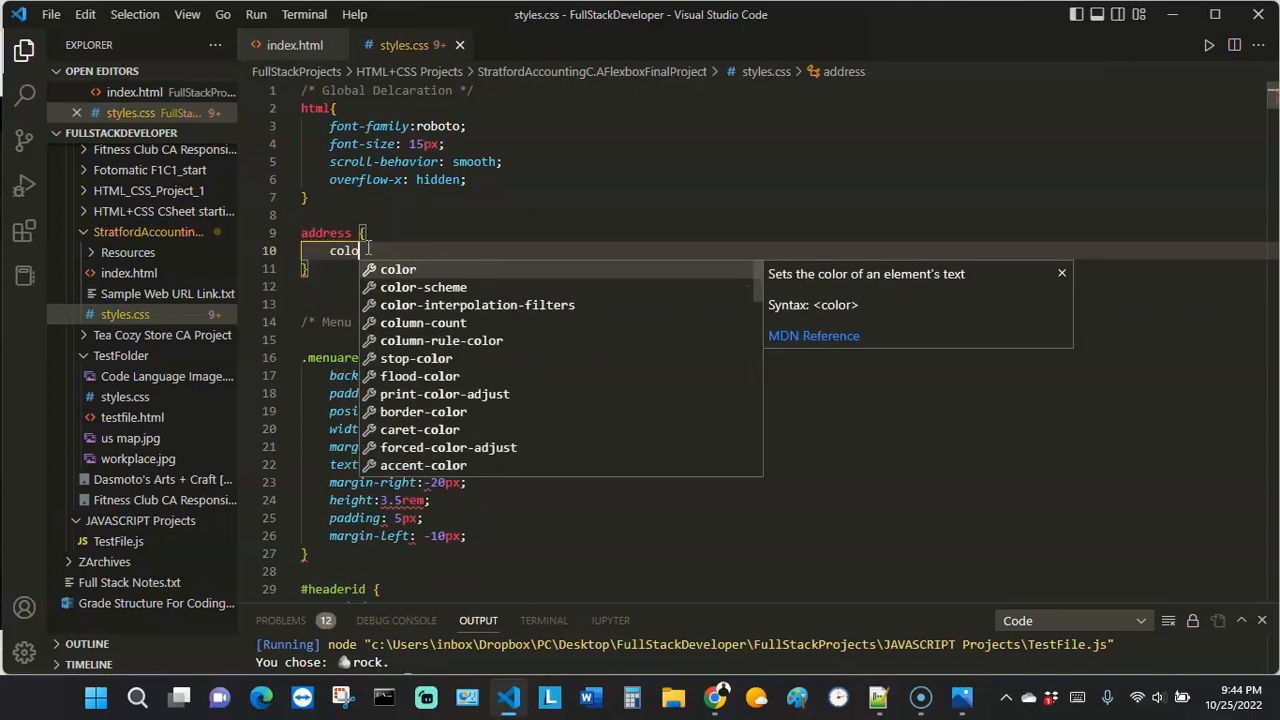
text(:)
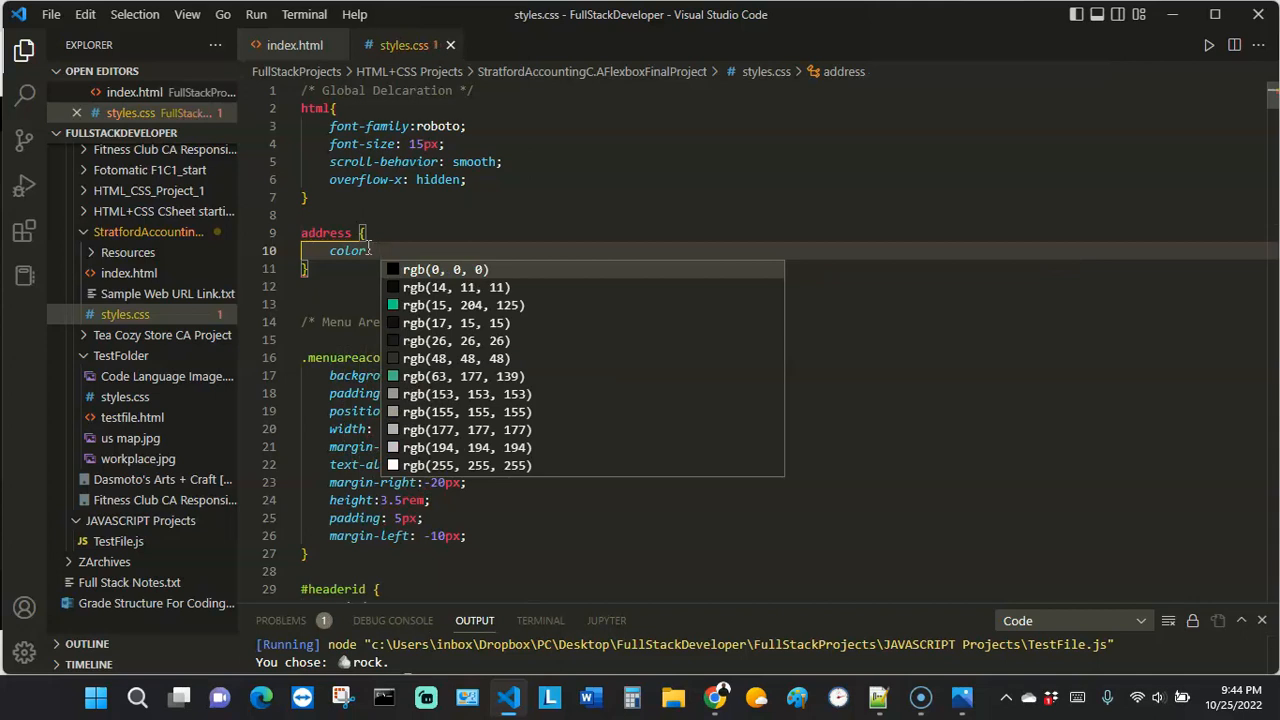
text(white;)
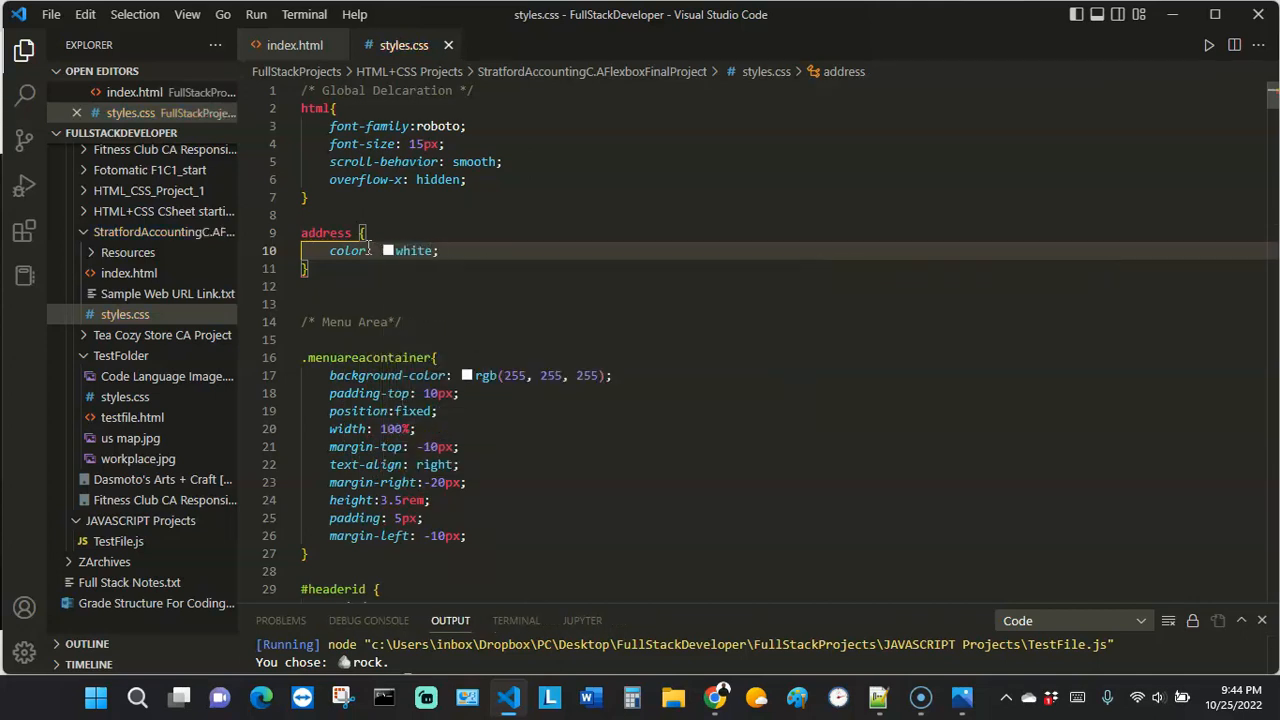
text(font)
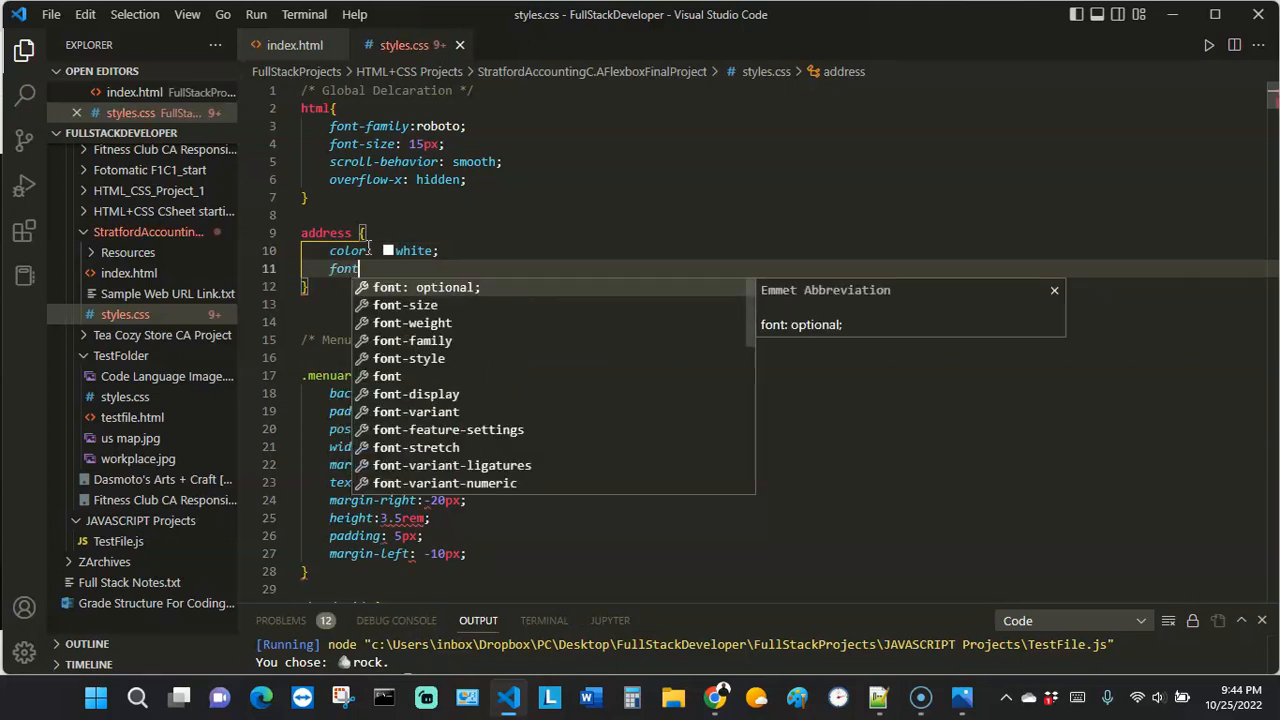
text(-size:)
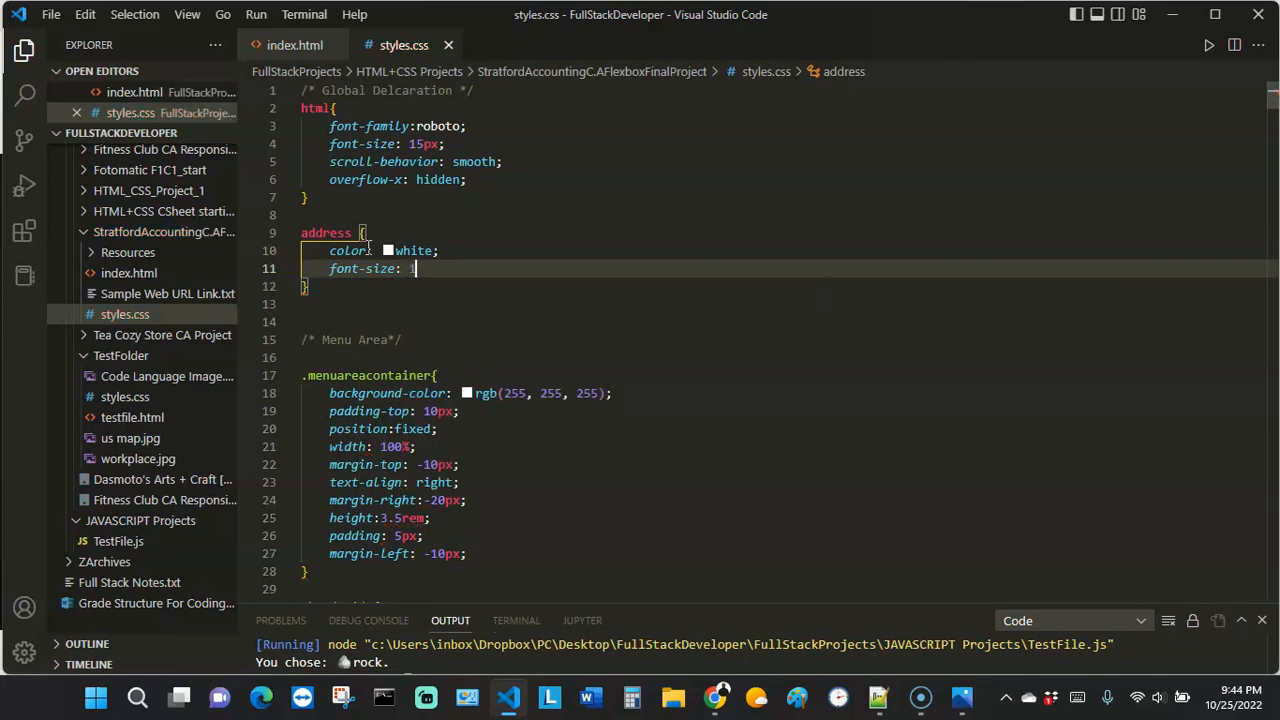
text(15px)
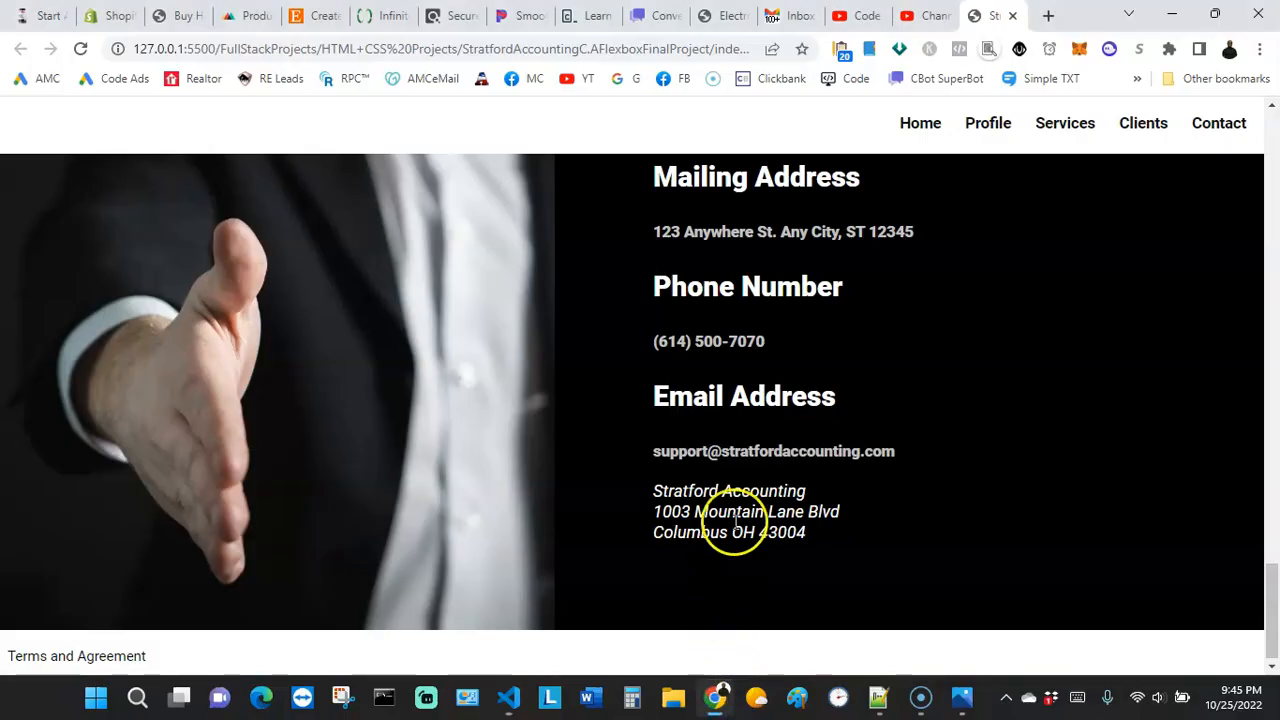
mouse_move(787, 471)
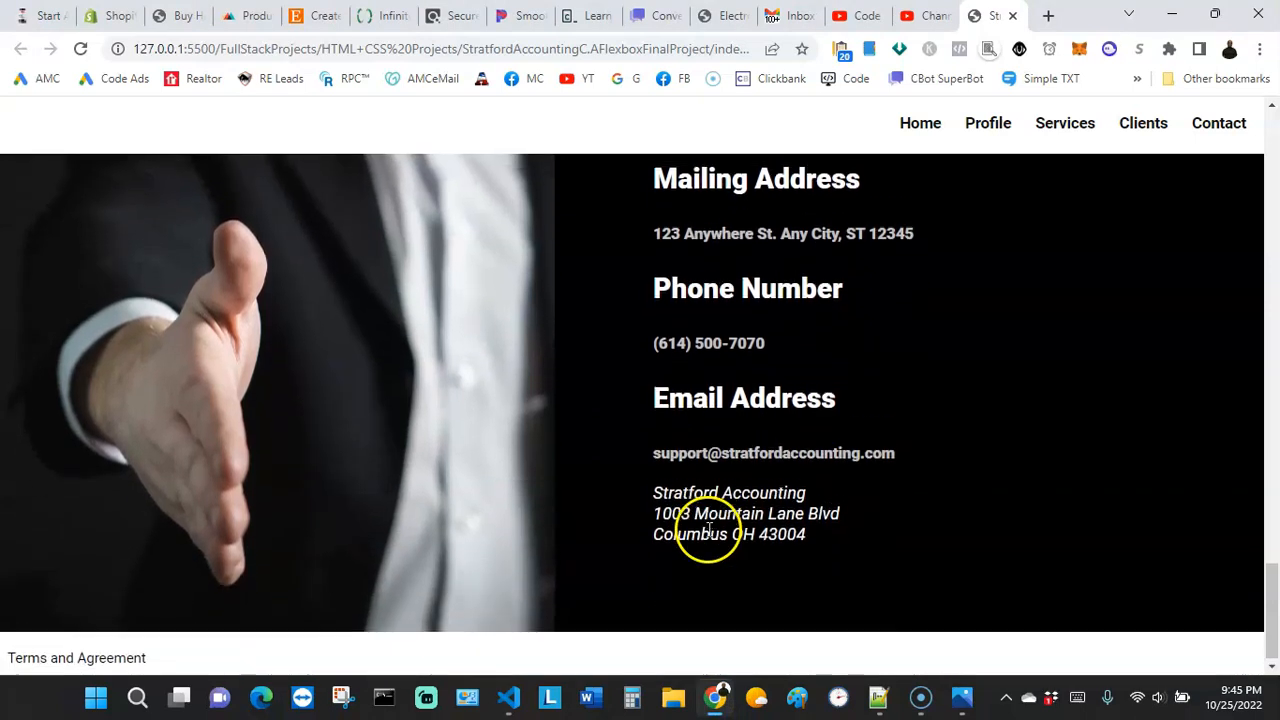
Step: Check the white address block in Chrome, then return to VS Code
scroll(down, 3)
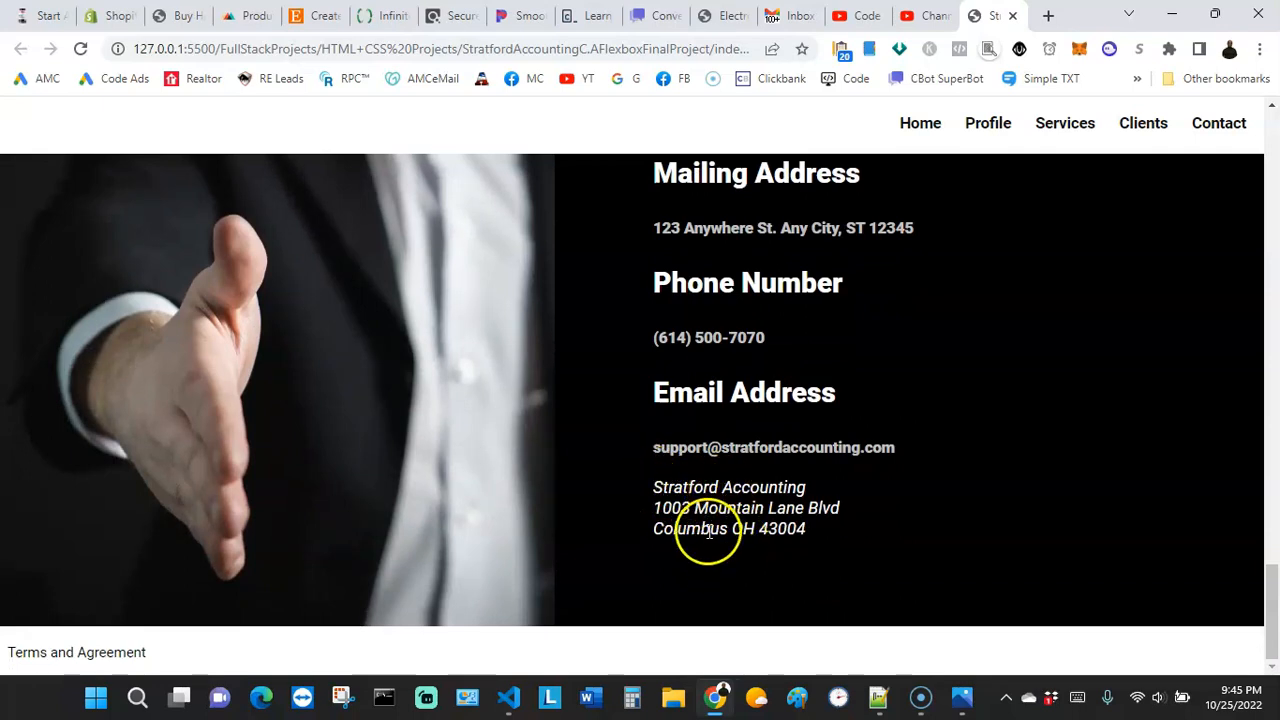
mouse_move(700, 523)
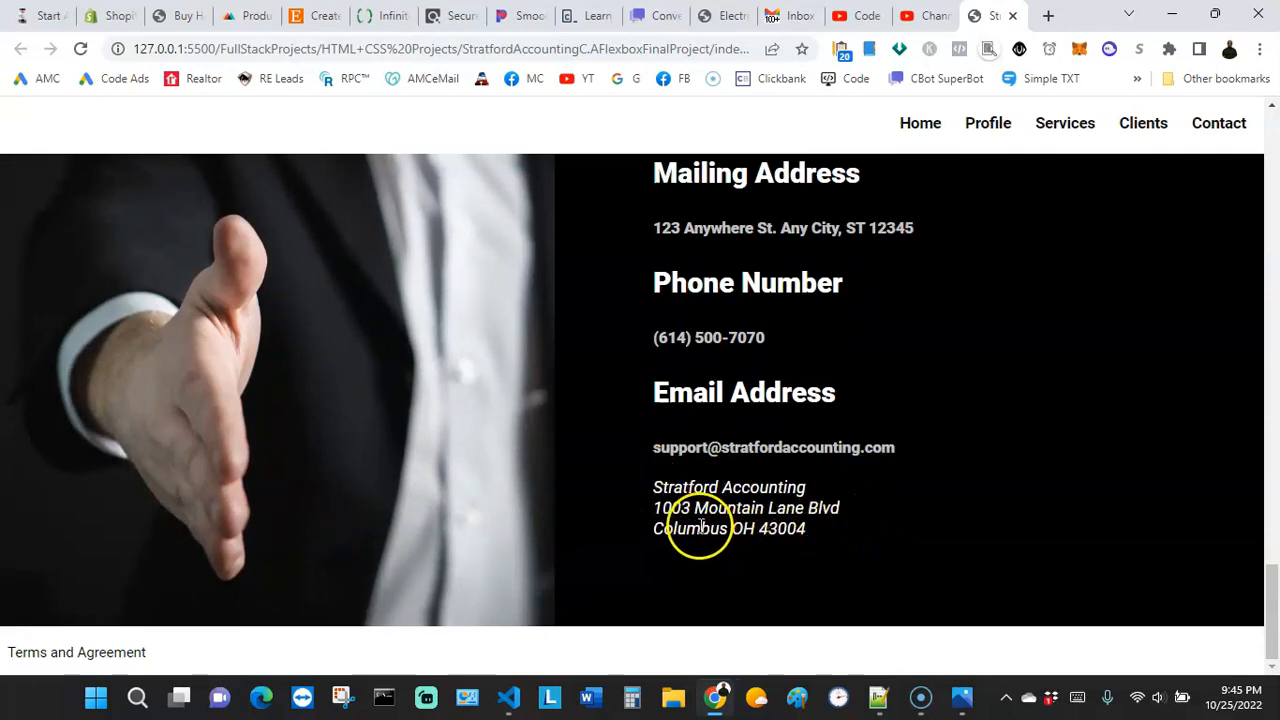
mouse_move(752, 493)
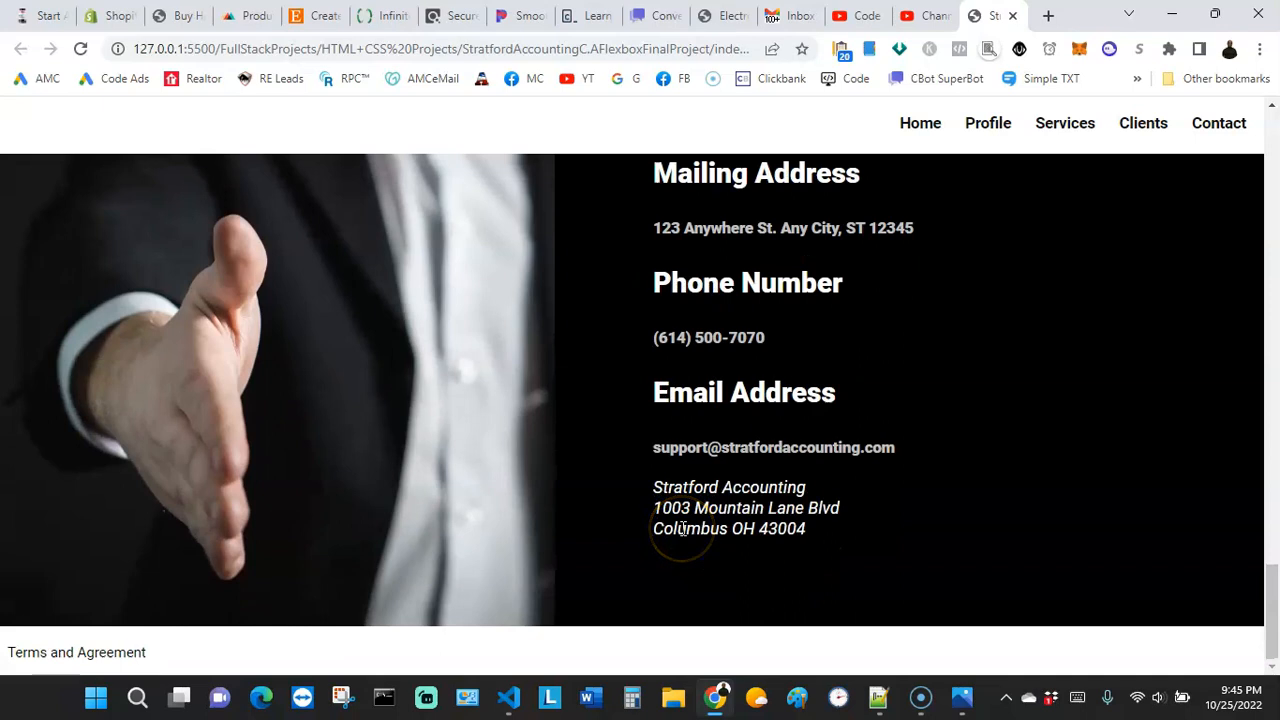
mouse_move(610, 504)
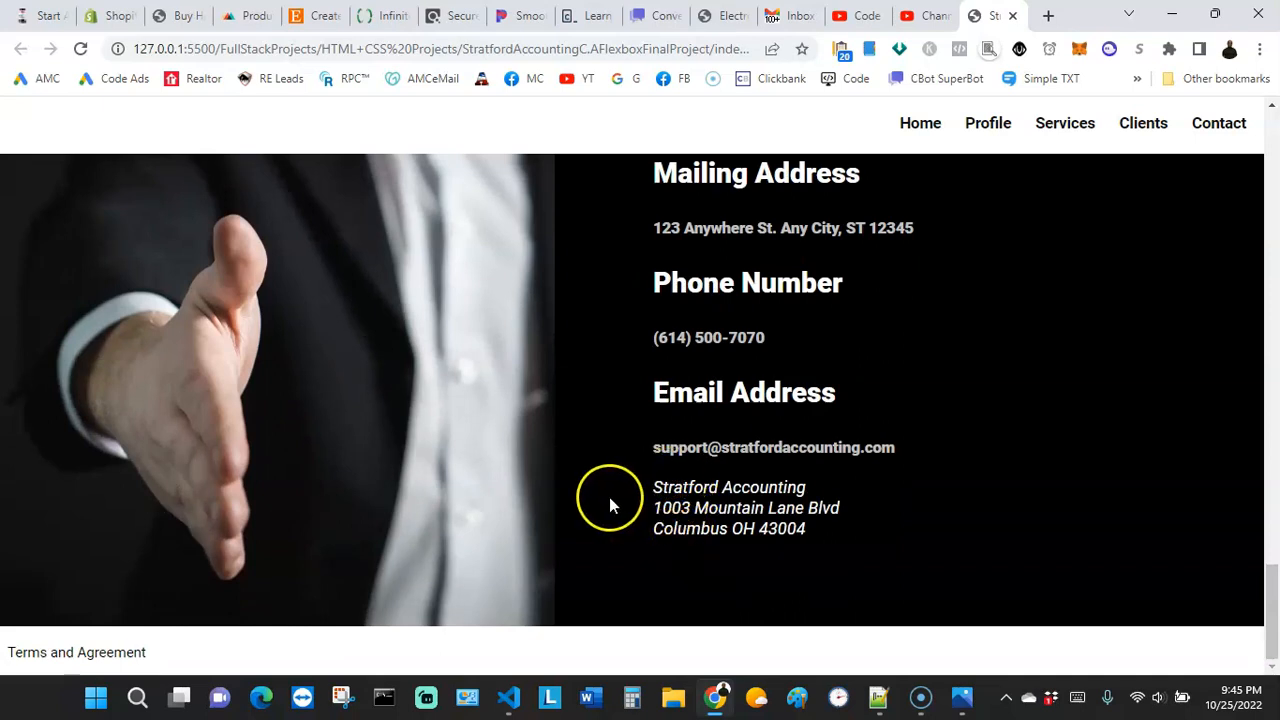
mouse_move(652, 510)
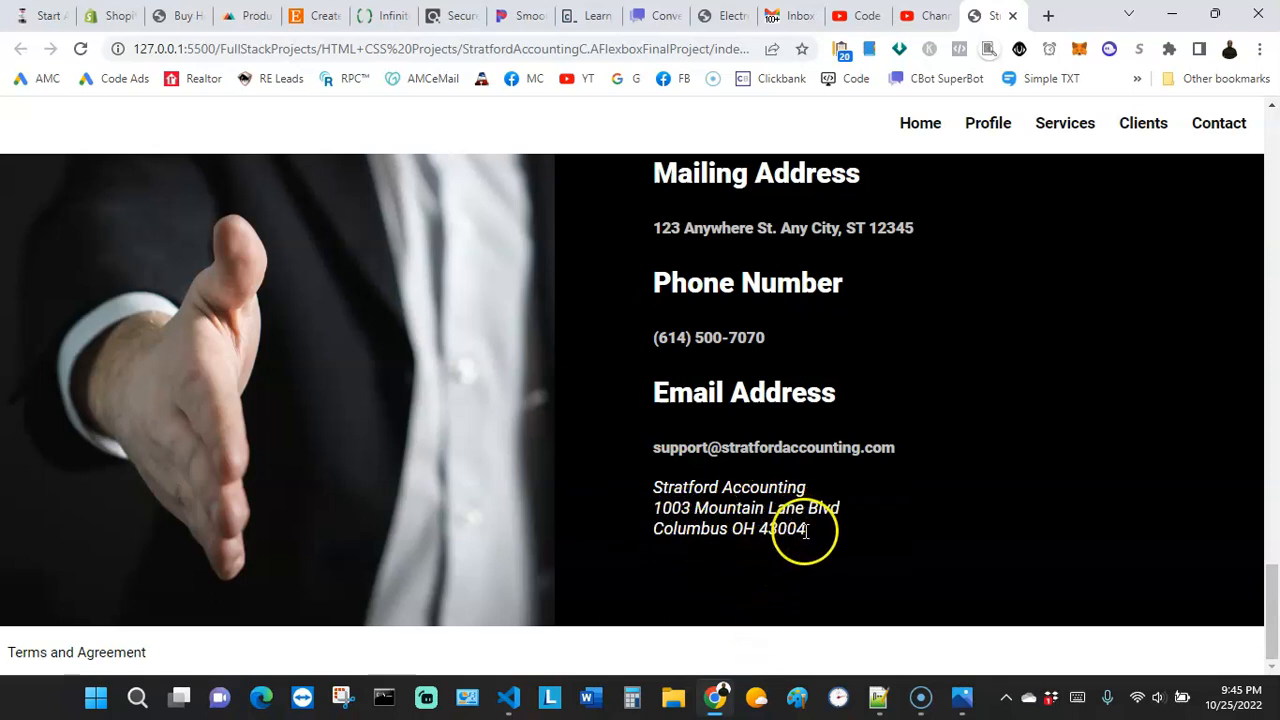
mouse_move(816, 533)
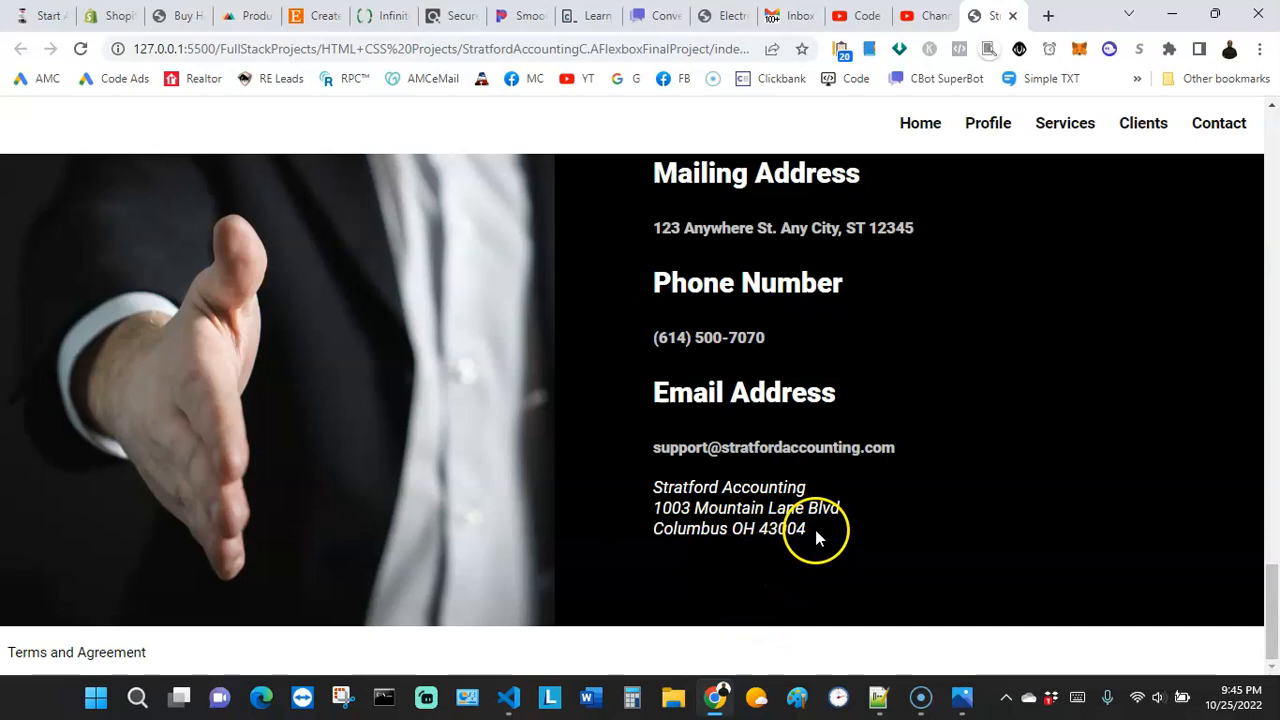
click(508, 697)
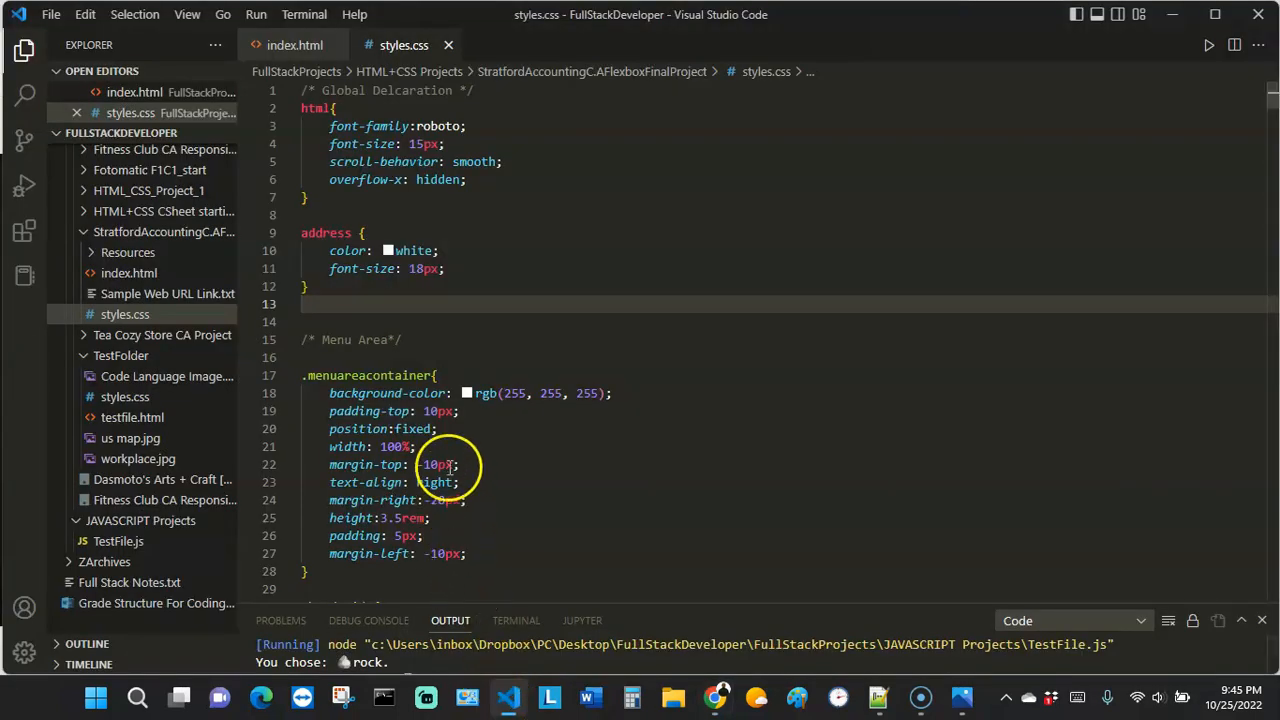
Step: Switch to the index.html tab to review the address block's <br> line breaks
click(296, 45)
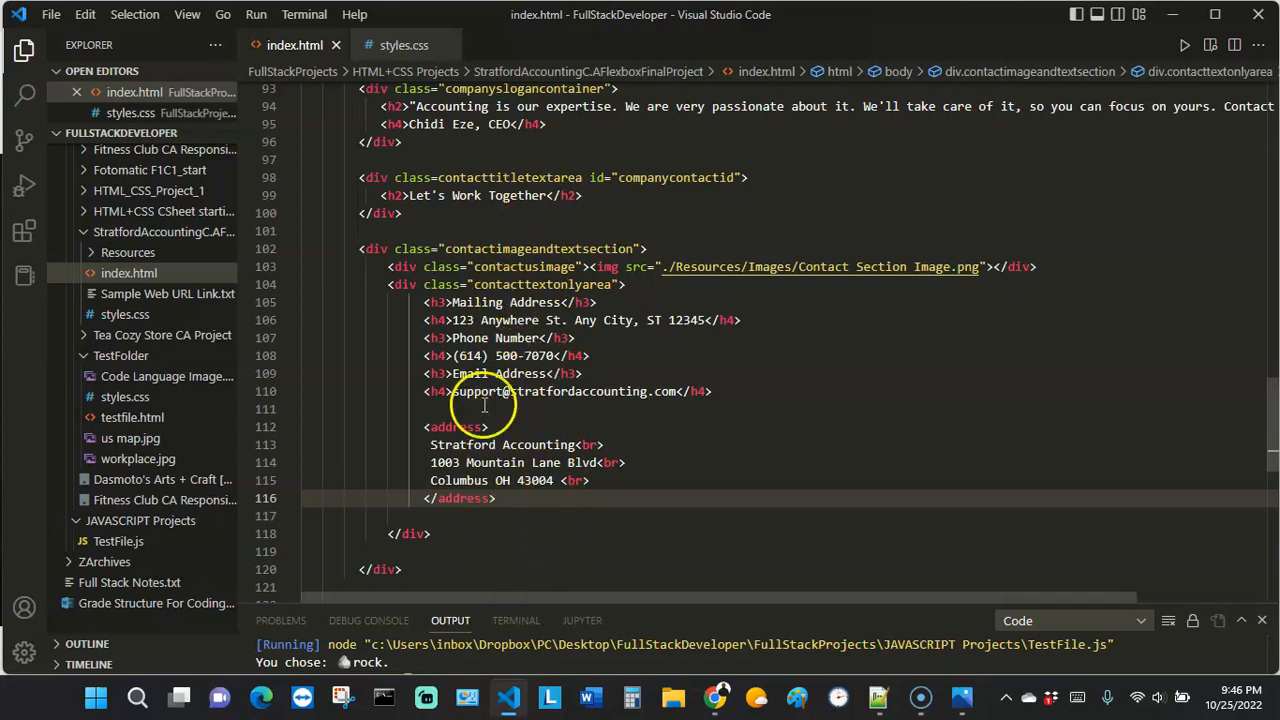
mouse_move(450, 427)
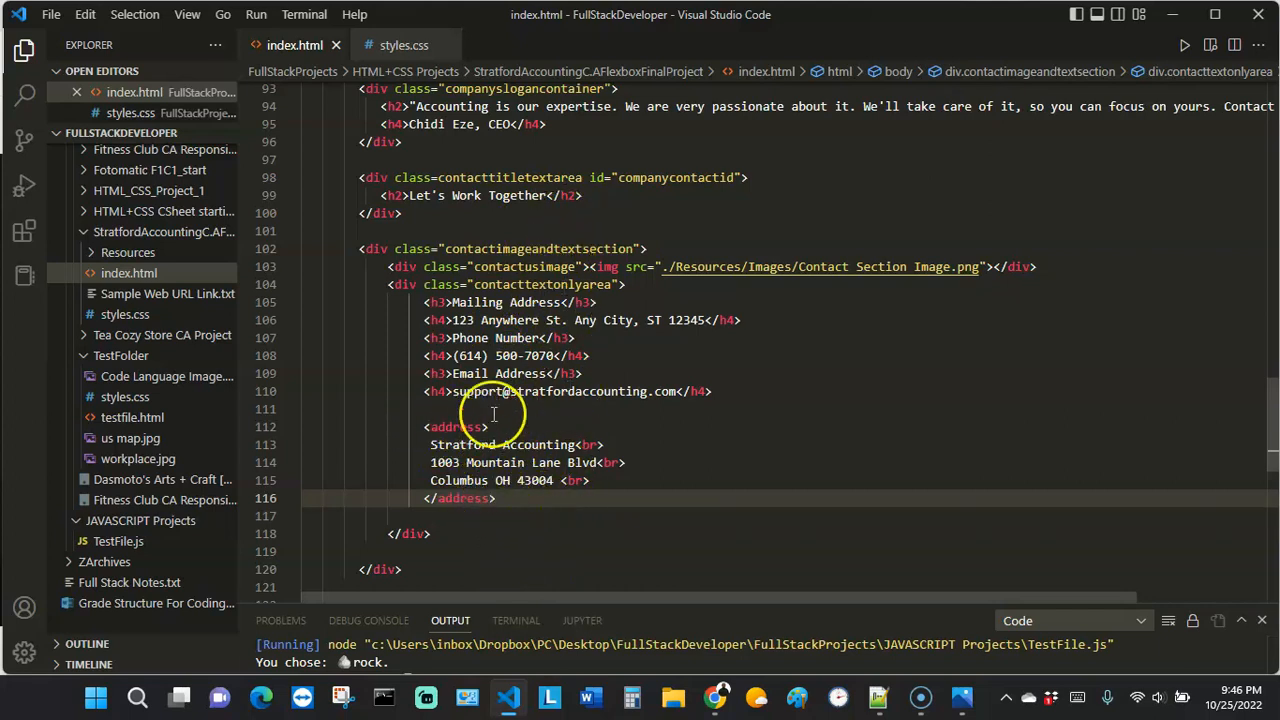
mouse_move(506, 498)
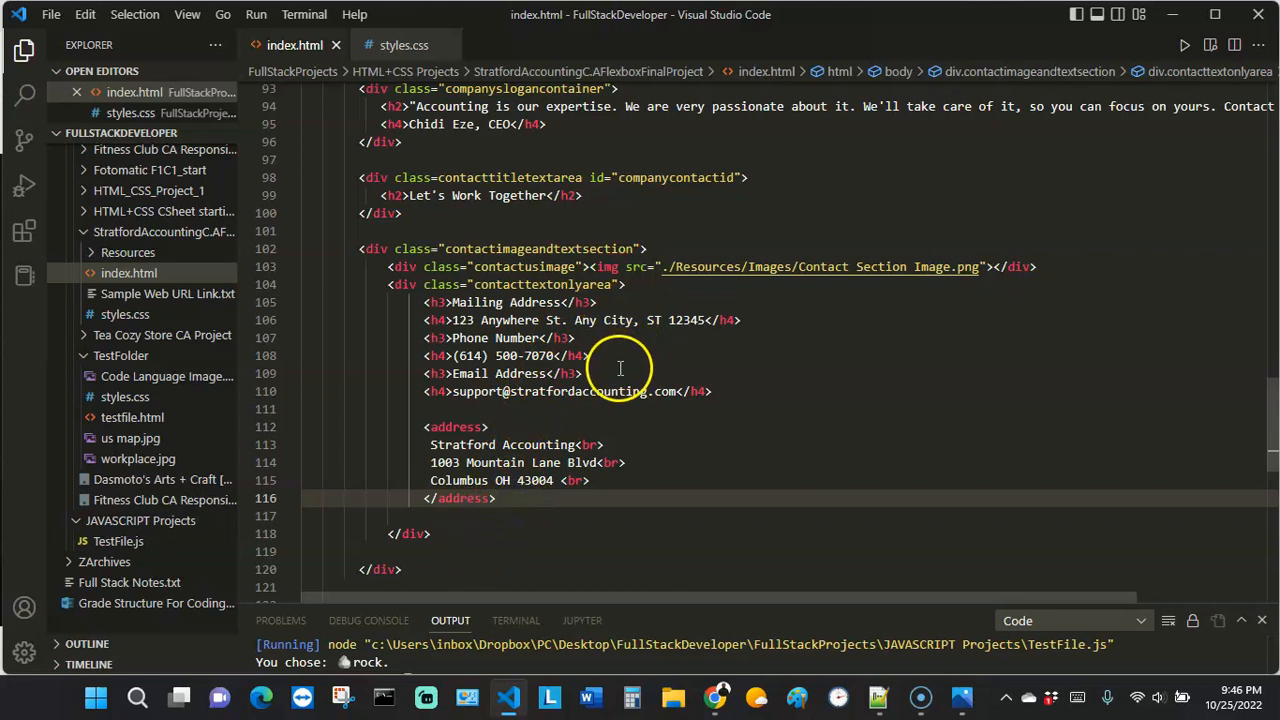
mouse_move(568, 462)
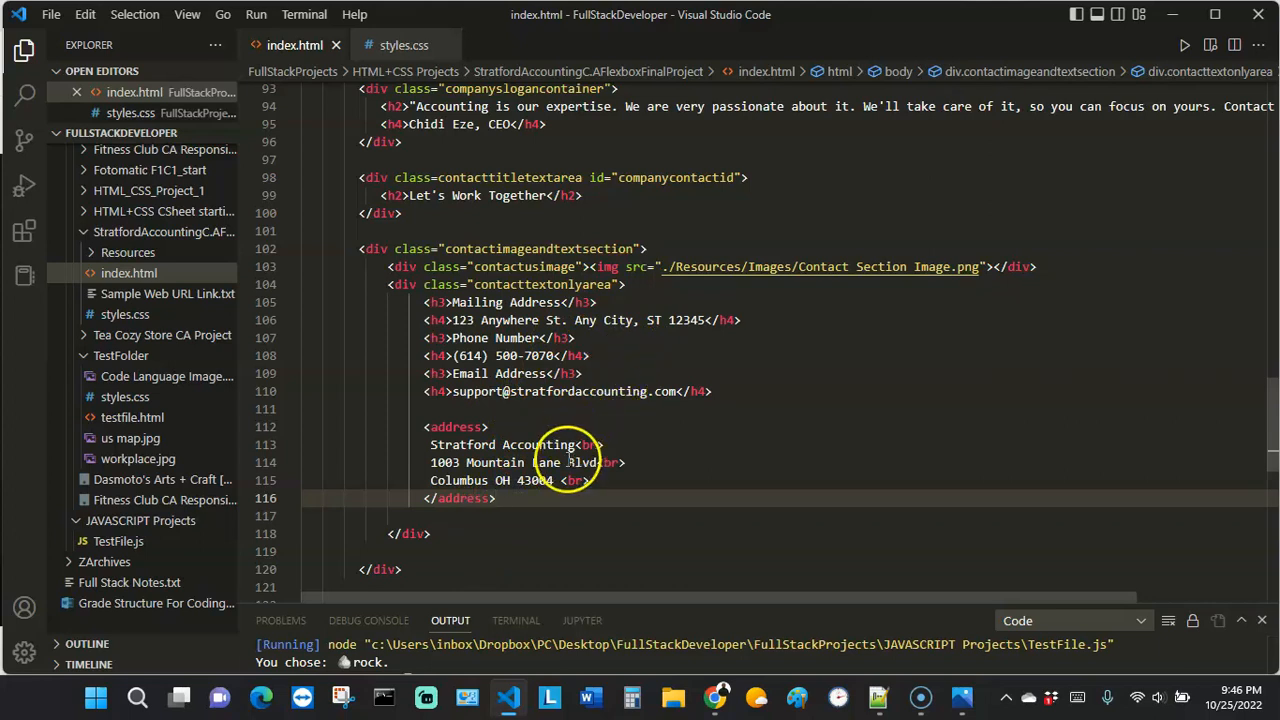